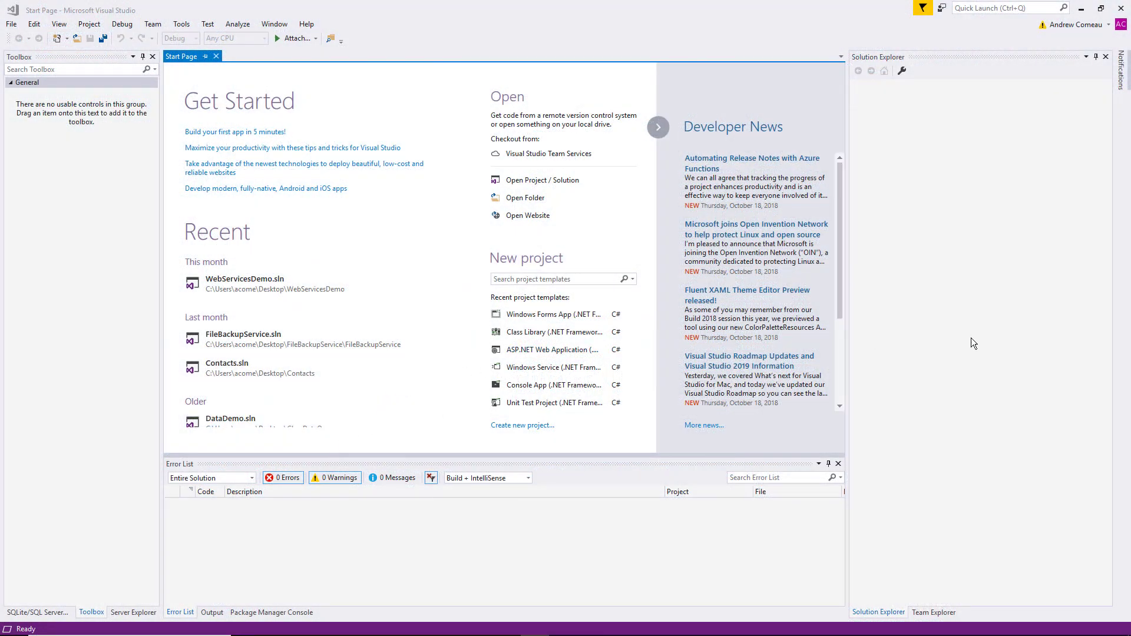
mouse_move(907, 325)
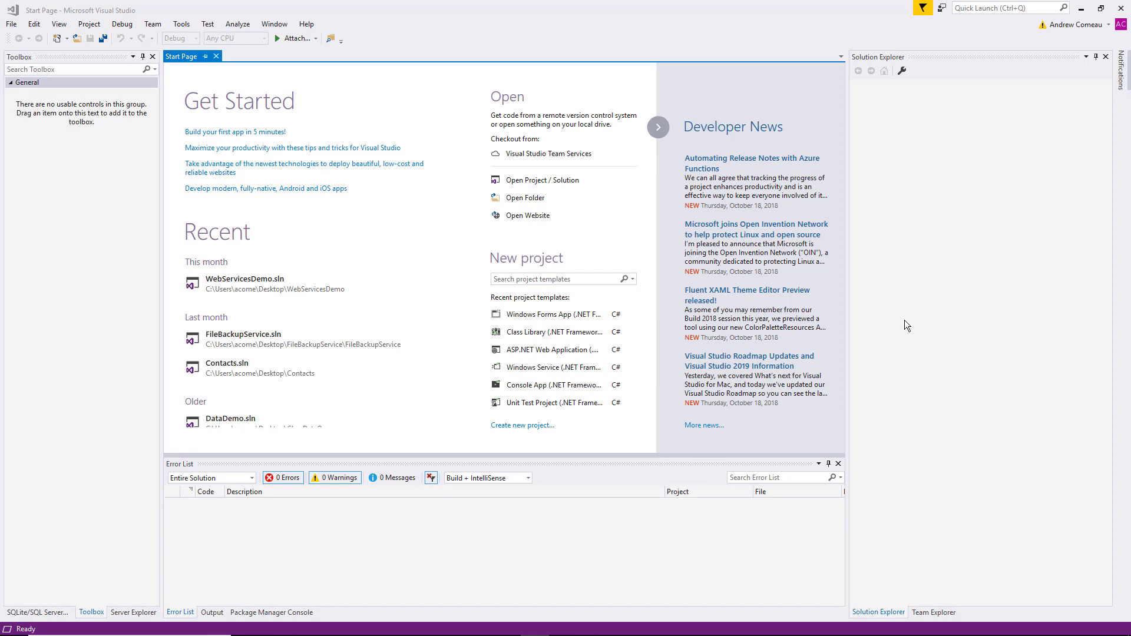
mouse_move(903, 326)
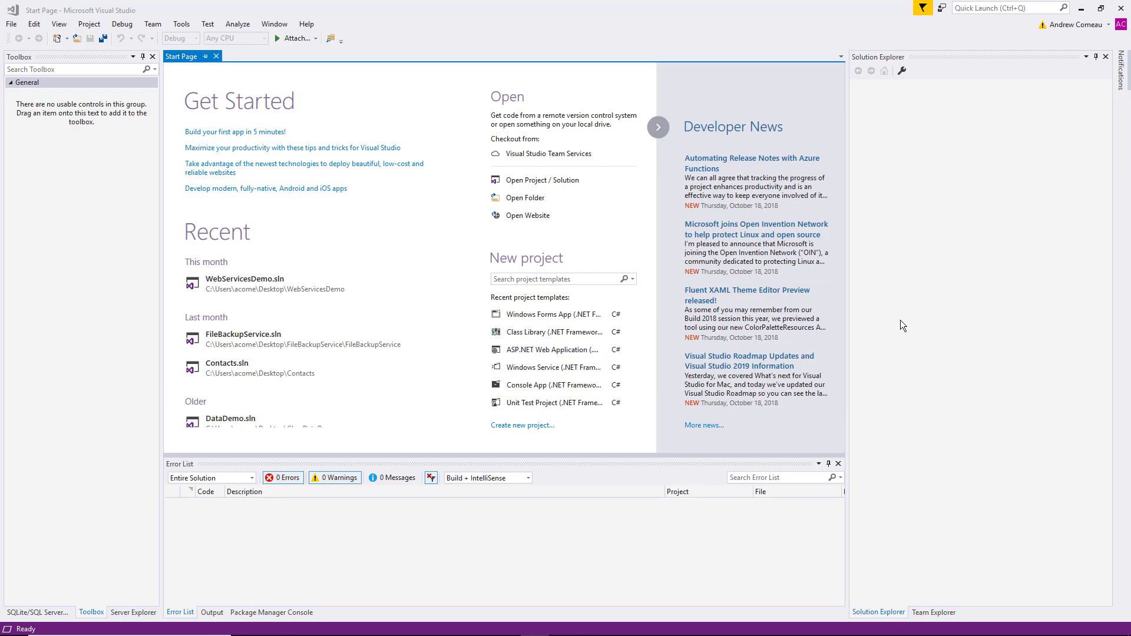
mouse_move(878, 310)
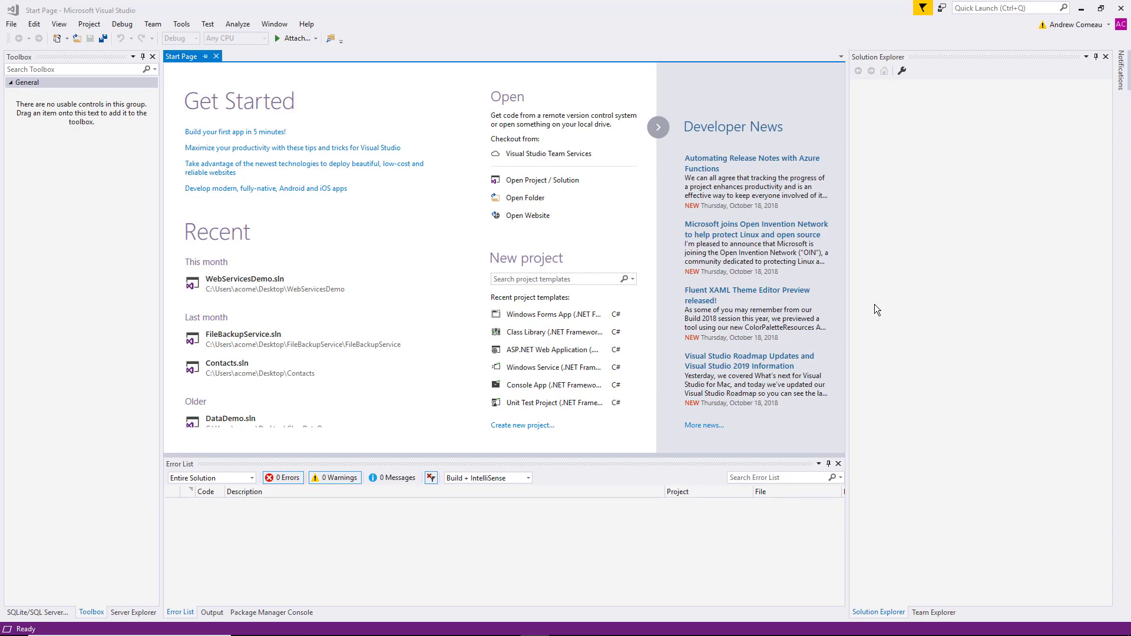
mouse_move(436, 262)
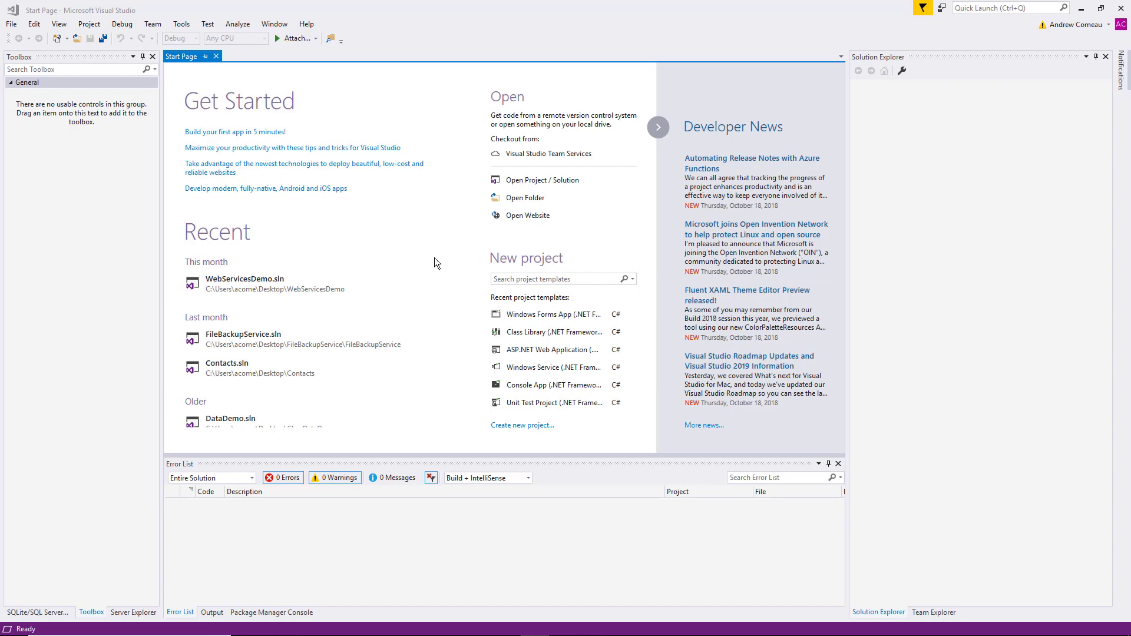
mouse_move(462, 306)
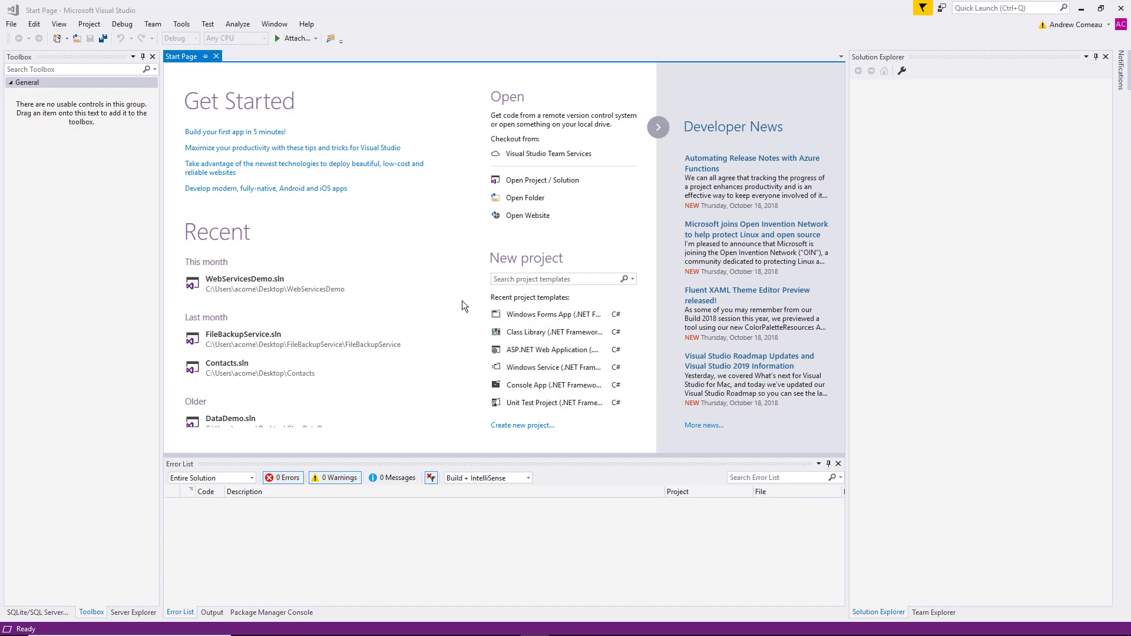
mouse_move(92, 79)
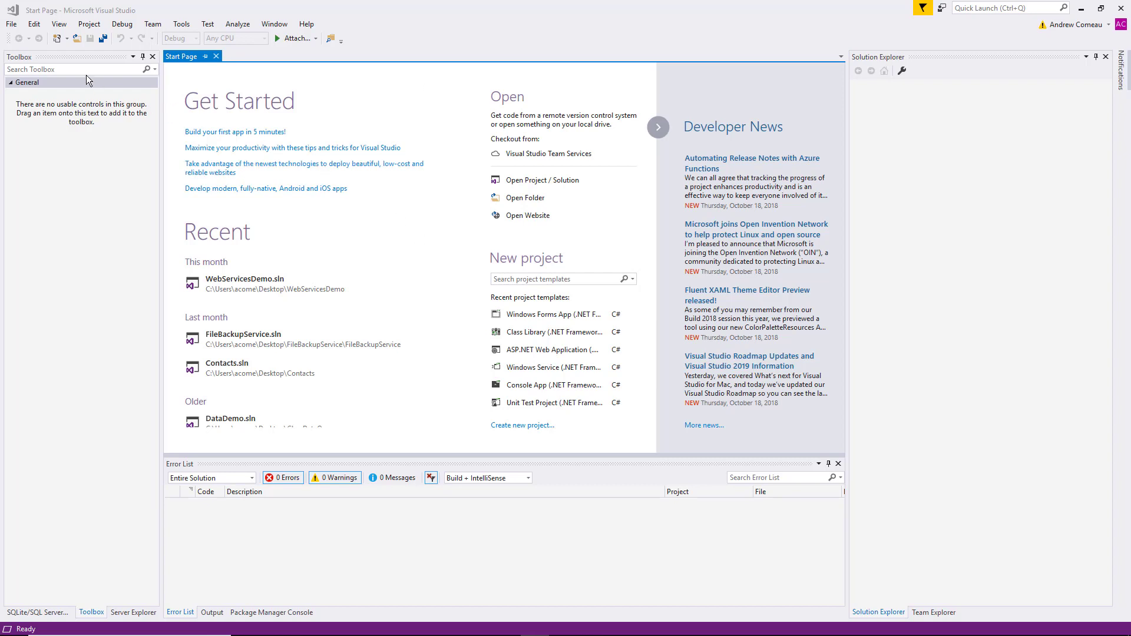
Create a C# Class Library (.NET Framework) project named CustomControls.
left_click(12, 24)
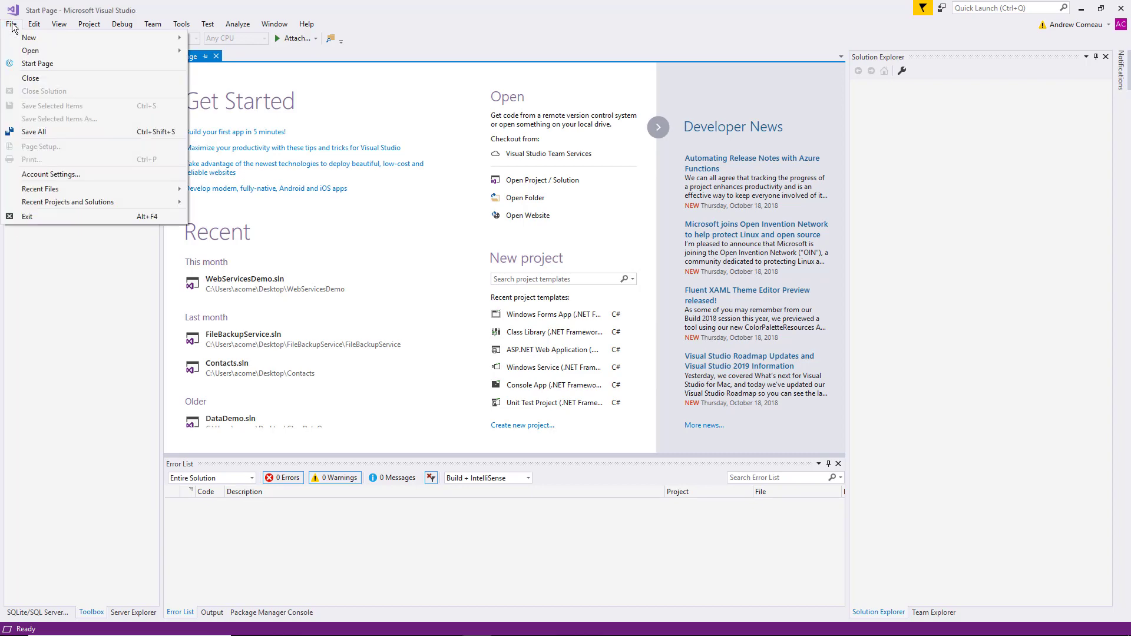
mouse_move(27, 38)
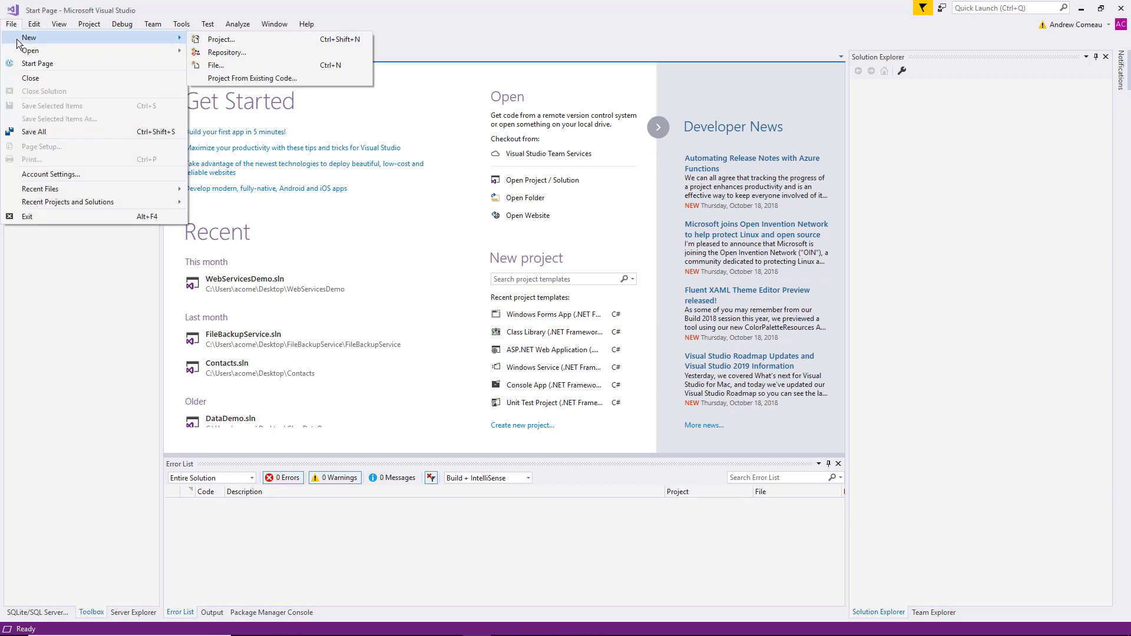
left_click(221, 39)
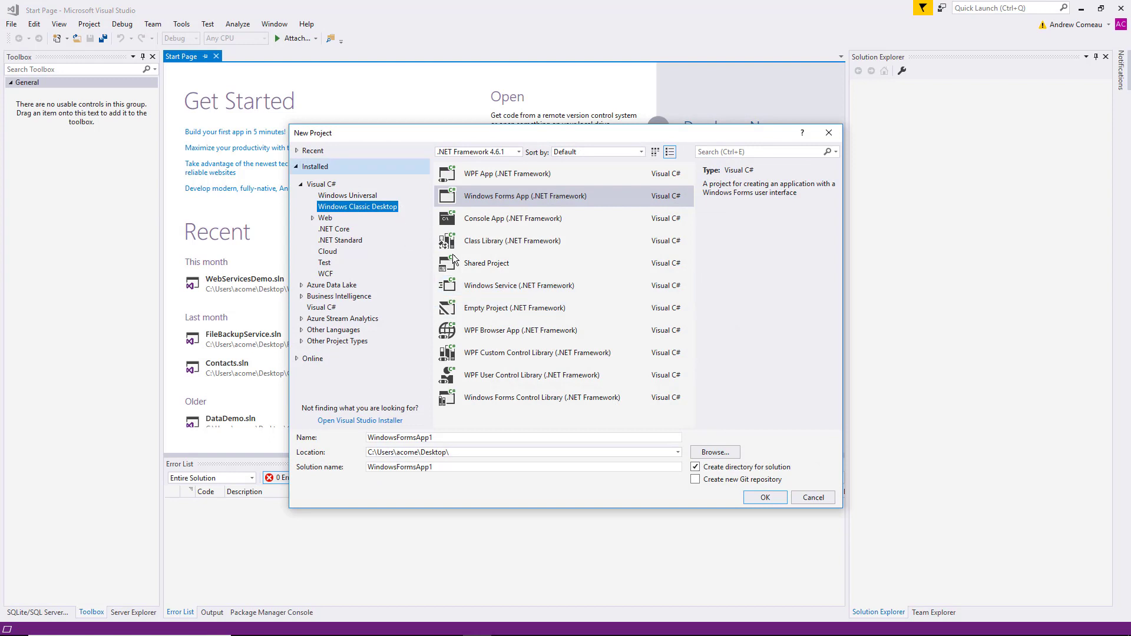
mouse_move(579, 243)
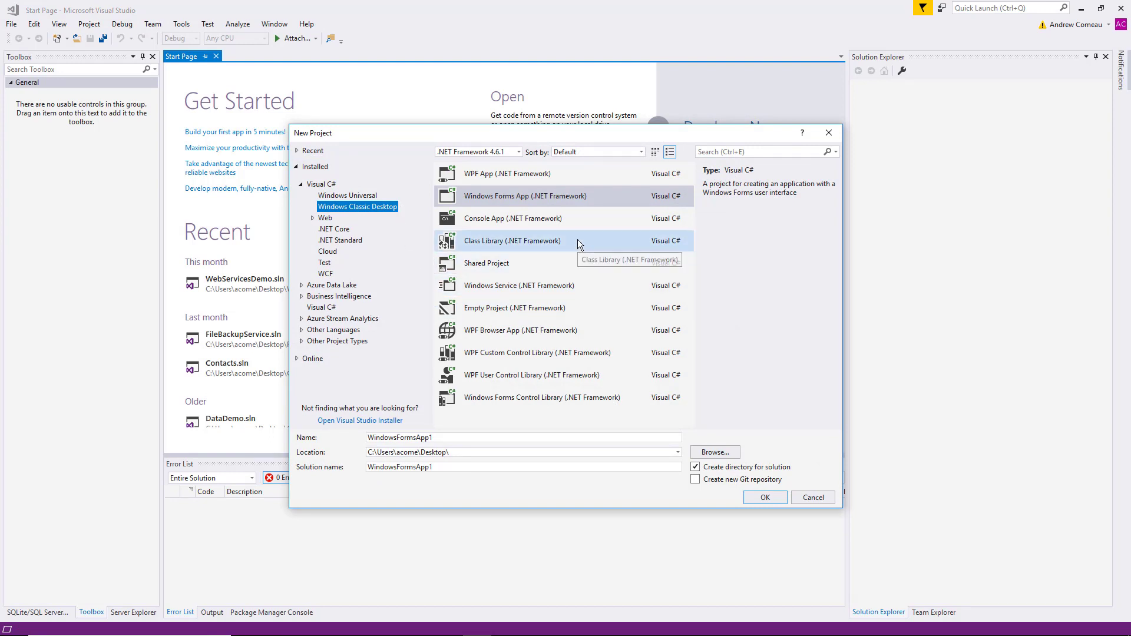
left_click(512, 241)
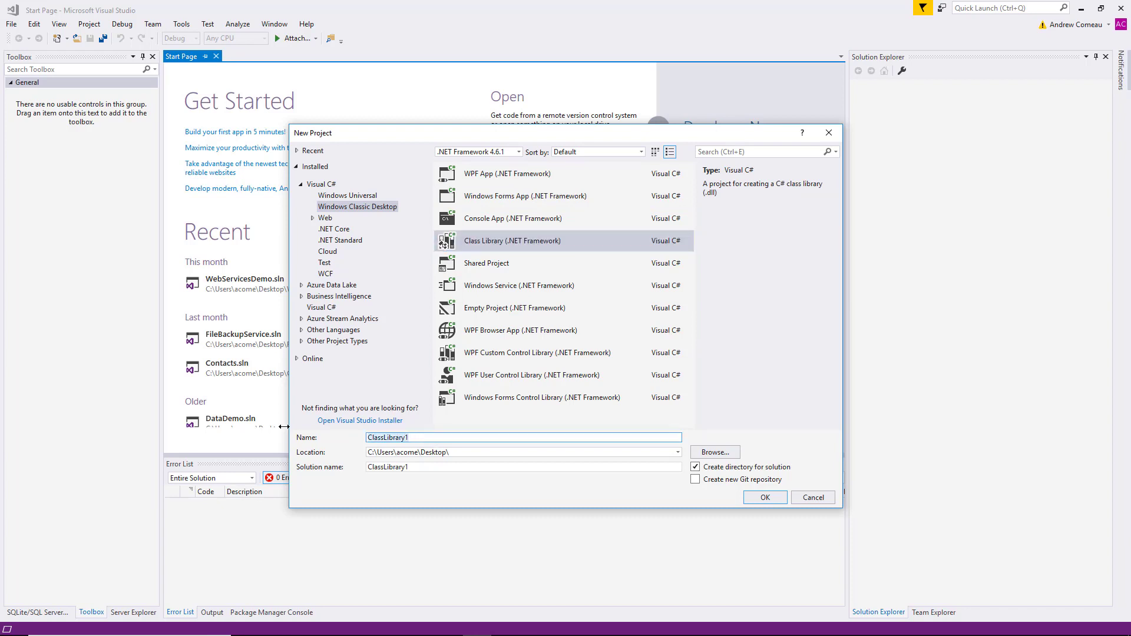
type("CustomControls")
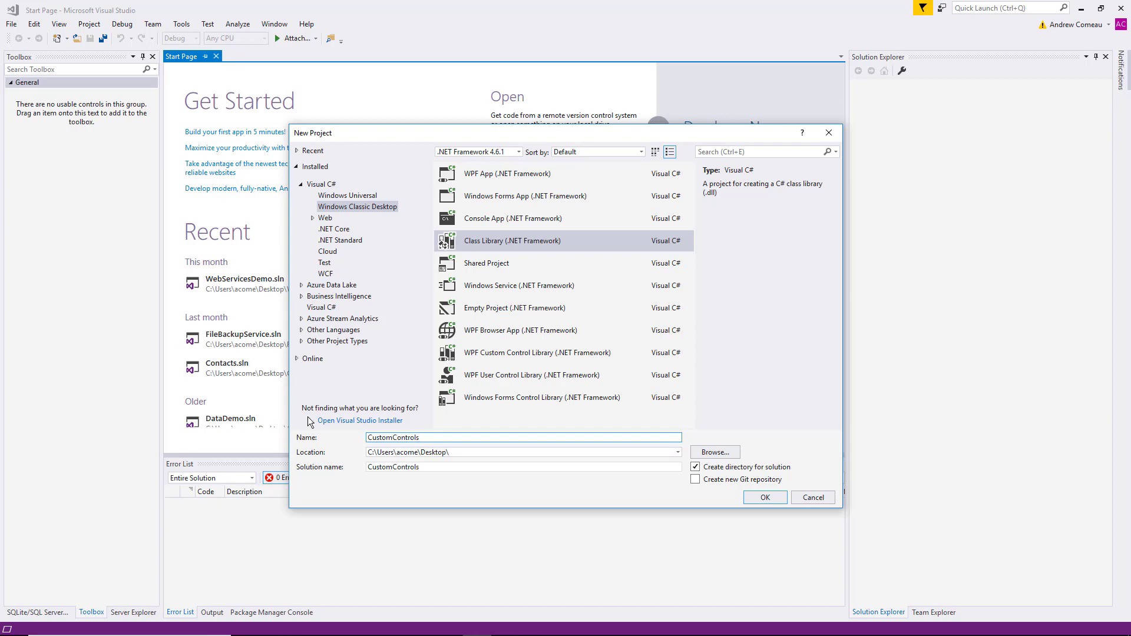
left_click(765, 497)
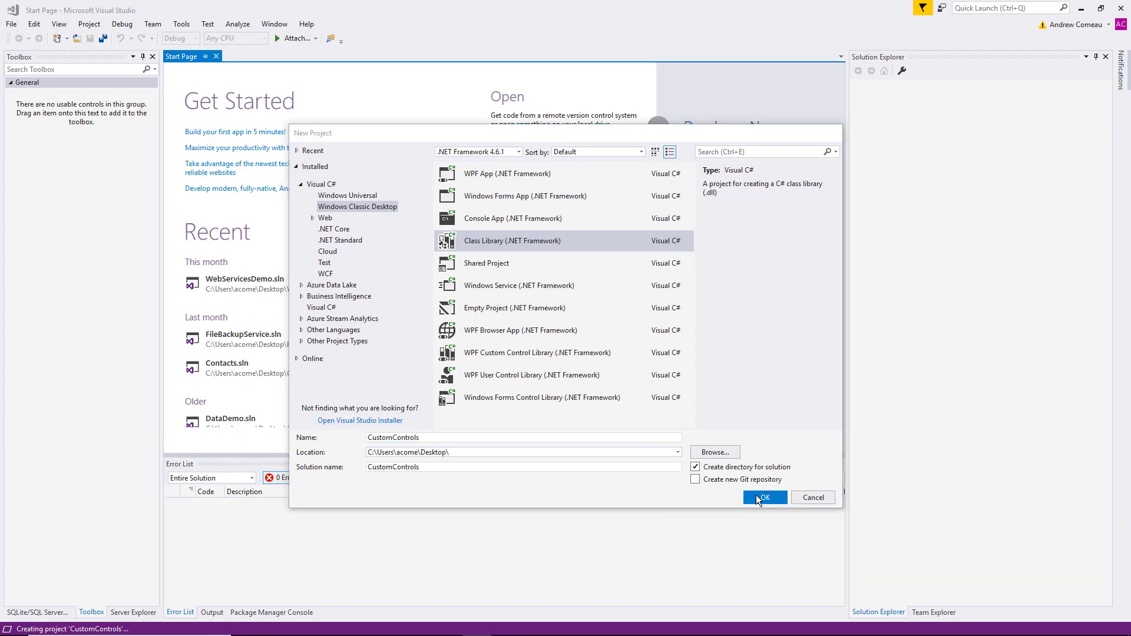
left_click(764, 497)
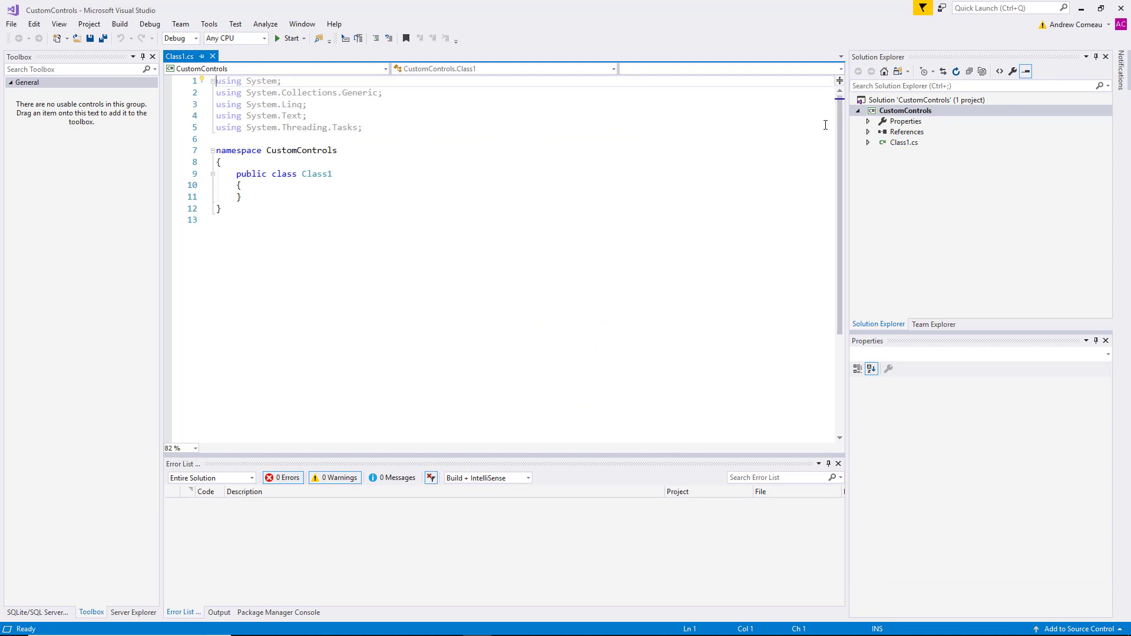
mouse_move(946, 128)
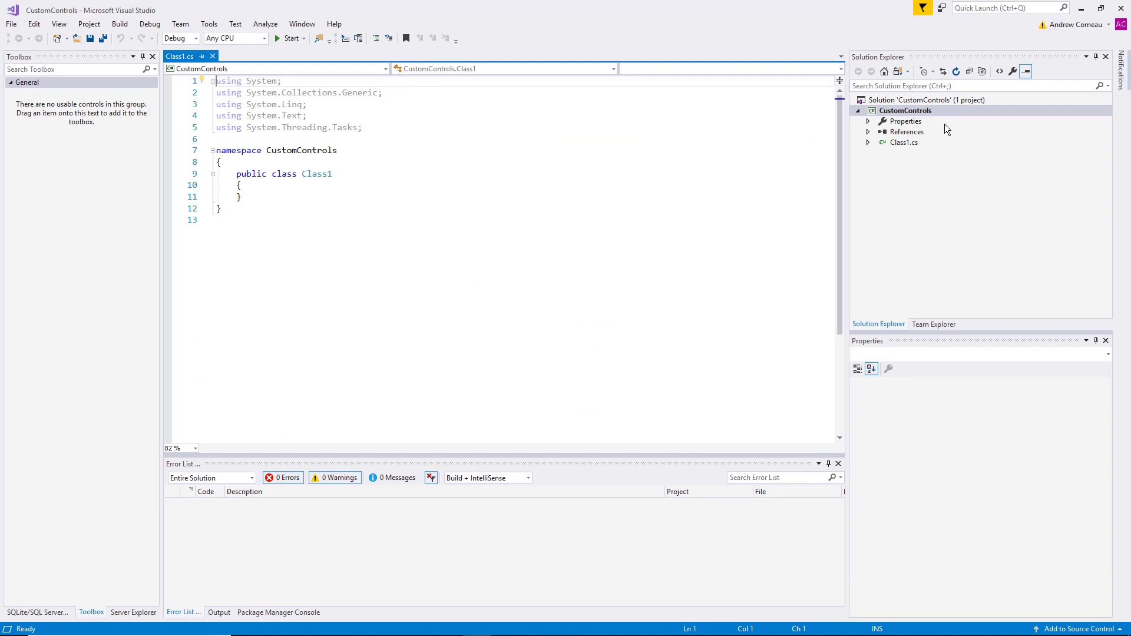
Add a User Control named ColorSelection.cs to the CustomControls project.
right_click(906, 110)
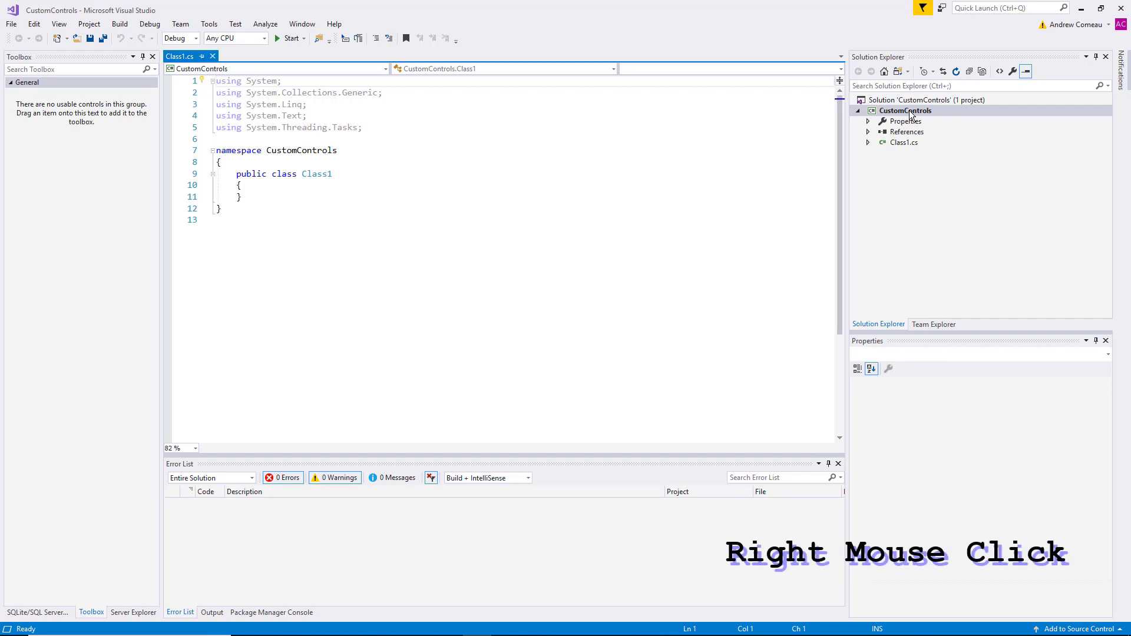
left_click(906, 110)
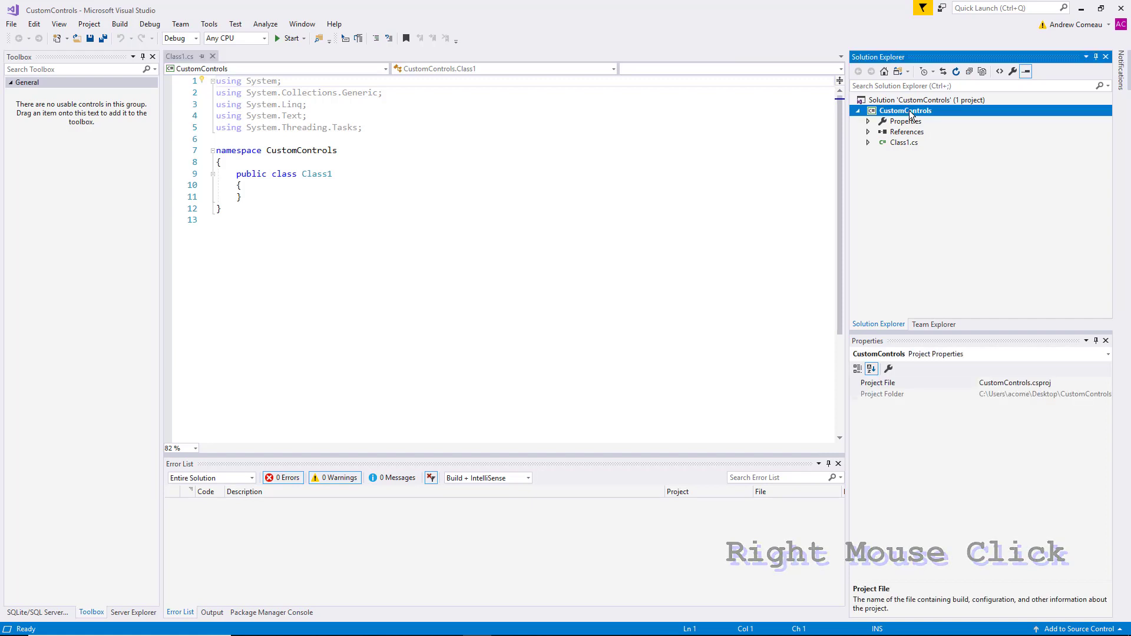
right_click(910, 111)
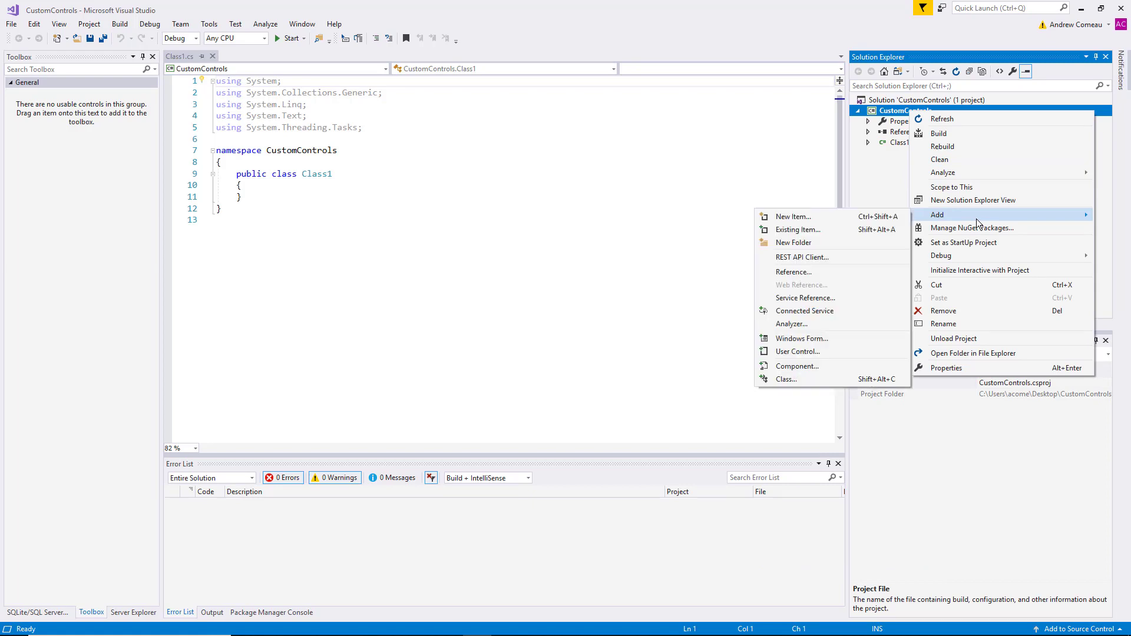
mouse_move(826, 352)
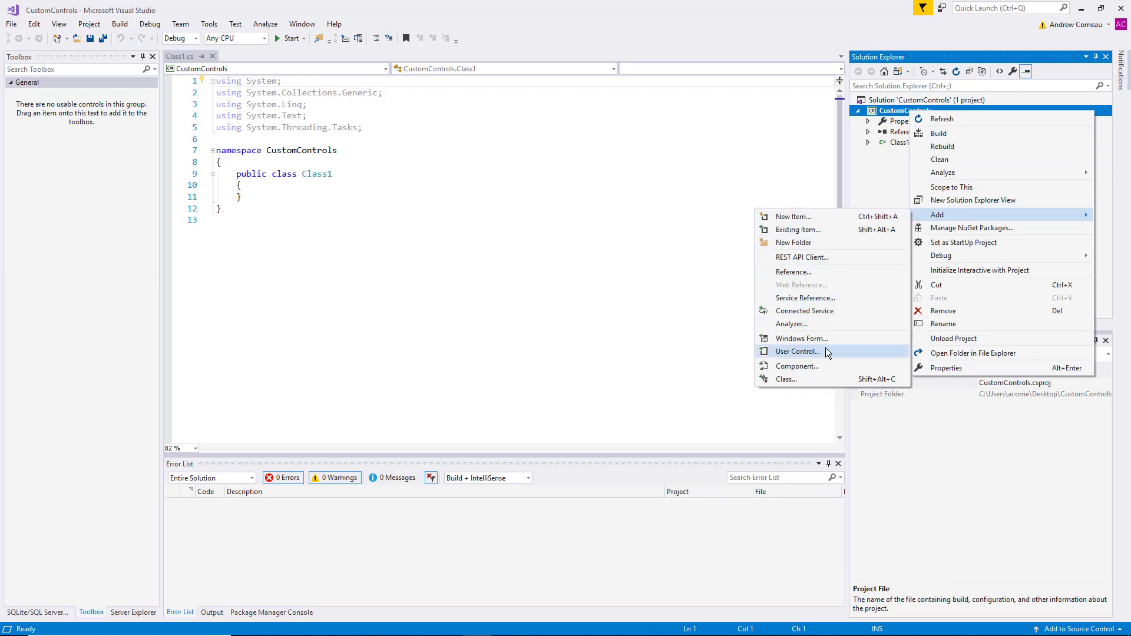
left_click(798, 351)
type("ColorSelection.cs")
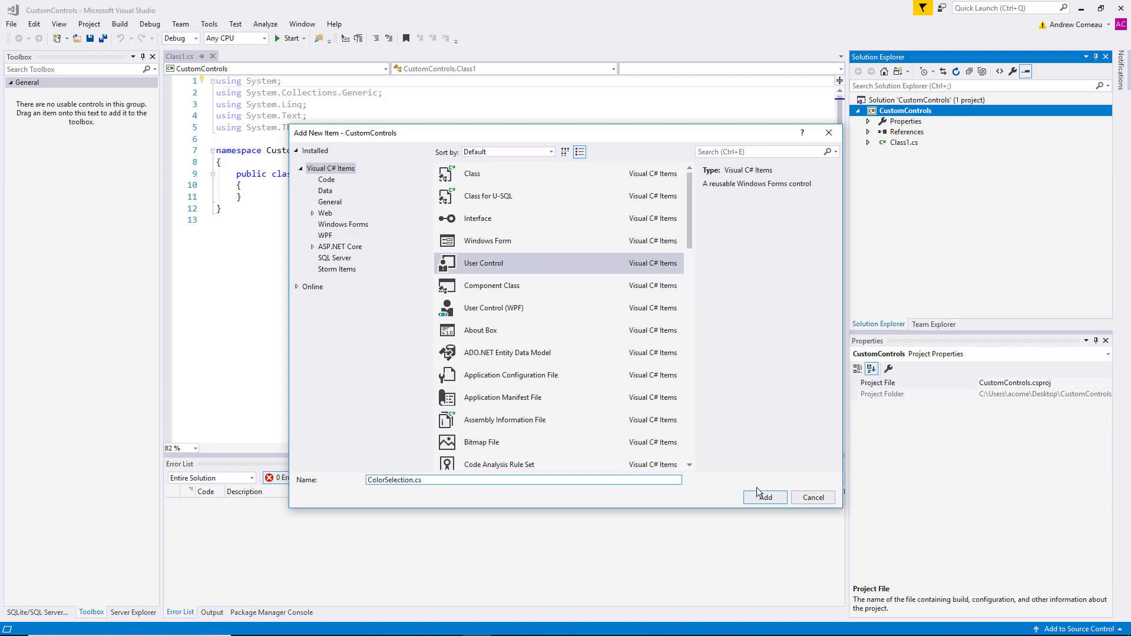
left_click(765, 497)
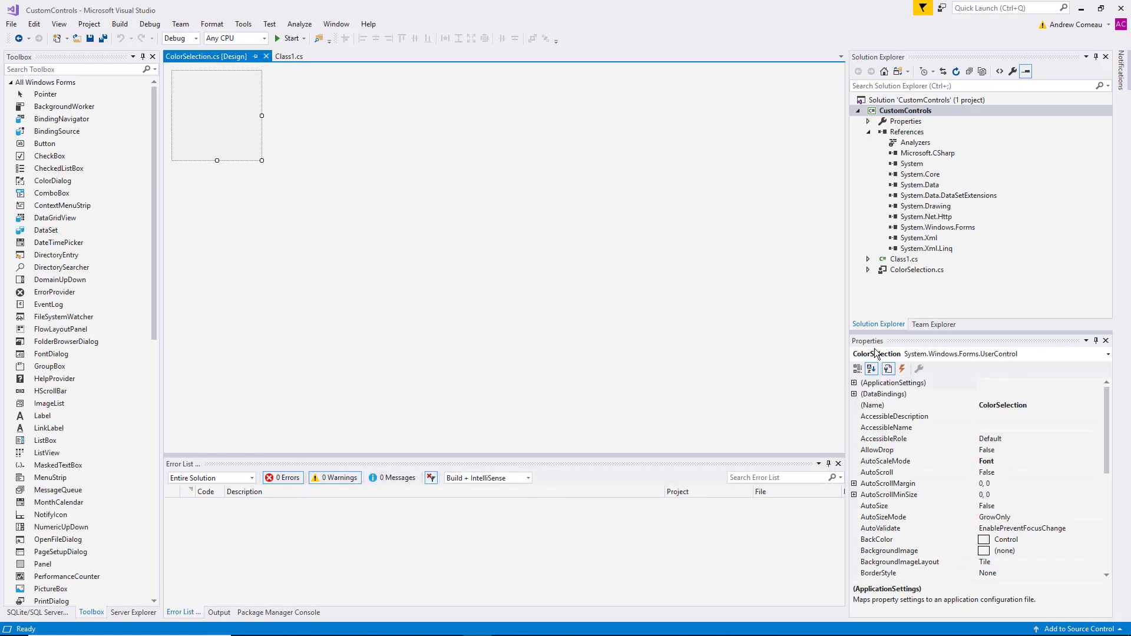
Delete Class1.cs, enlarge the ColorSelection design surface, and open its code view.
left_click(904, 258)
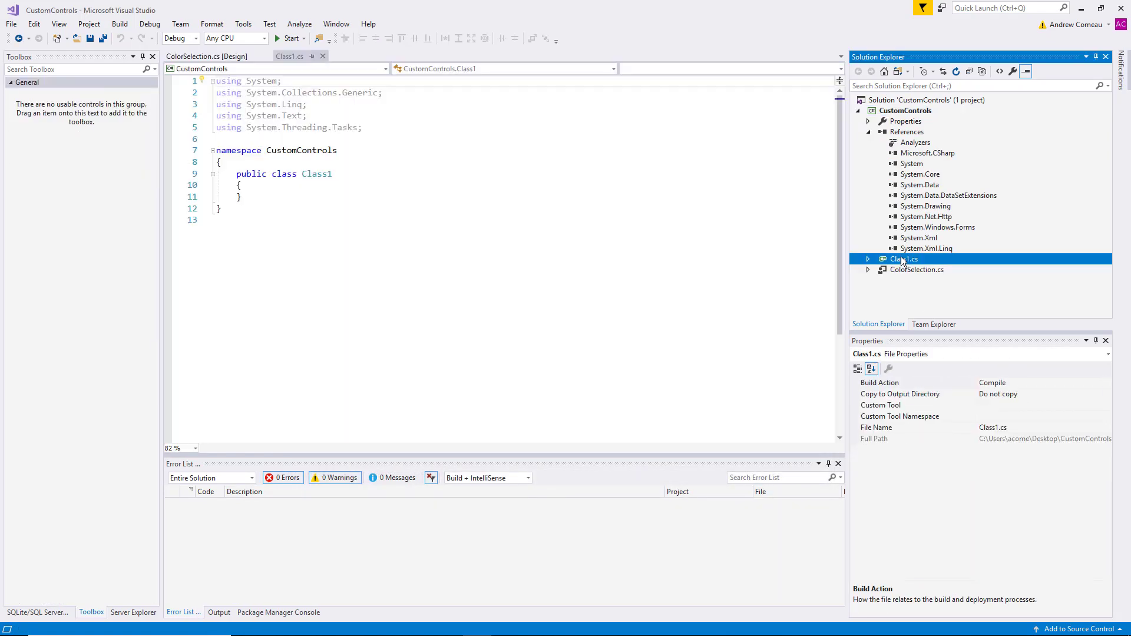
right_click(903, 258)
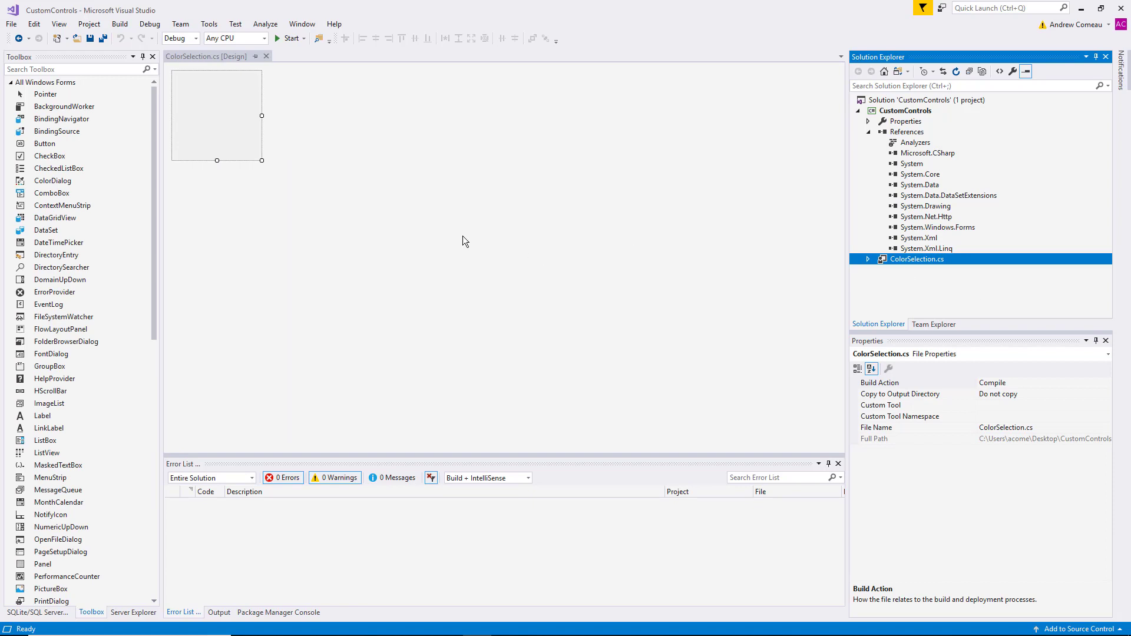
mouse_move(261, 160)
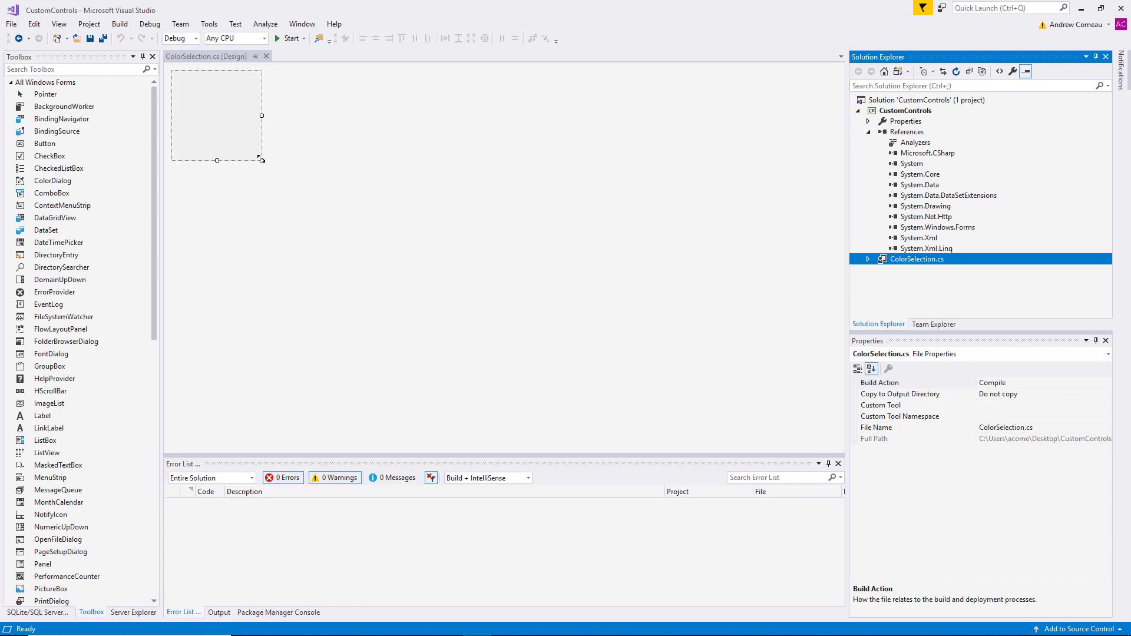
left_click_drag(261, 160, 365, 269)
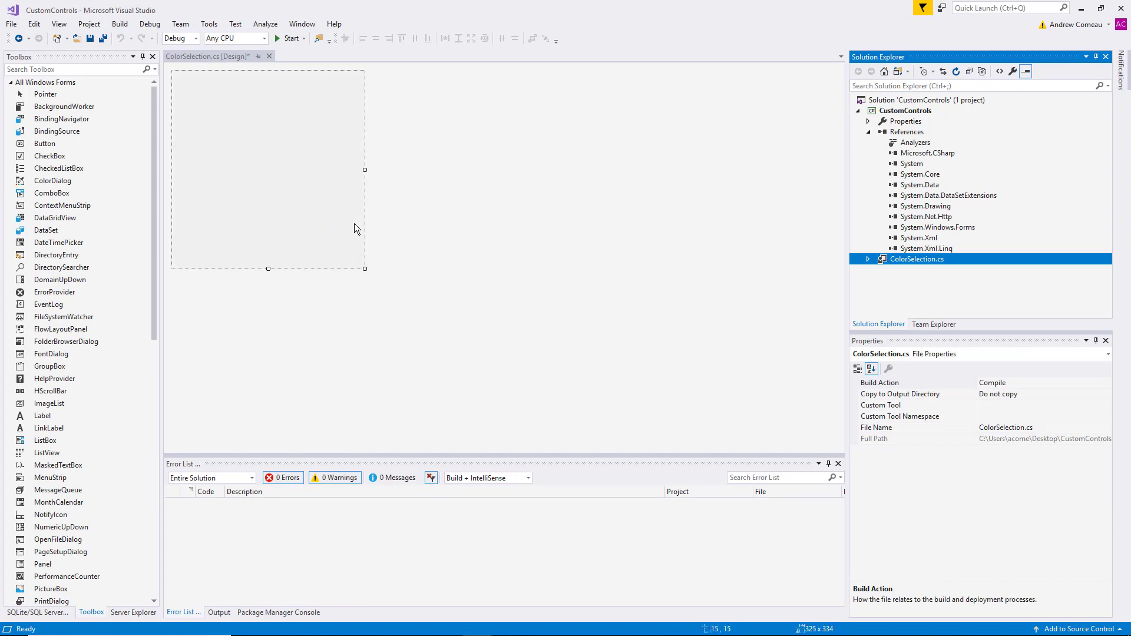
mouse_move(337, 223)
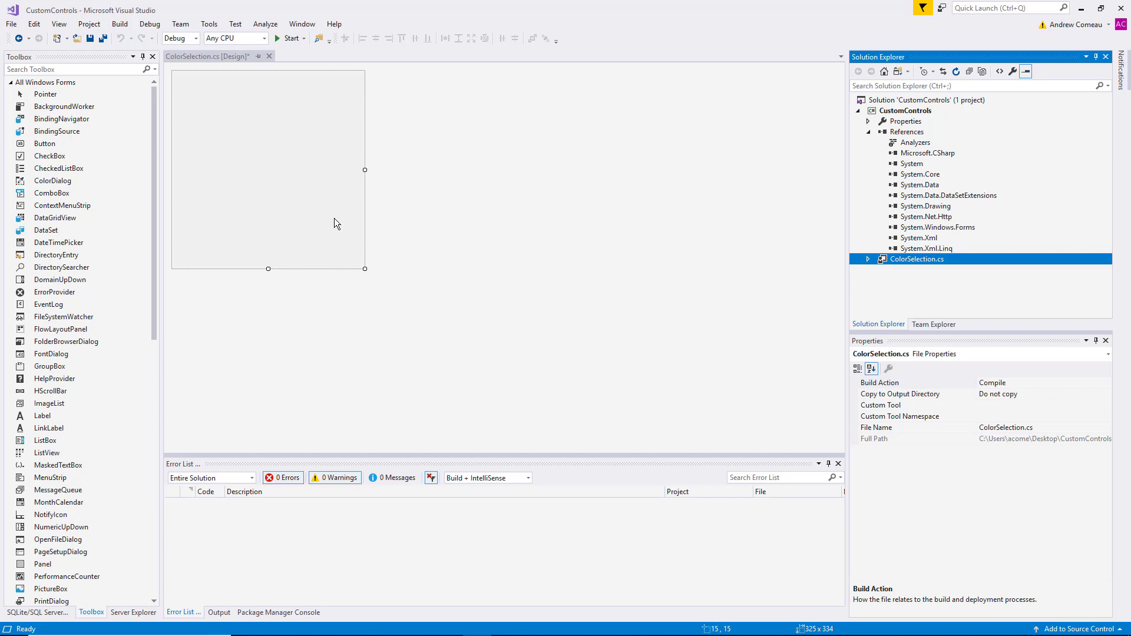
mouse_move(286, 208)
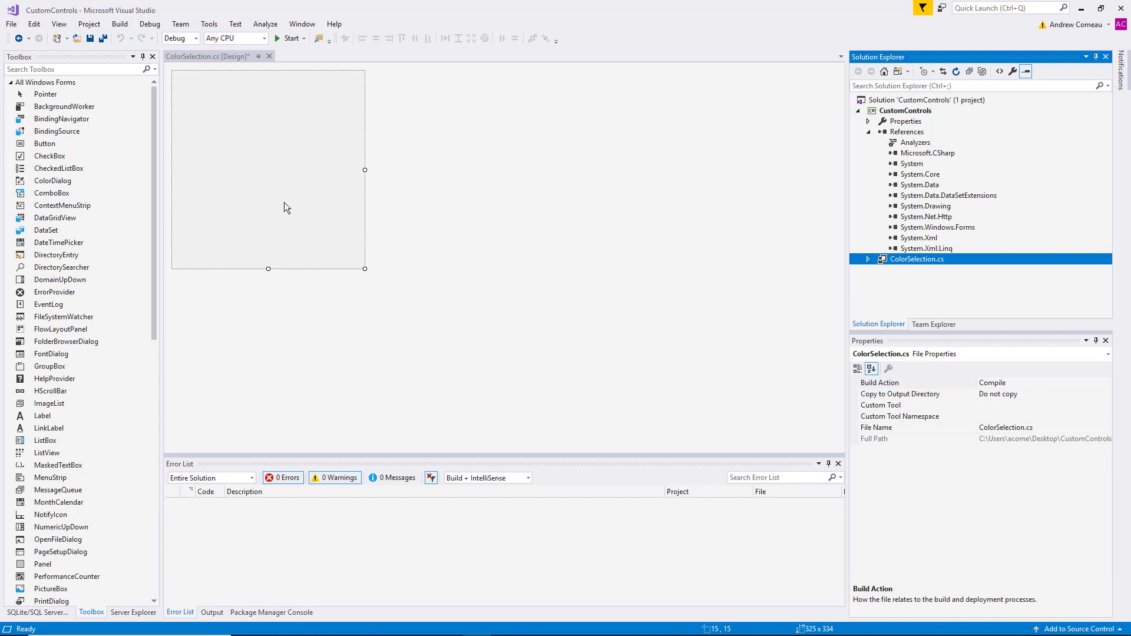
right_click(286, 207)
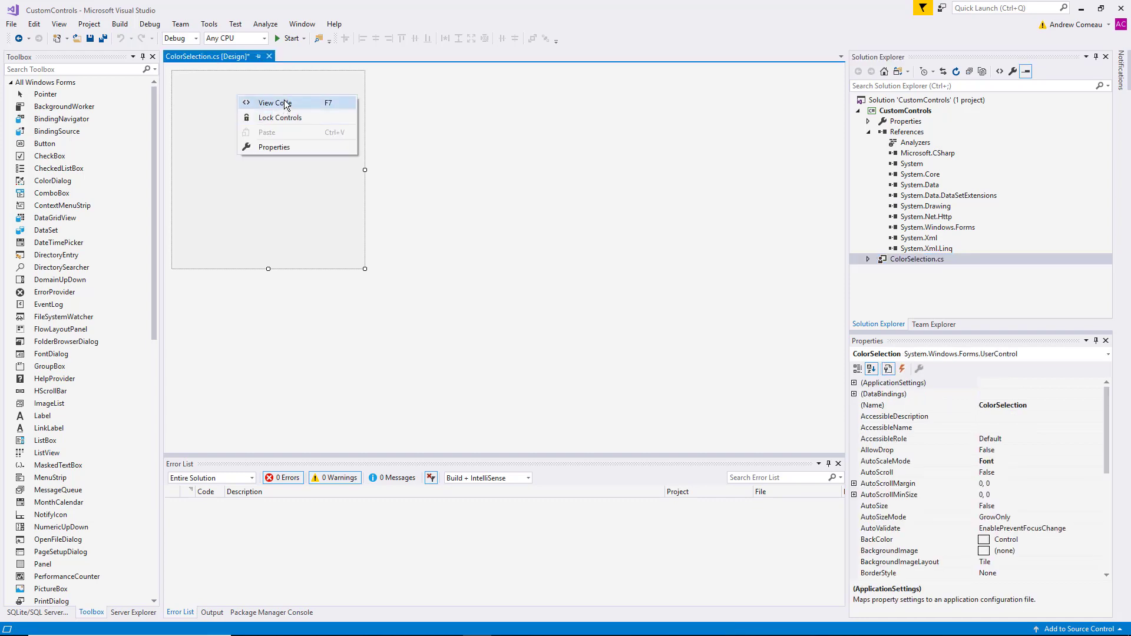
left_click(274, 103)
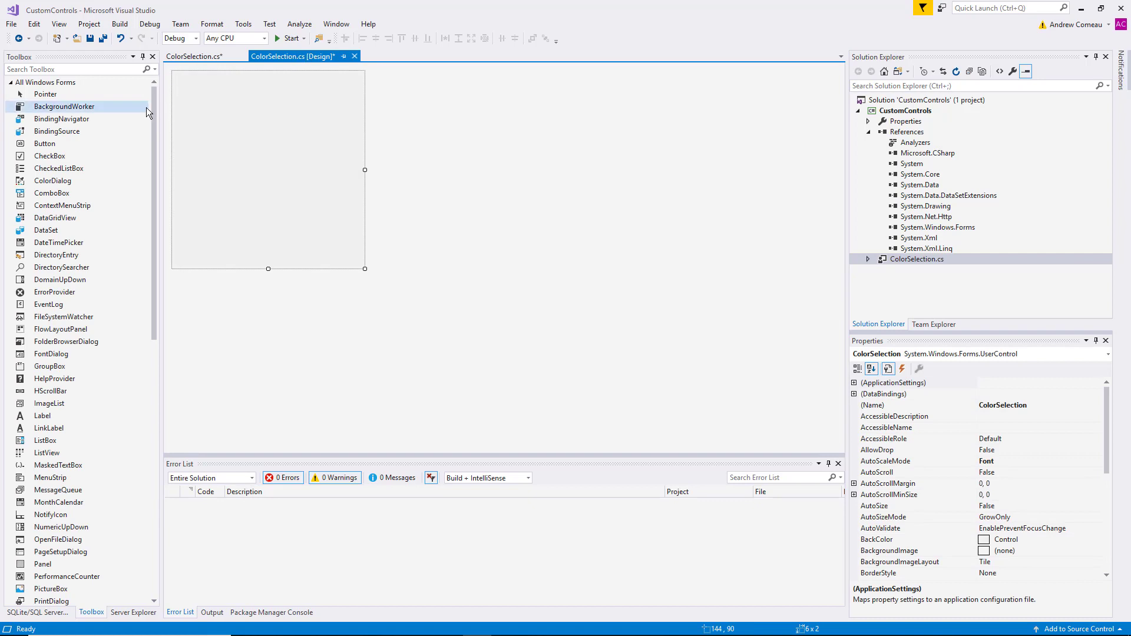
Place a TrackBar beneath label1 and stretch it across the control's width.
scroll("down", 3)
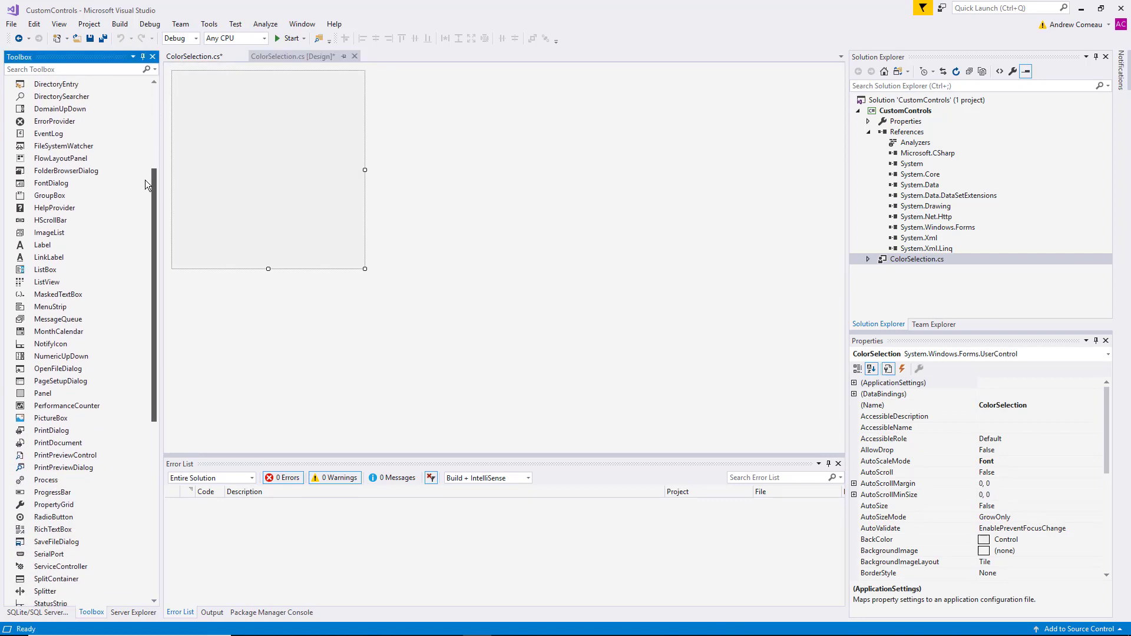
scroll("down", 3)
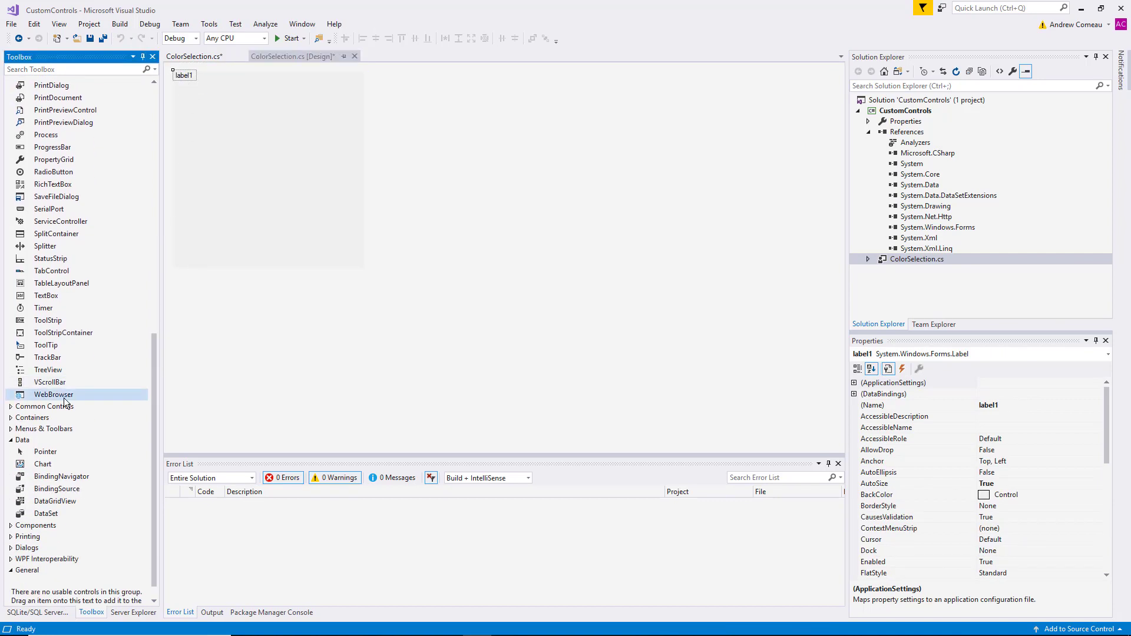
mouse_move(48, 357)
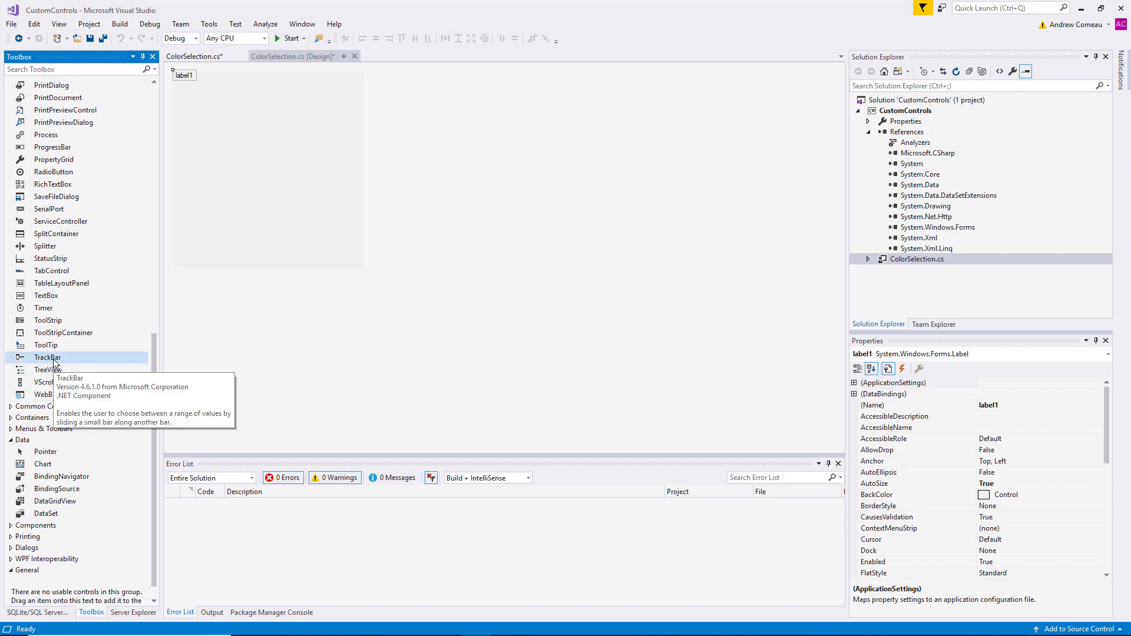
left_click_drag(47, 357, 234, 99)
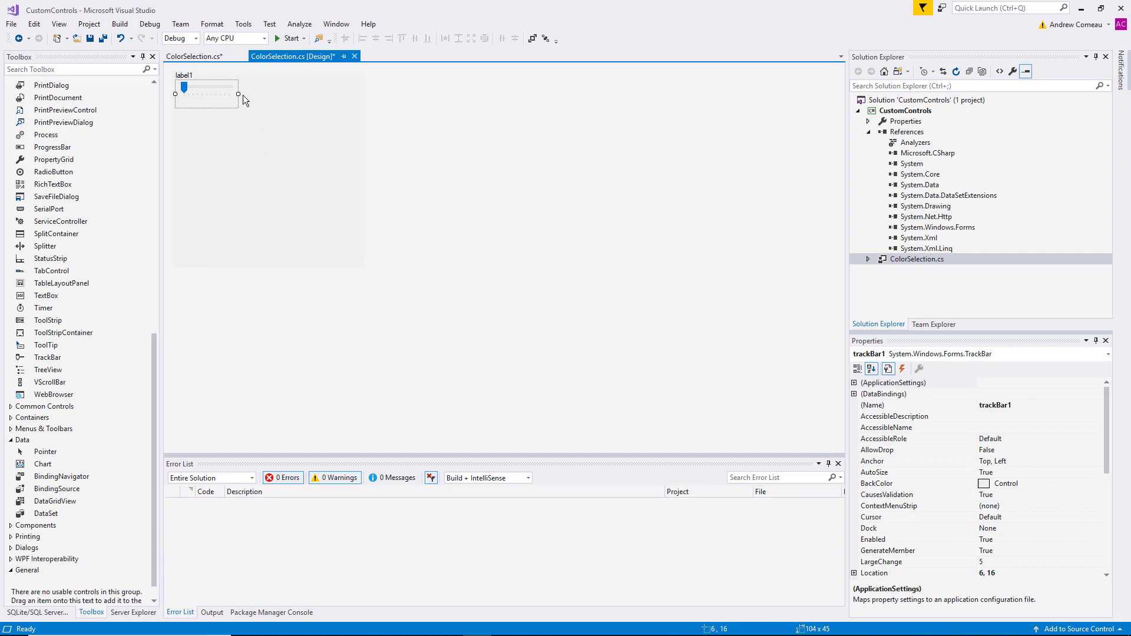
left_click_drag(238, 91, 324, 91)
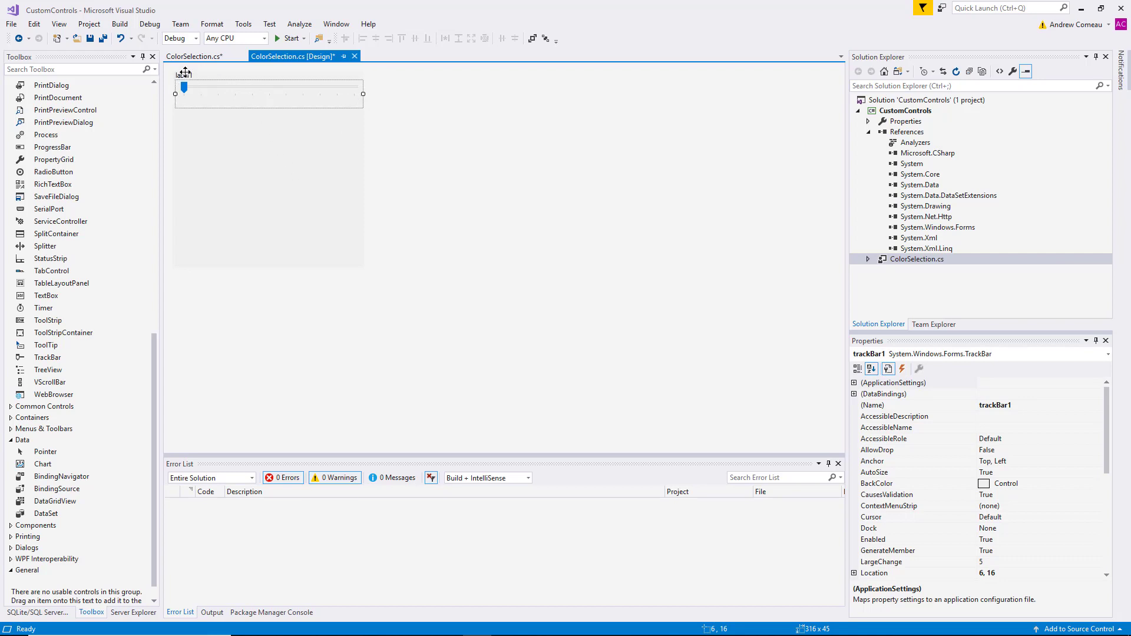
Name the slider tbRed with Maximum 255 and TickFrequency 5.
left_click(184, 75)
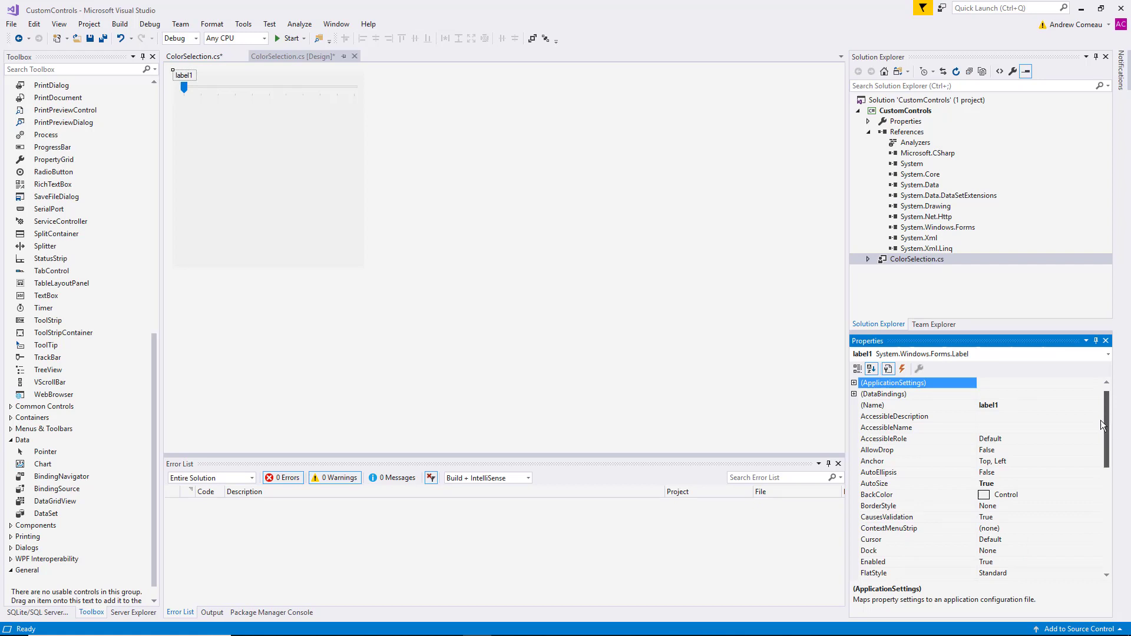
scroll("down", 3)
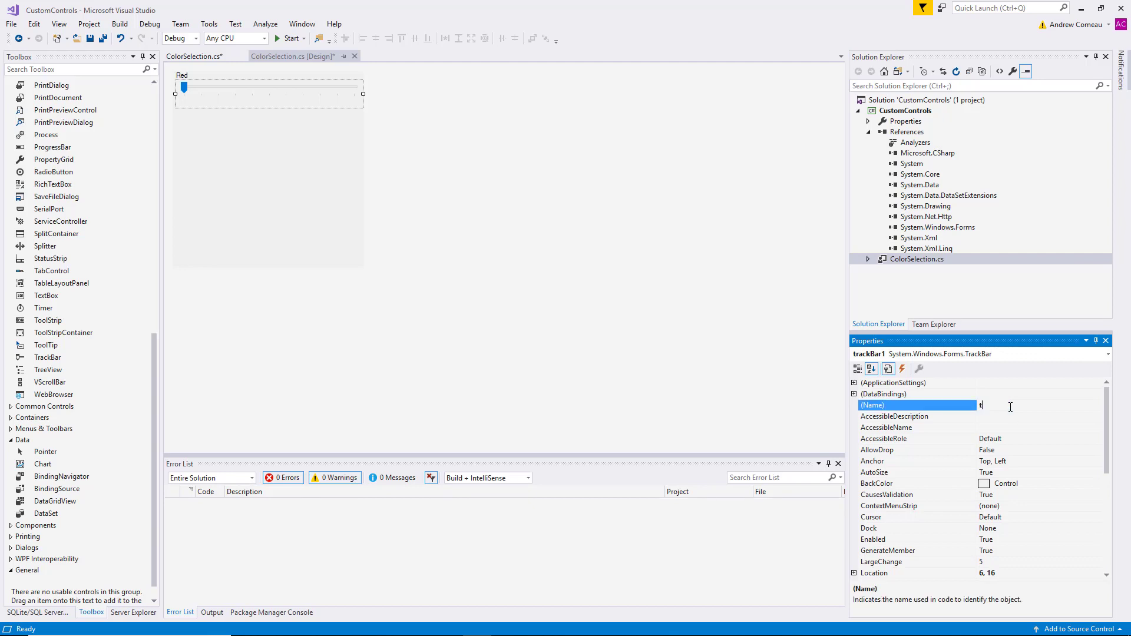
type("tbRed")
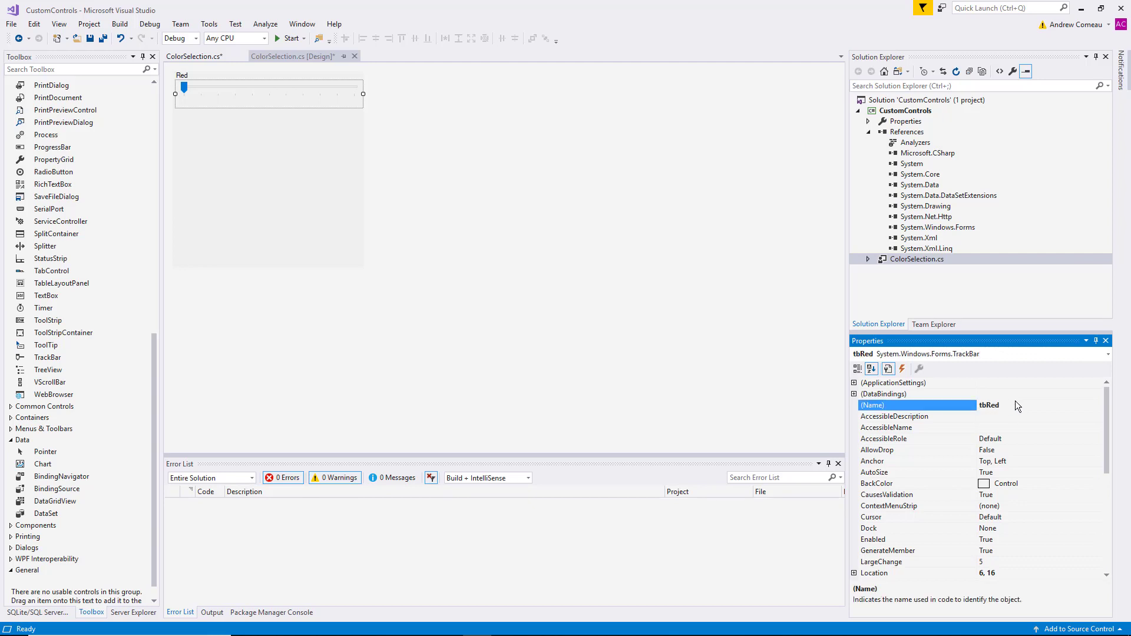
scroll("down", 3)
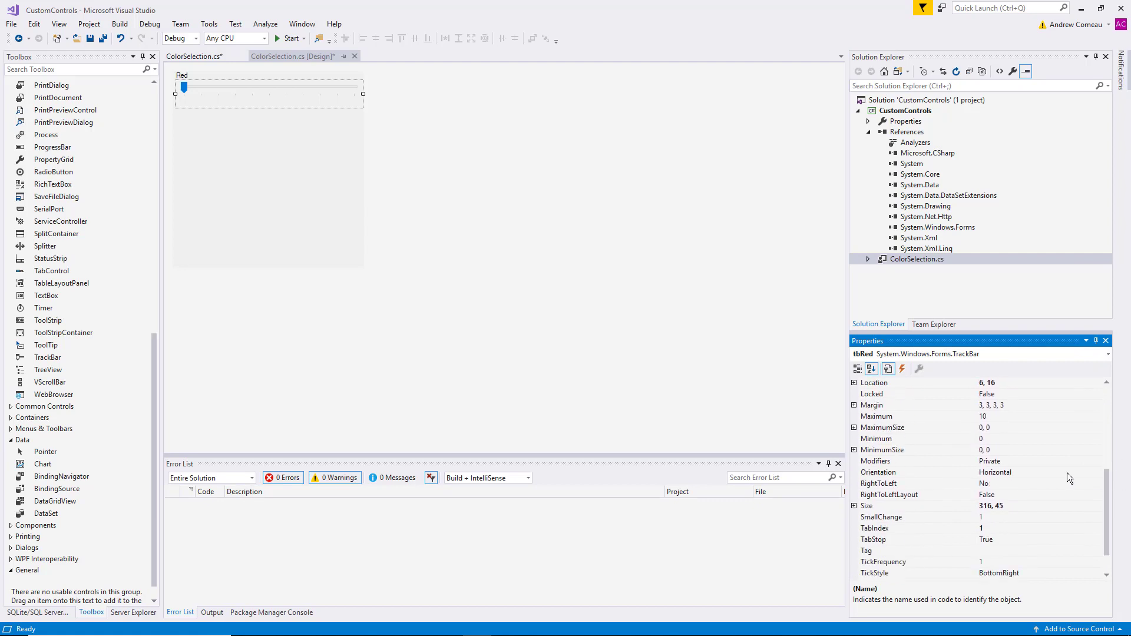
mouse_move(1002, 453)
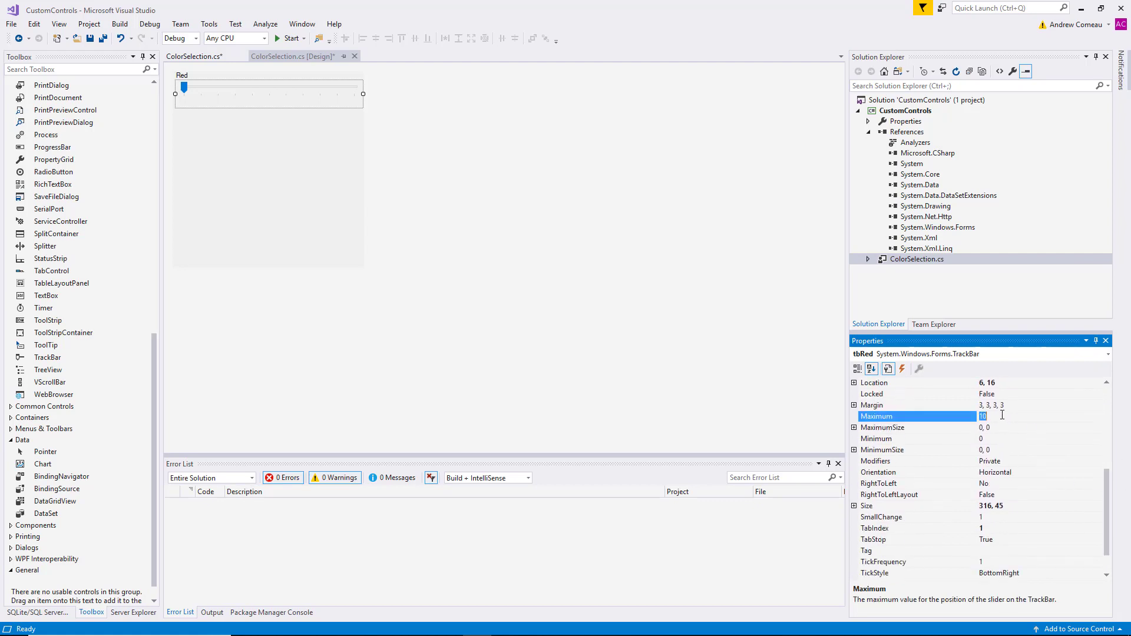
type("255")
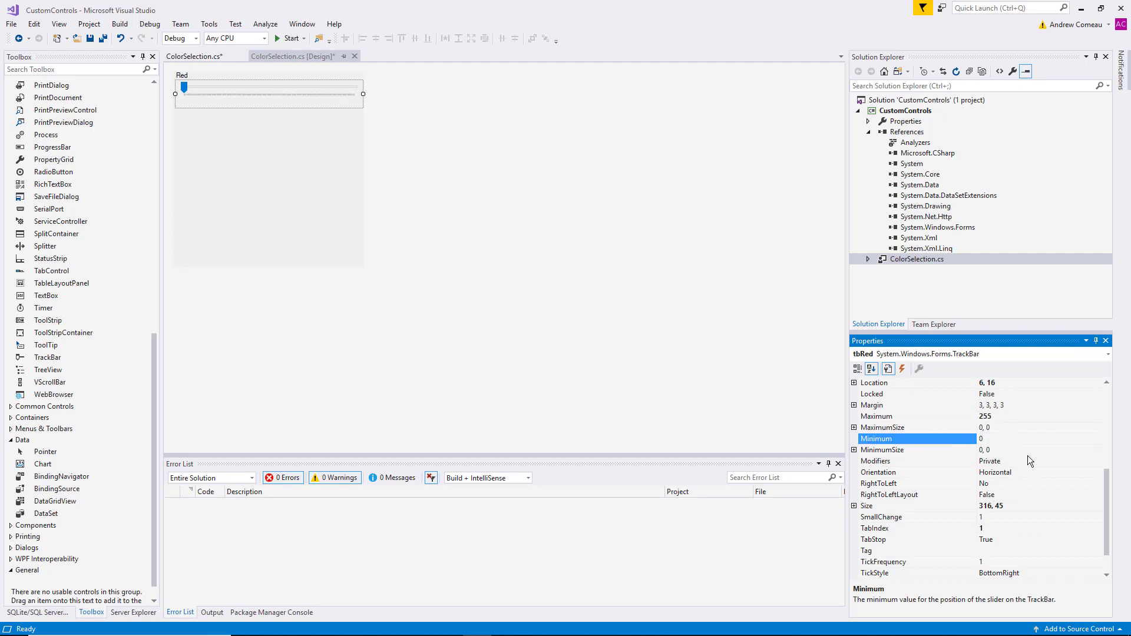
mouse_move(1019, 572)
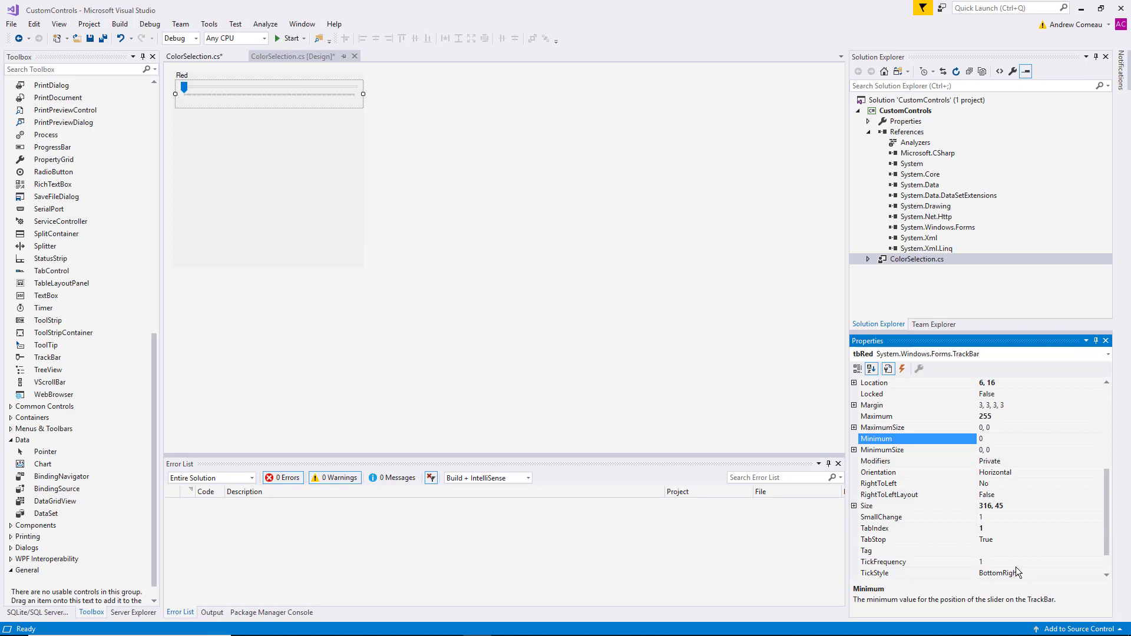
left_click(884, 562)
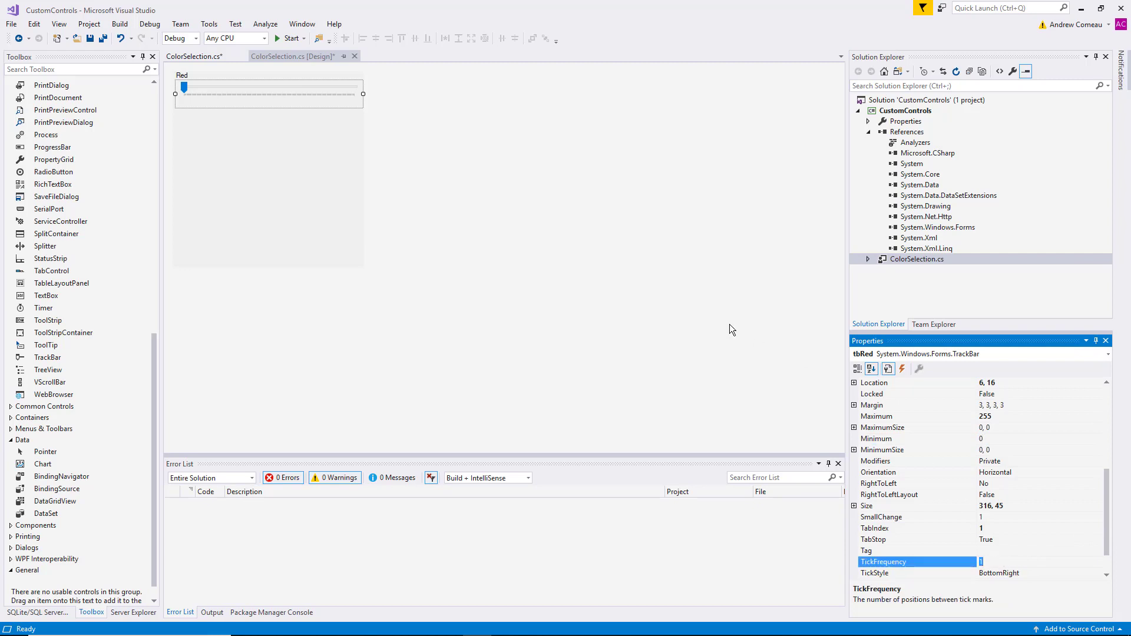
type("5")
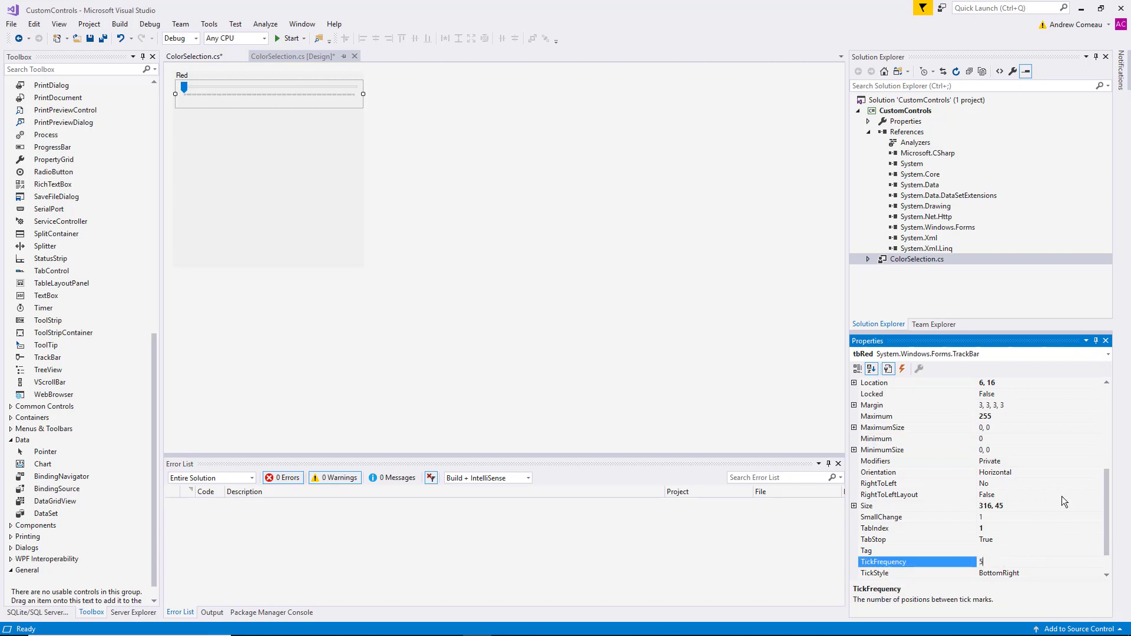
left_click(889, 495)
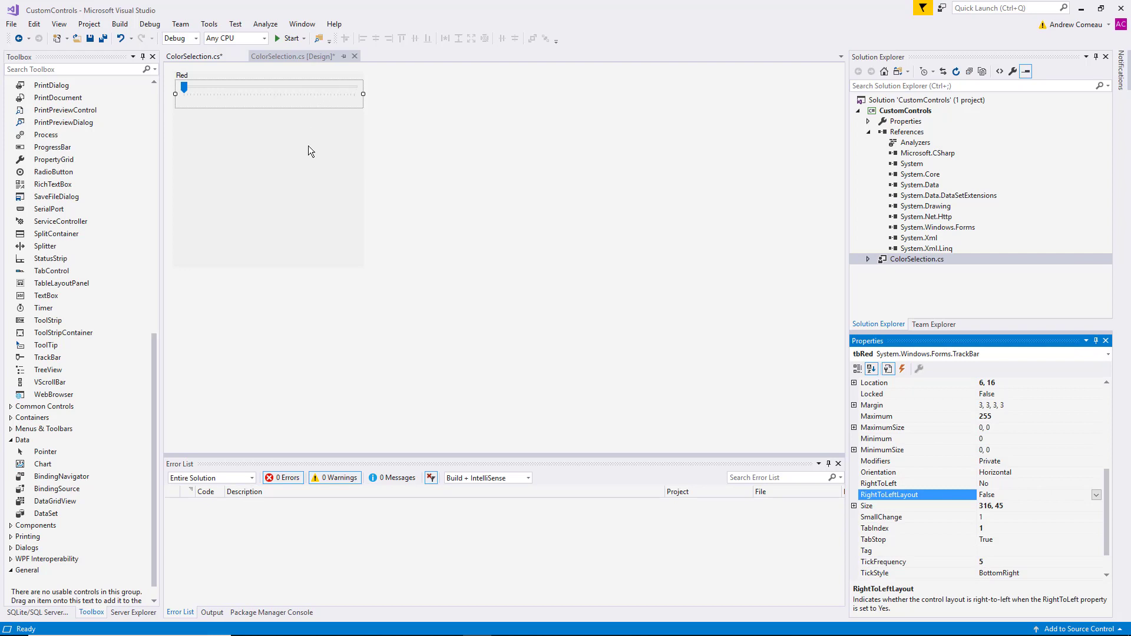
mouse_move(186, 164)
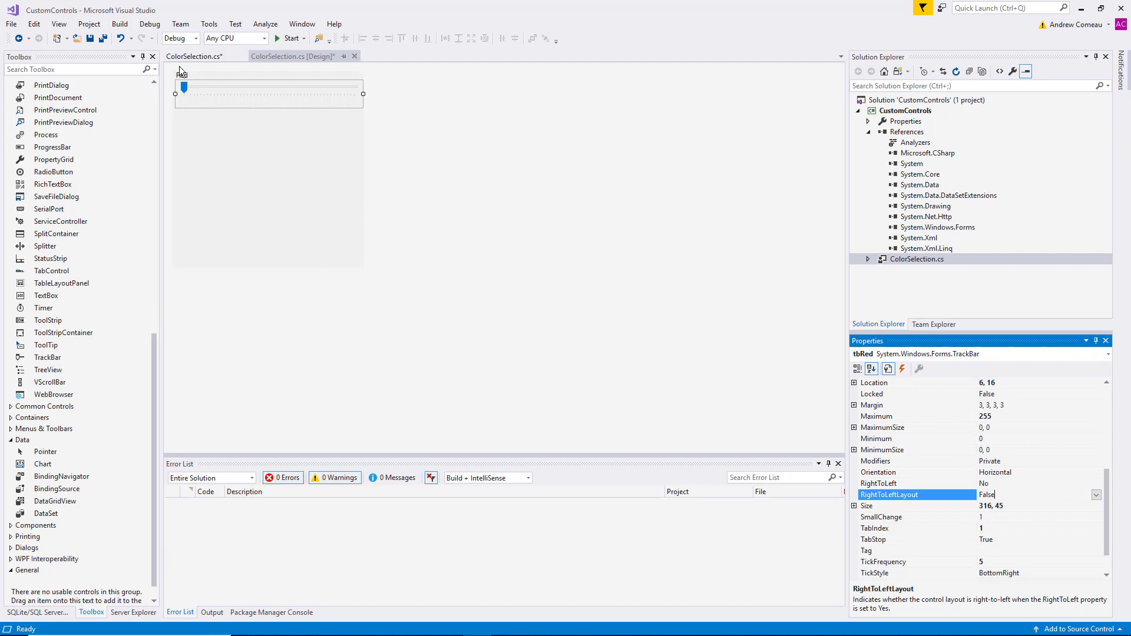
Duplicate the Red label and slider, captioning the copied label Green.
left_click(181, 75)
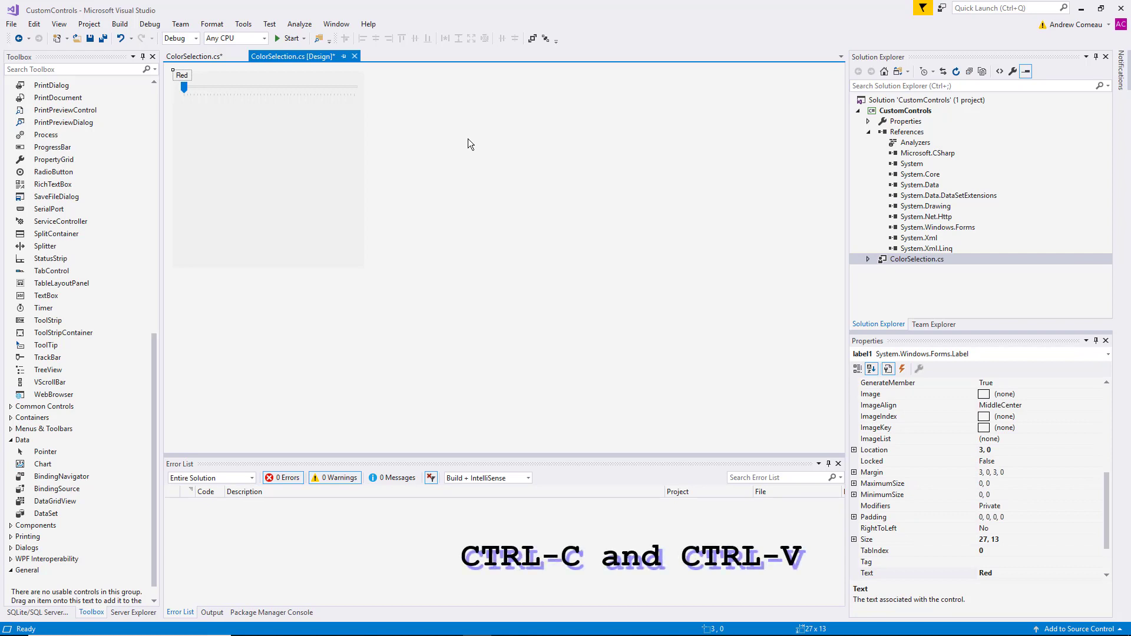
key("ctrl+v")
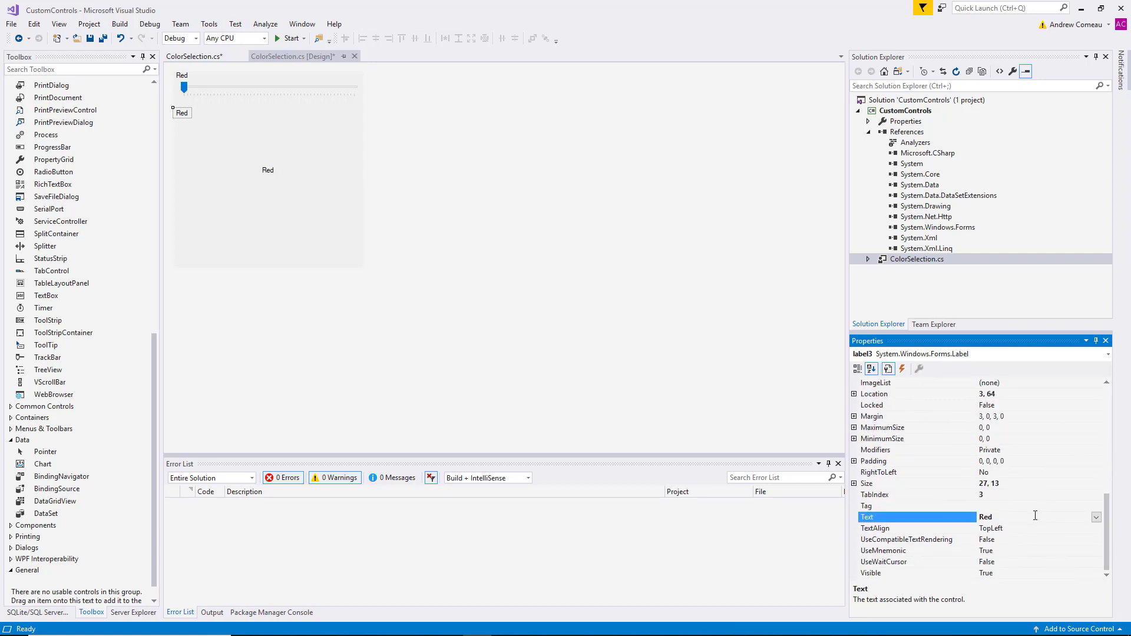
double_click(986, 517)
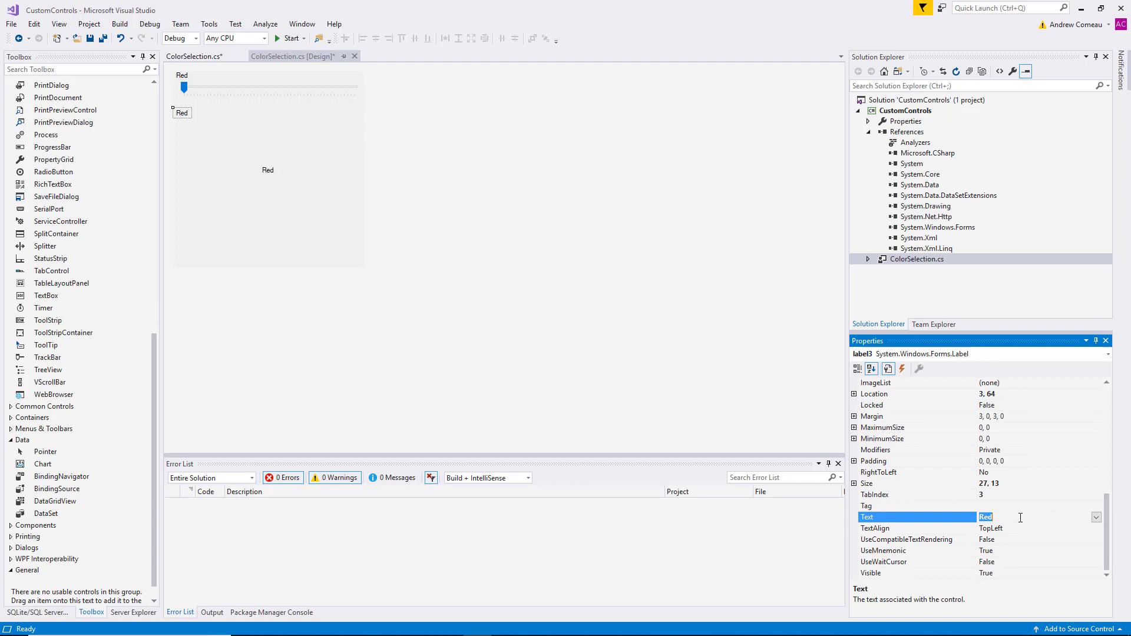
type("Green")
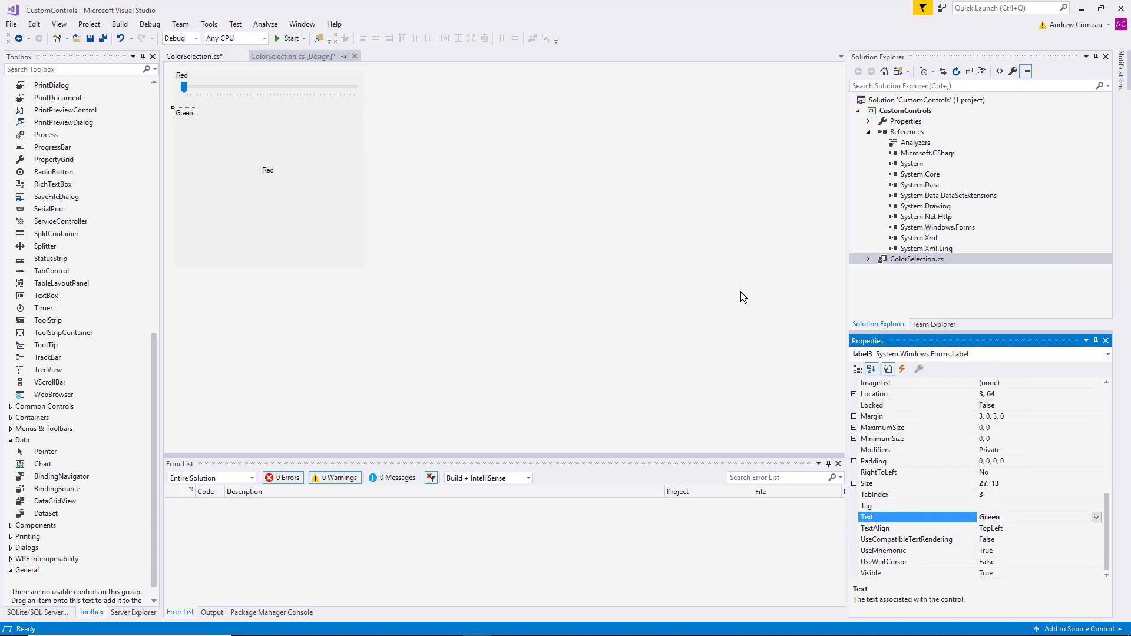
left_click(267, 92)
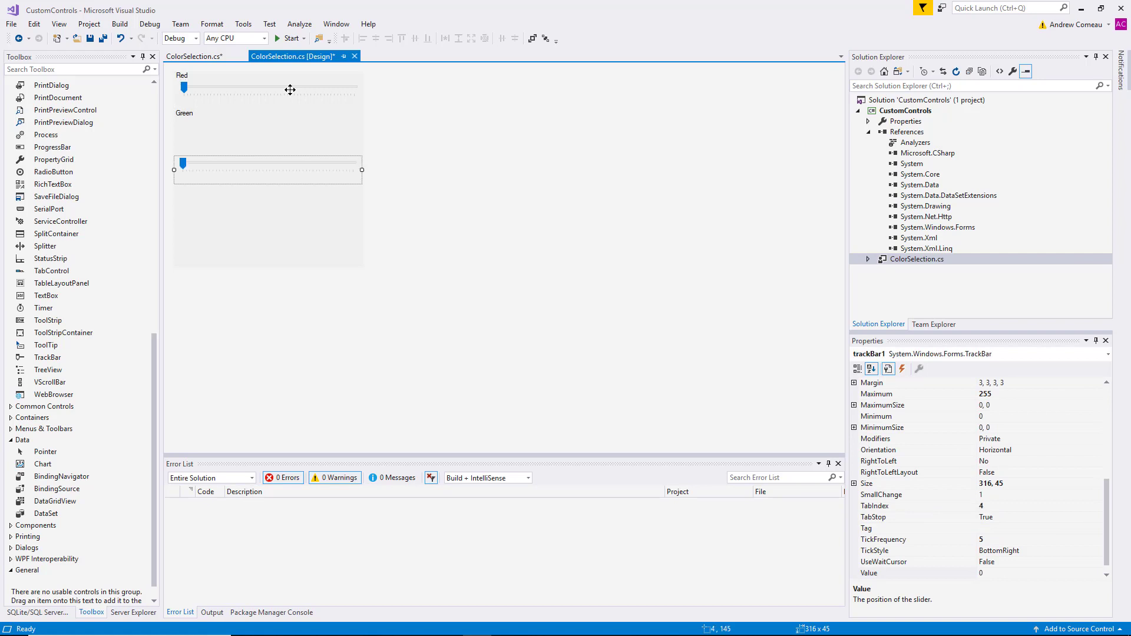
mouse_move(247, 178)
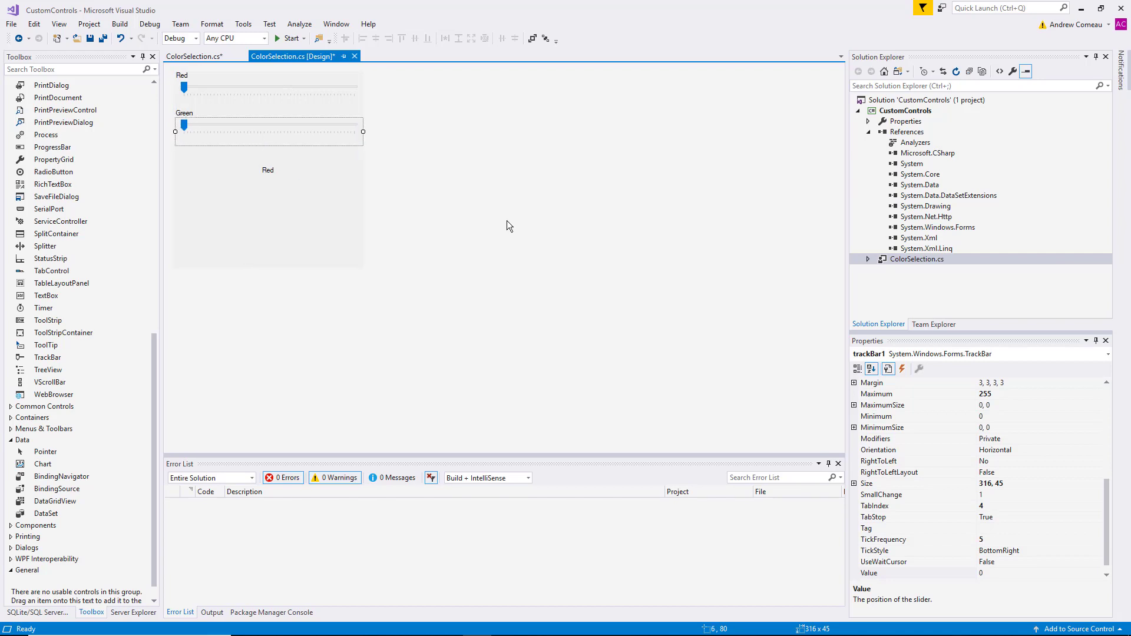
mouse_move(1113, 541)
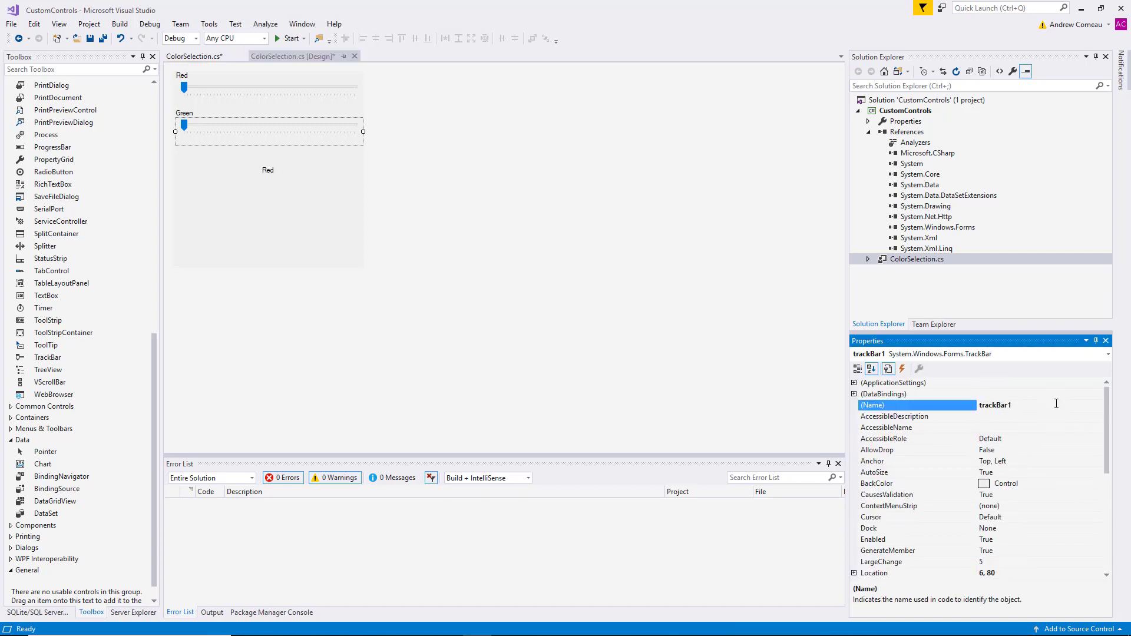
Add the Blue label caption and its third slider below Green.
type("tb")
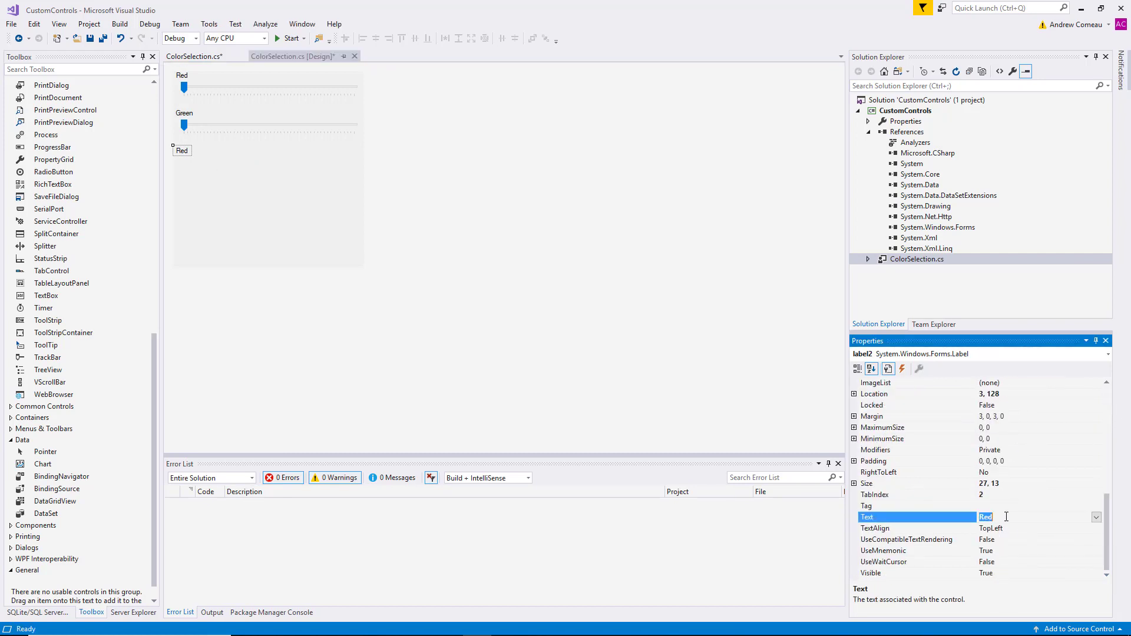
type("Blue")
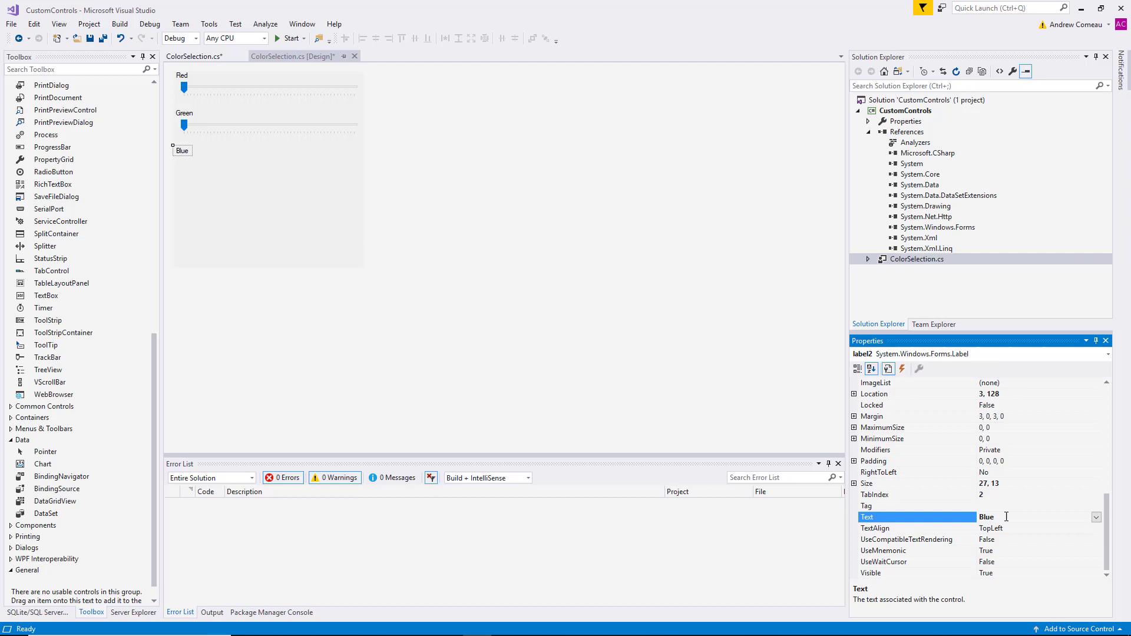
left_click(267, 125)
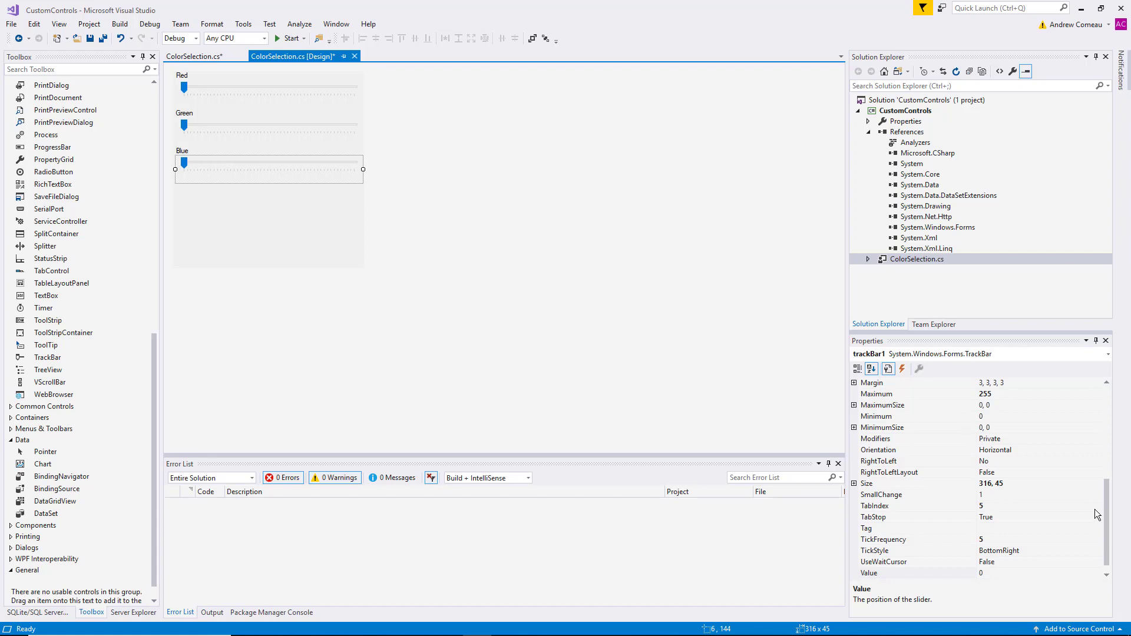
left_click(869, 574)
type("tb")
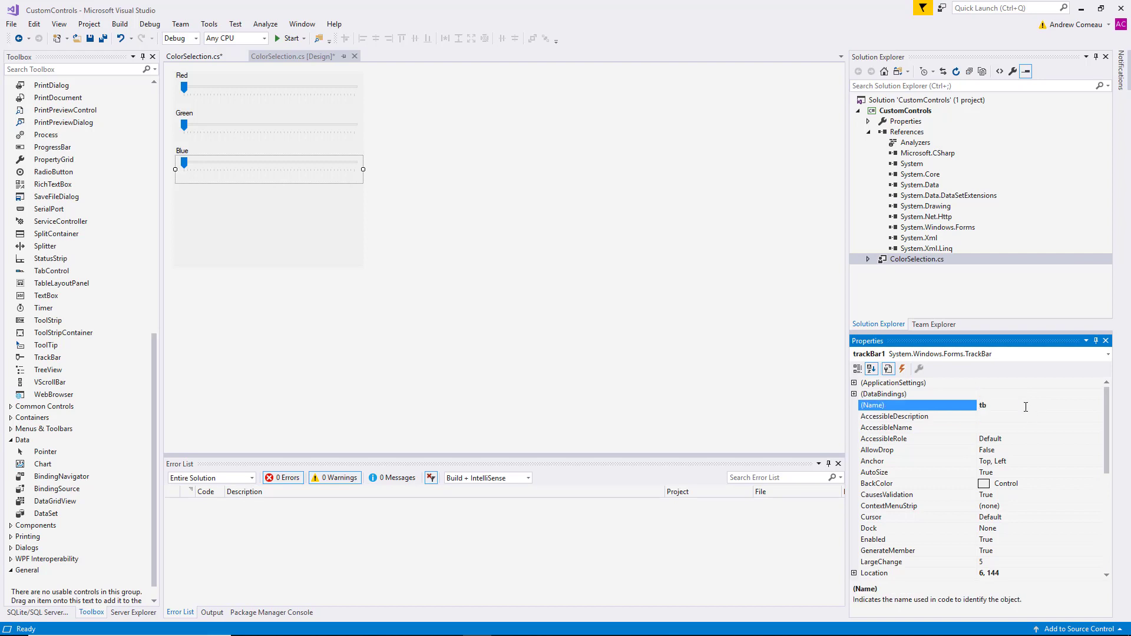
Finish naming the Blue slider, then place, shrink and name the pnlColor panel.
type("Blue")
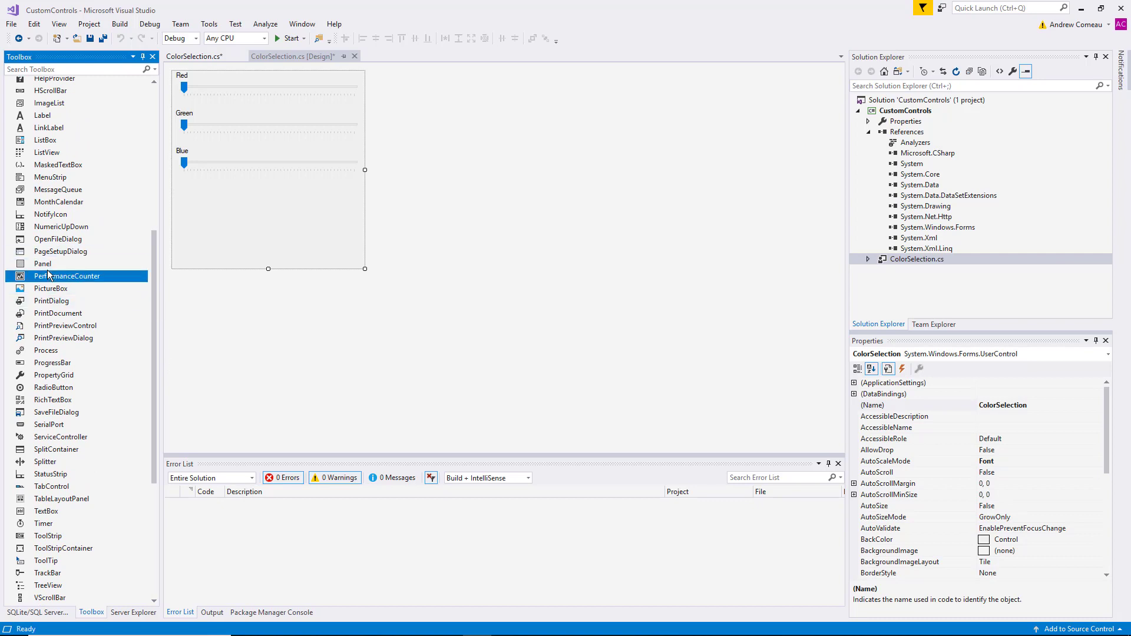
left_click_drag(218, 195, 339, 254)
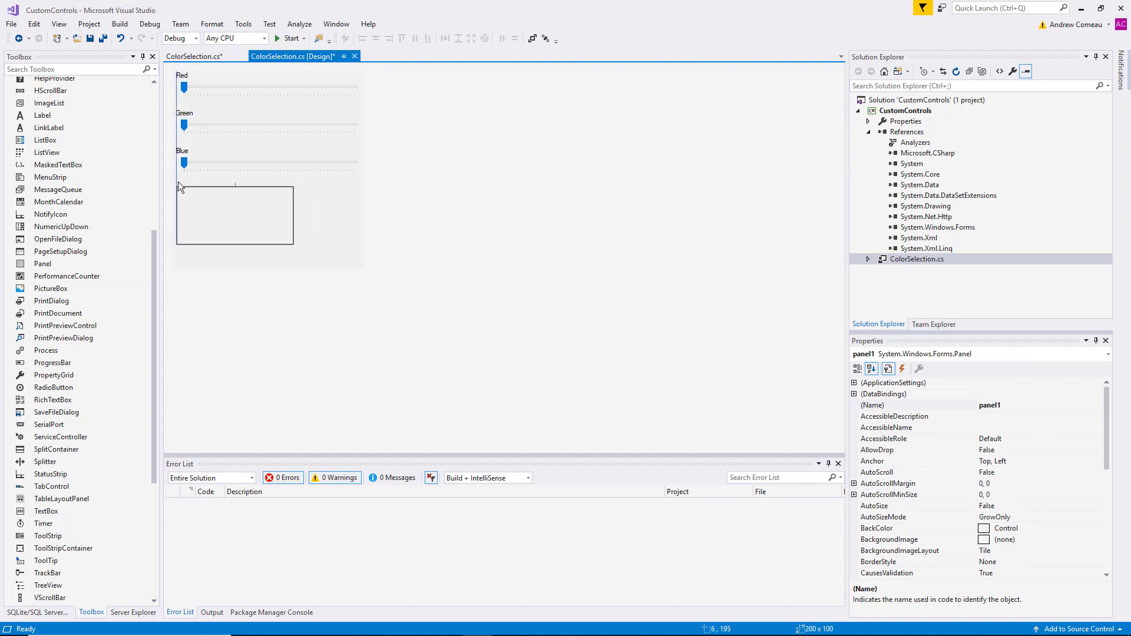
left_click(234, 215)
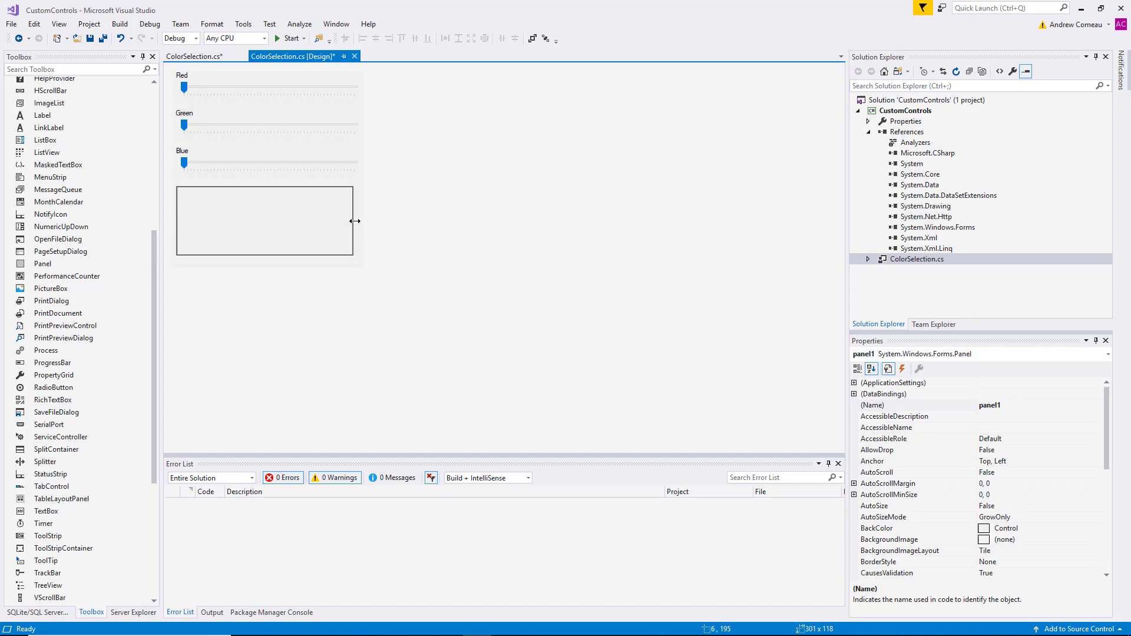
left_click(264, 221)
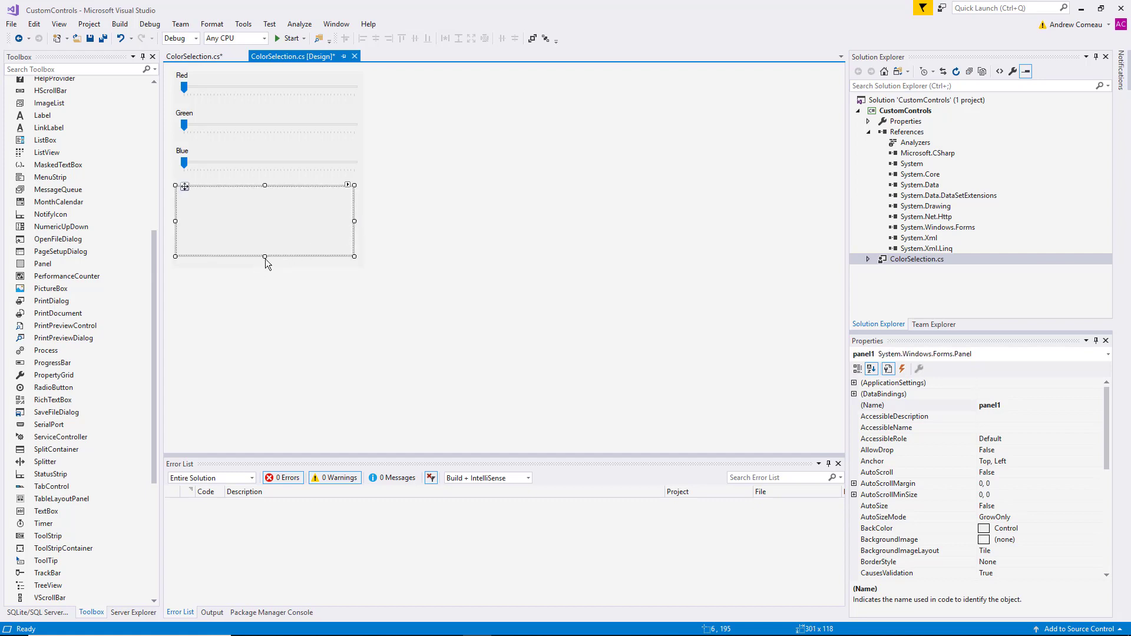
left_click_drag(264, 257, 265, 238)
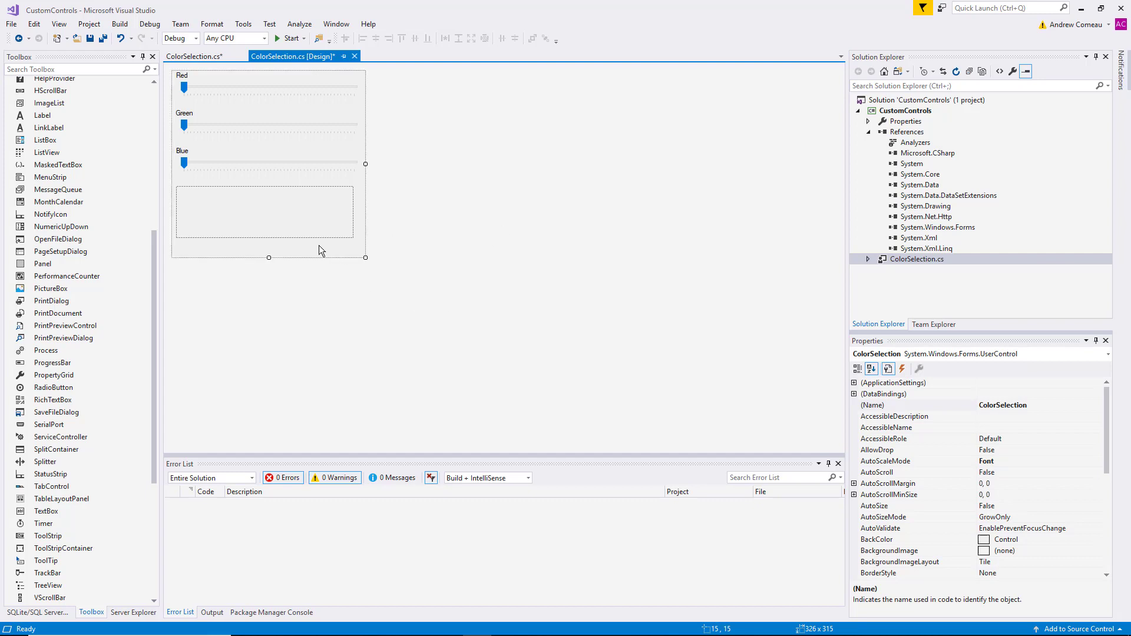
left_click(265, 212)
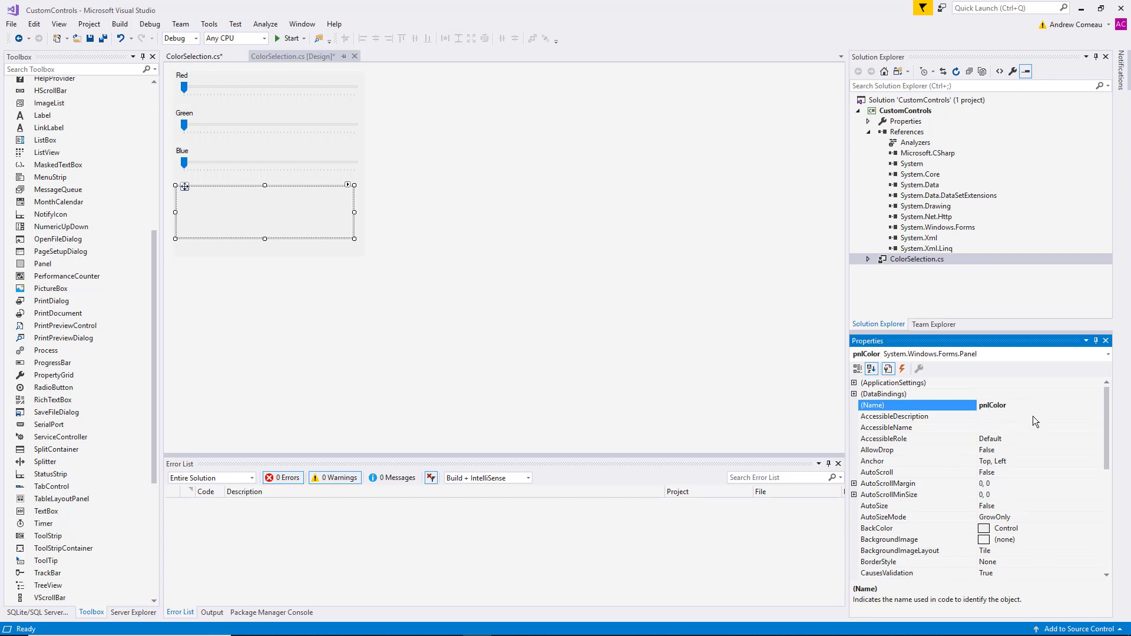
left_click(894, 417)
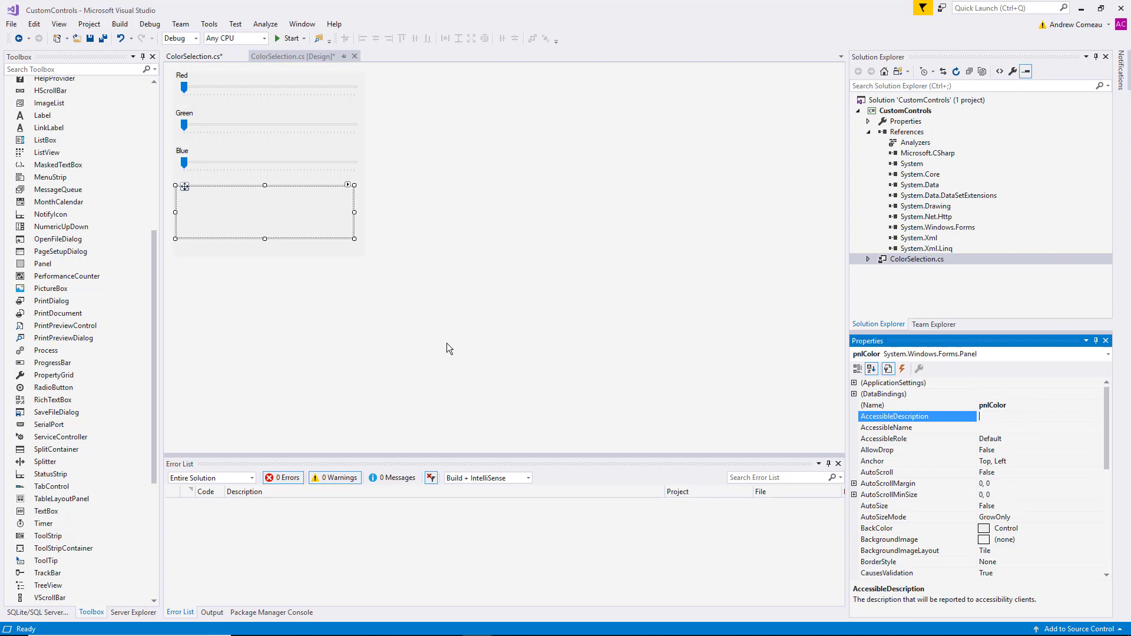
mouse_move(422, 336)
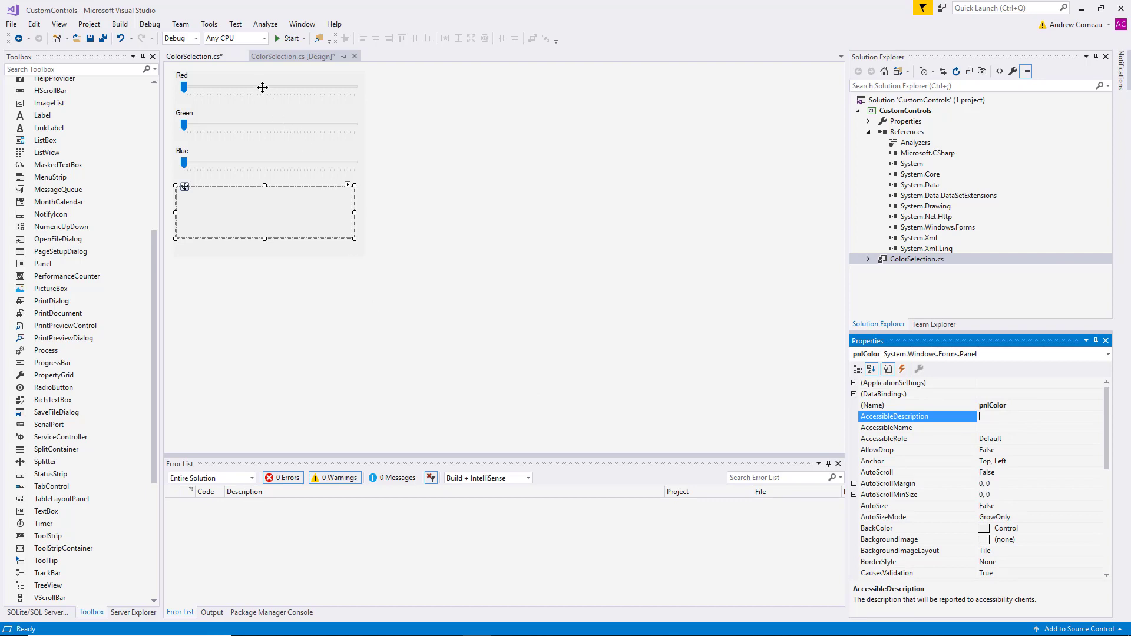
mouse_move(260, 123)
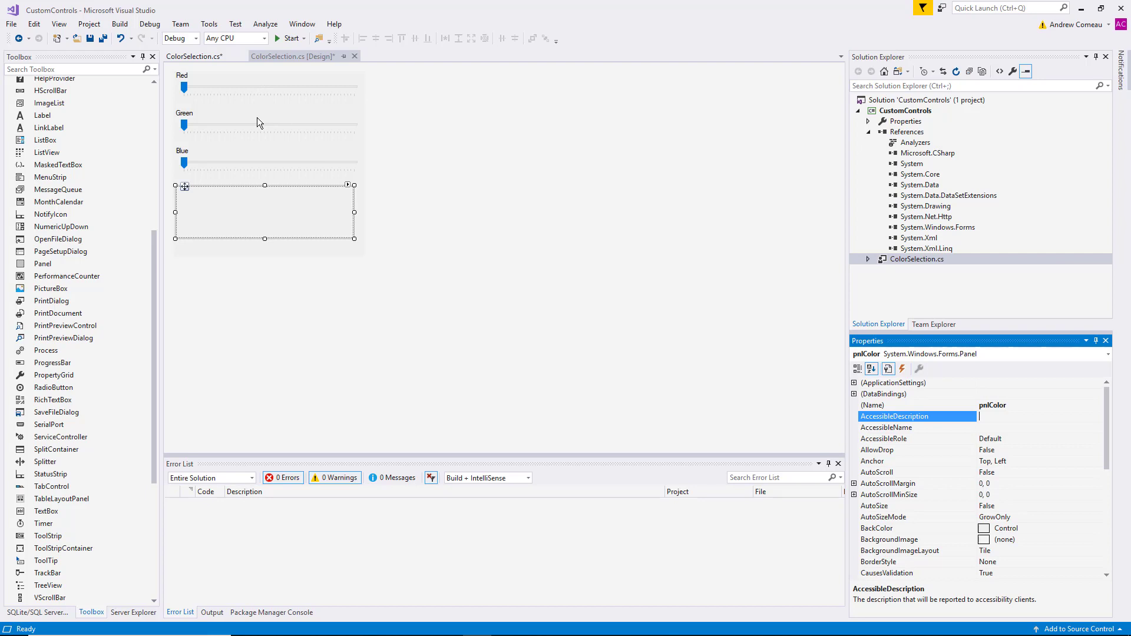
Open the Red slider's Scroll handler and rename tbRed_Scroll to tb_Scroll.
left_click(261, 87)
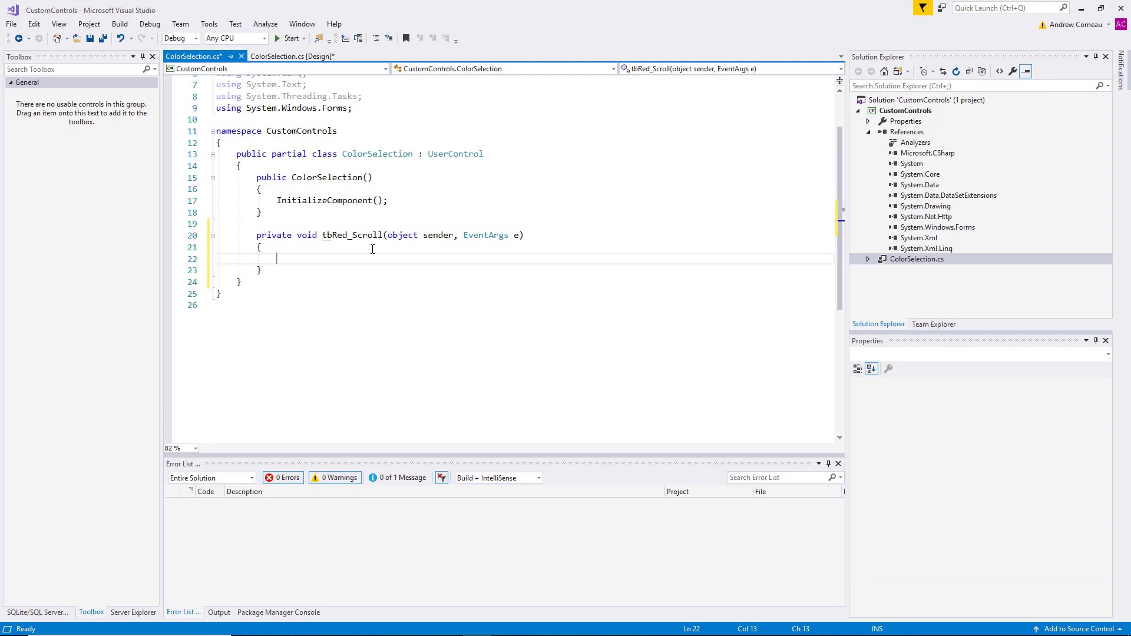
right_click(343, 235)
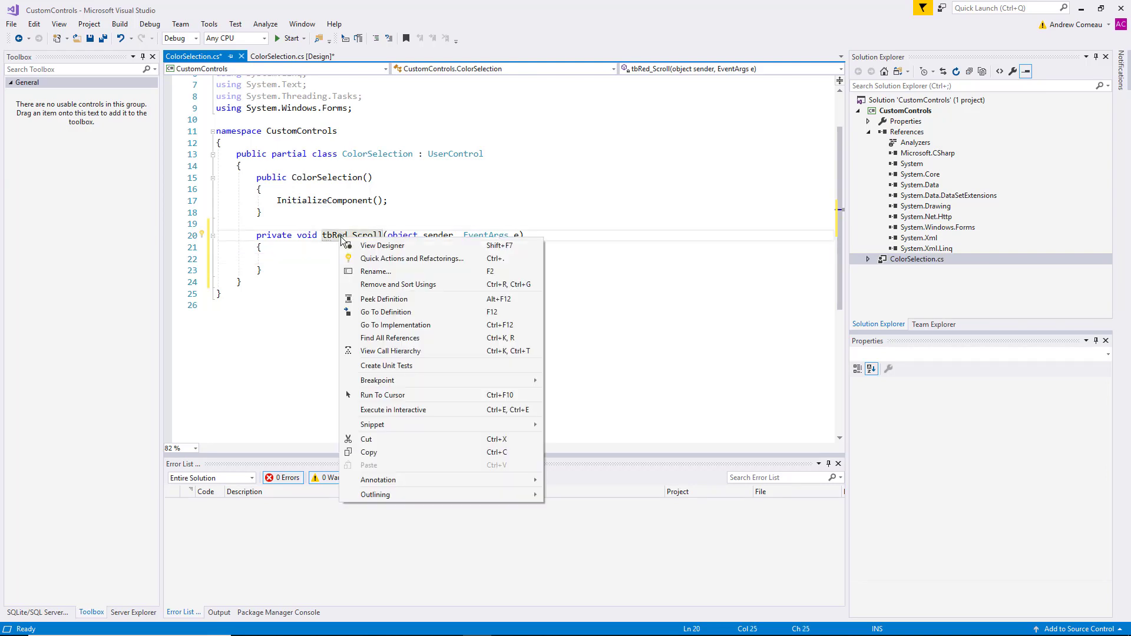
left_click(375, 271)
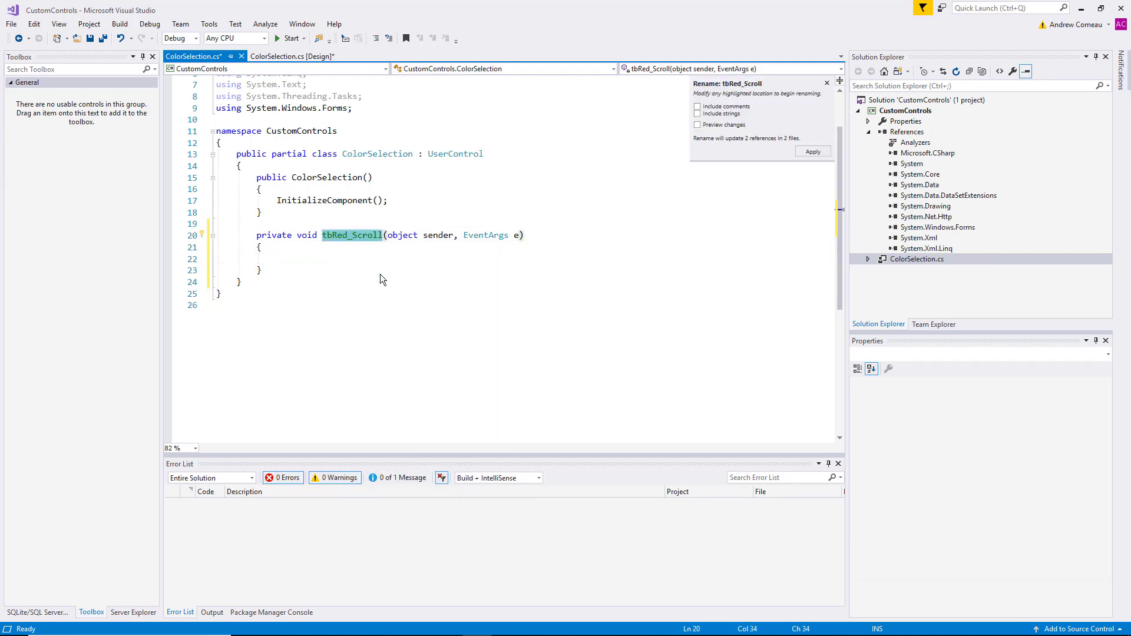
type("tb")
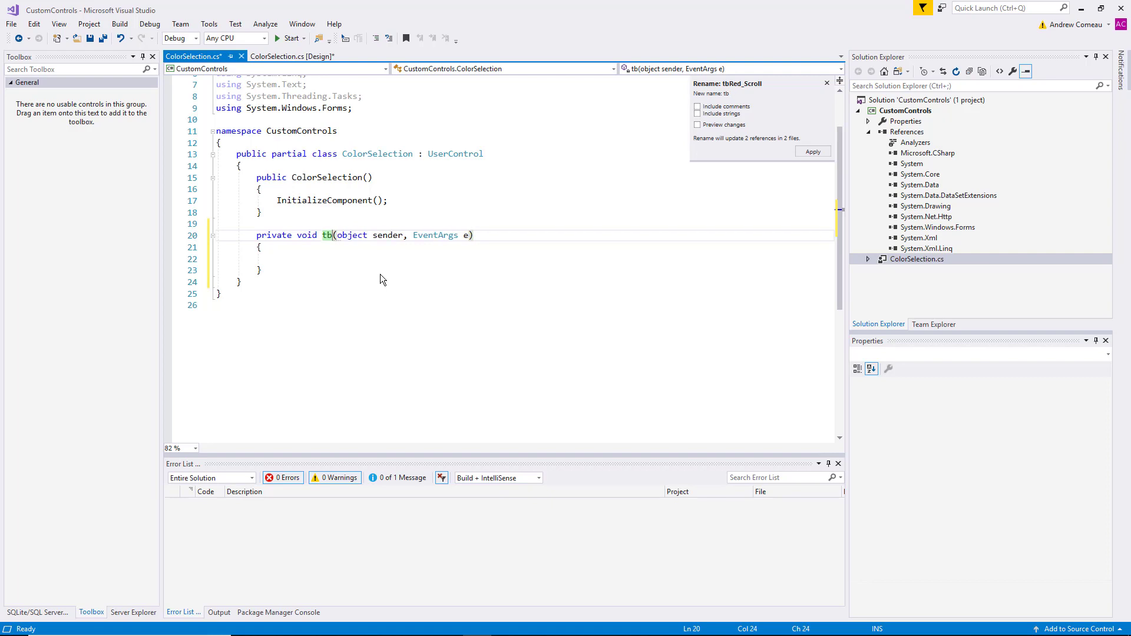
type("_")
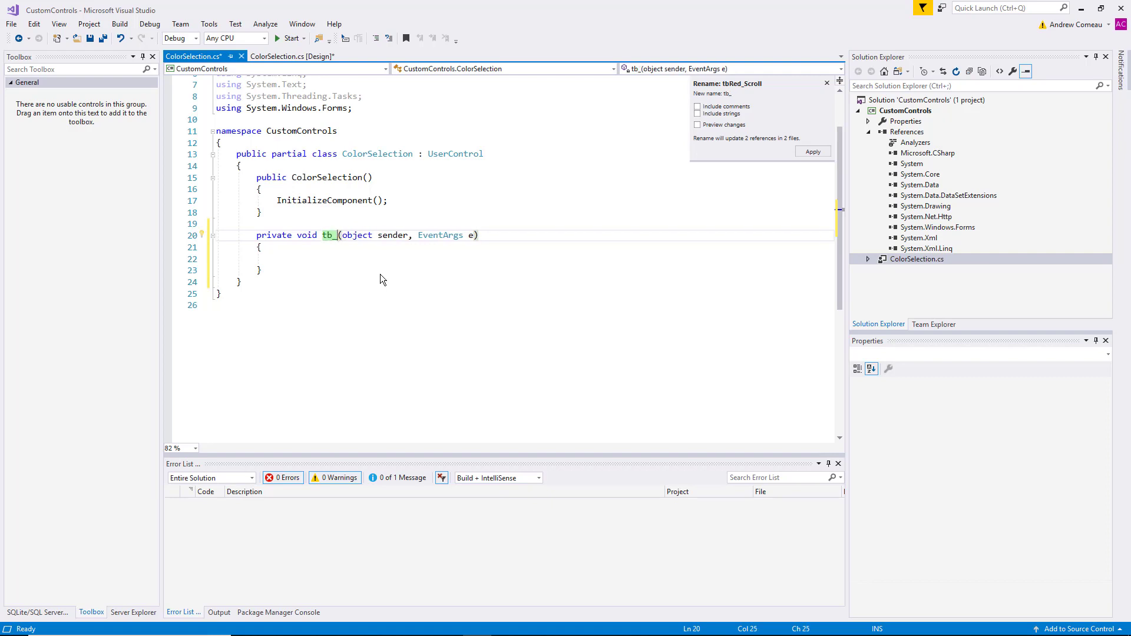
type("Scroll")
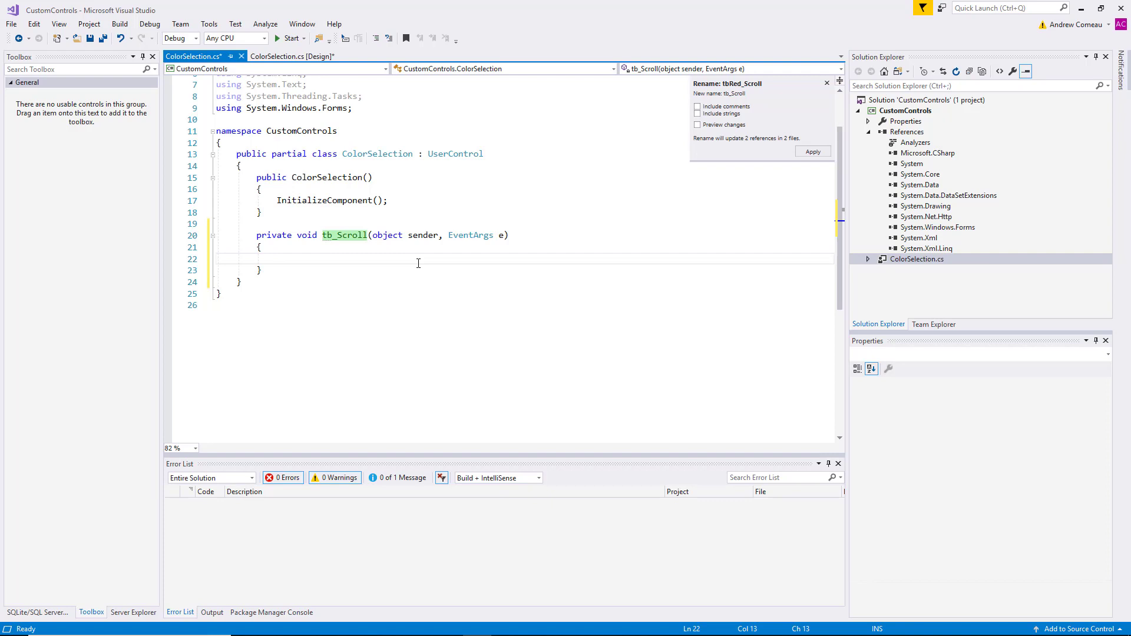
Declare int redValue, blueValue and greenValue from tbRed, tbBlue and tbGreen values.
type("int")
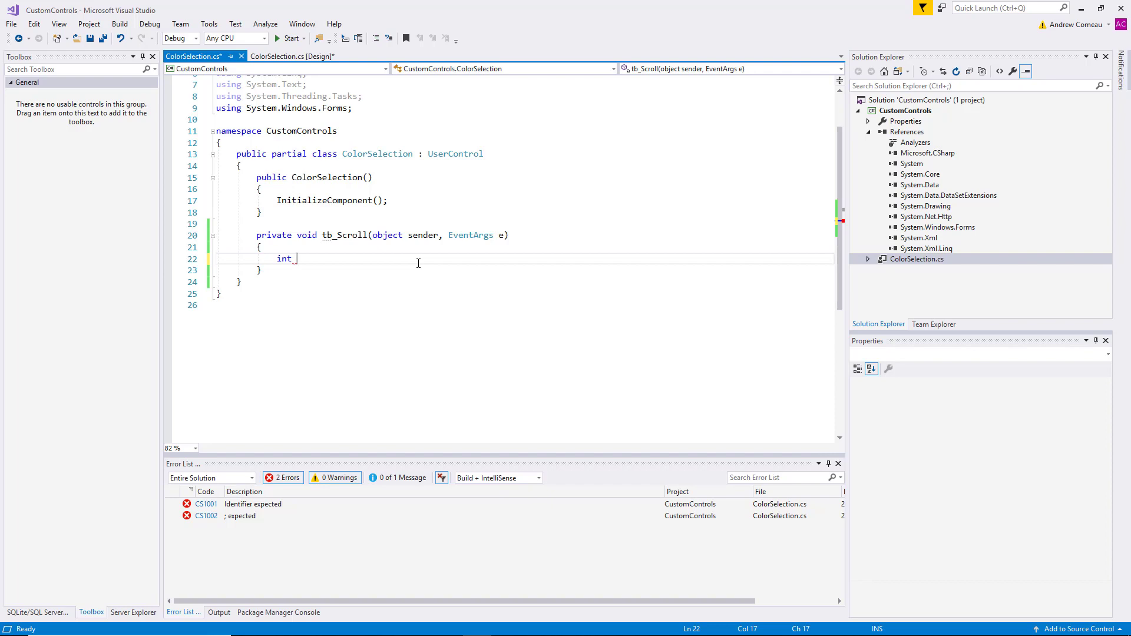
type("redValue")
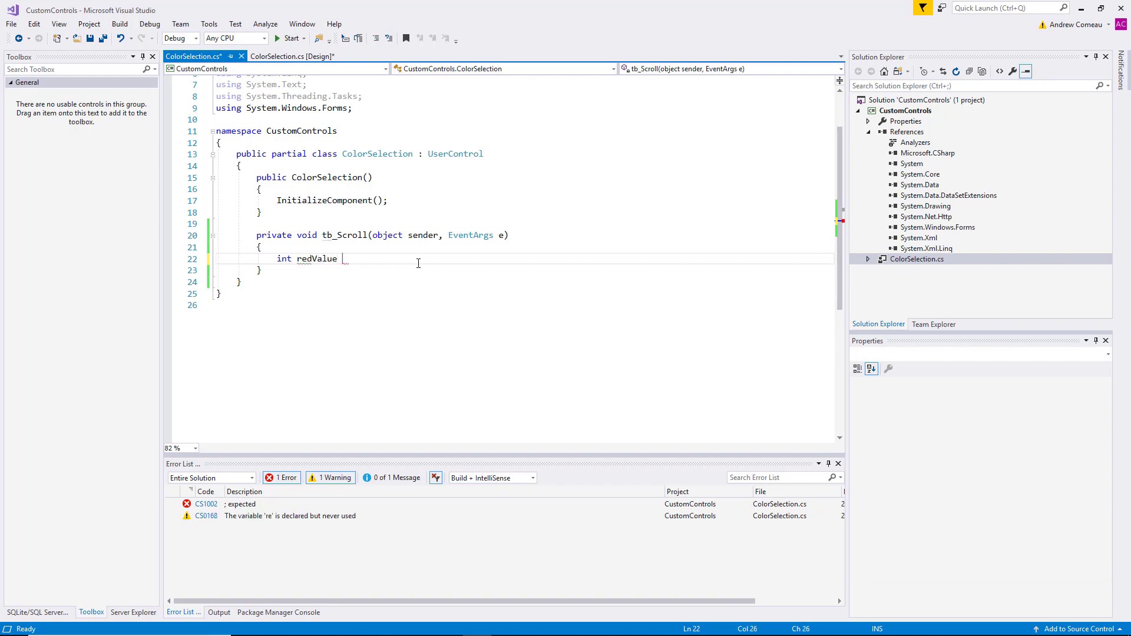
type("= tbre")
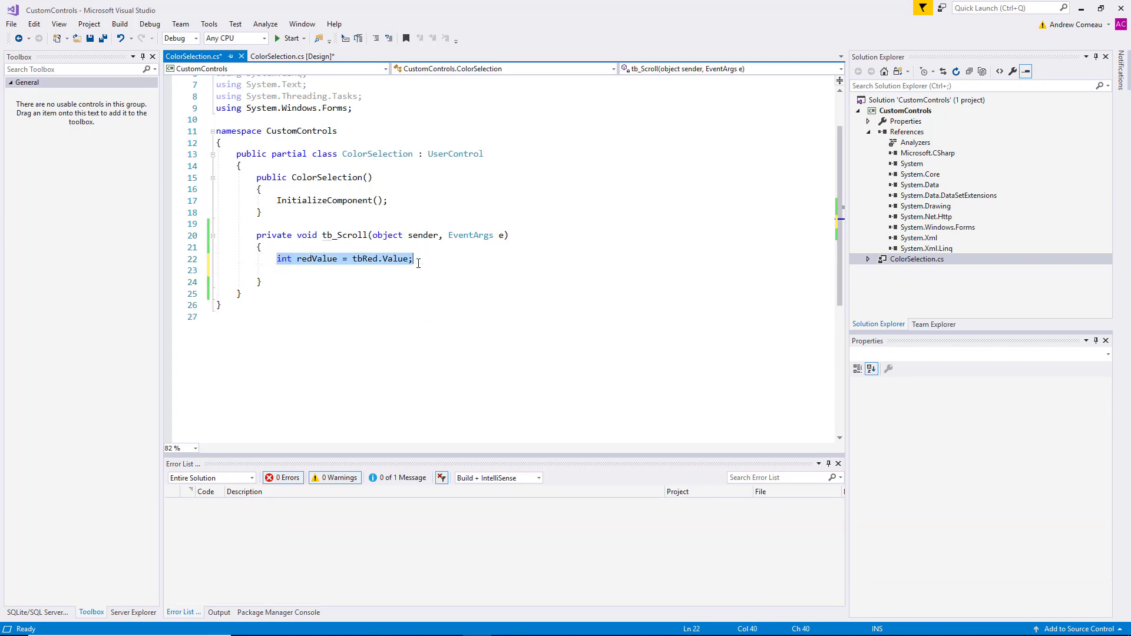
left_click(416, 258)
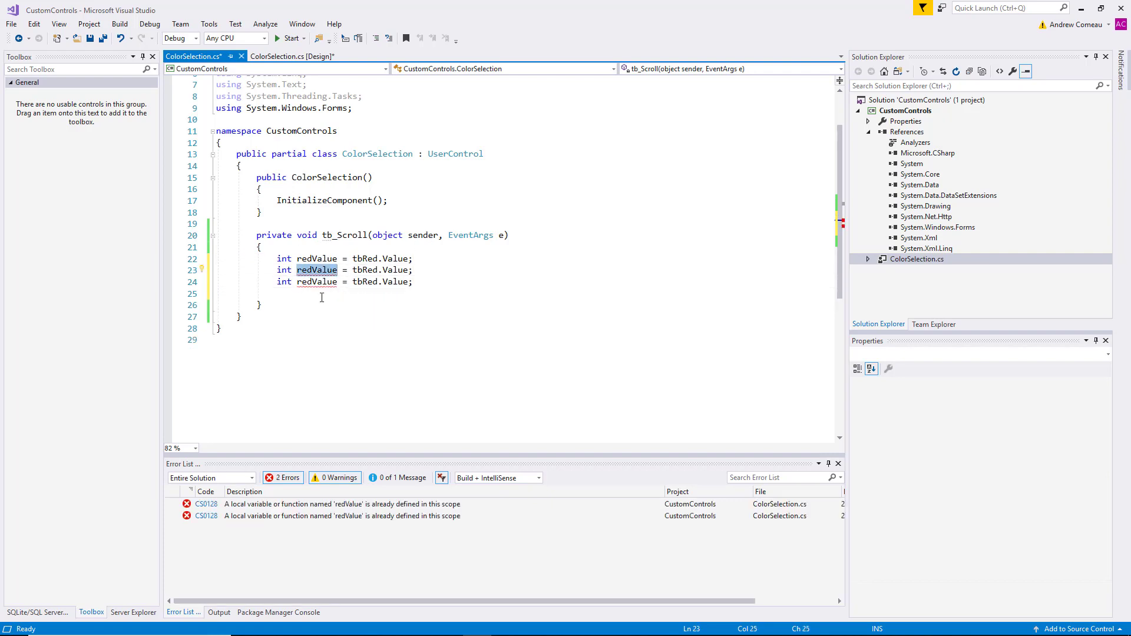
type("blueValue")
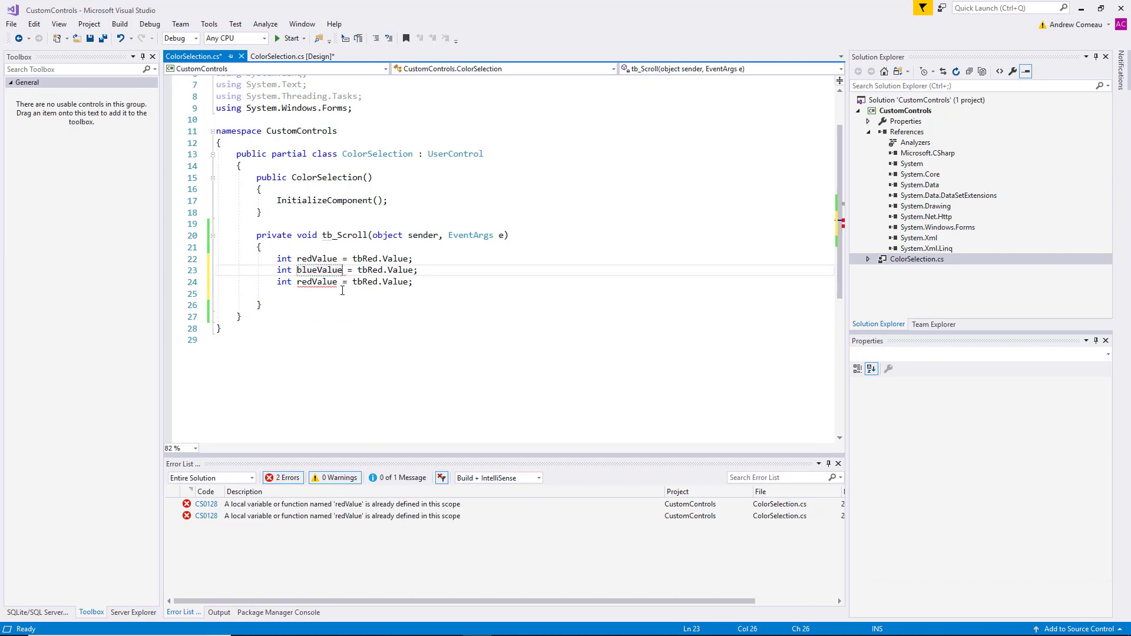
type("tb")
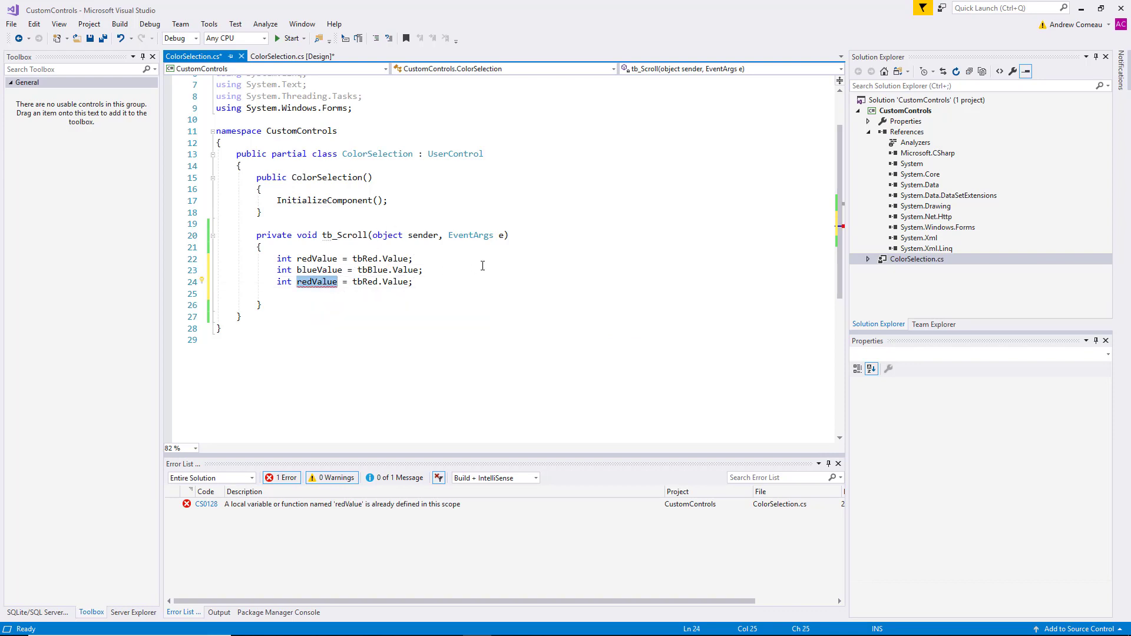
type("greenValue")
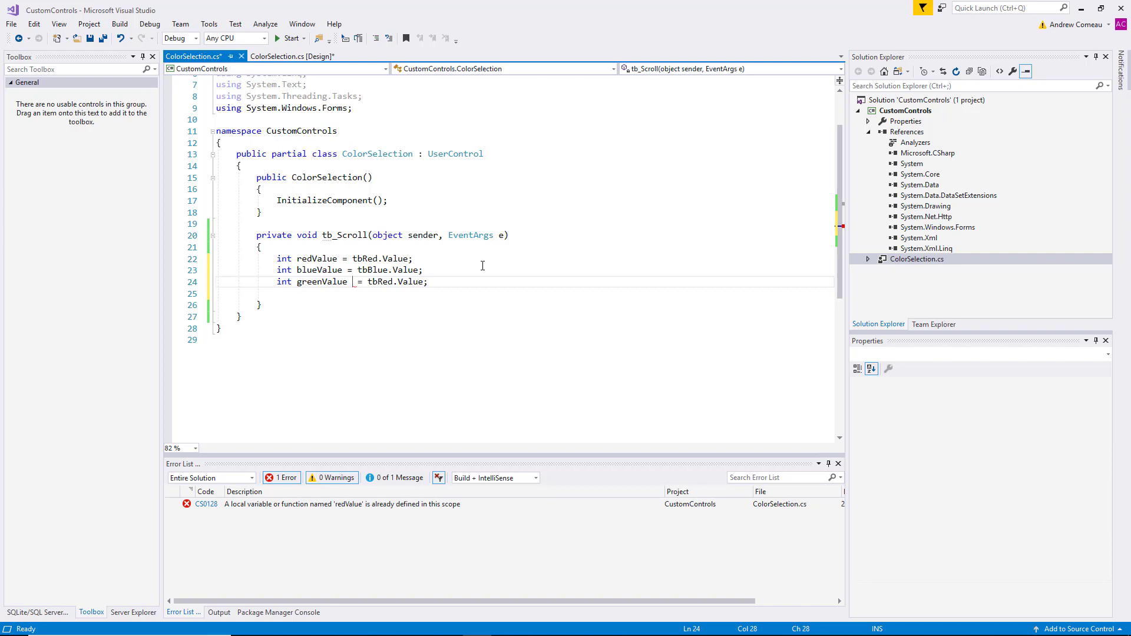
type("tbGreen.value")
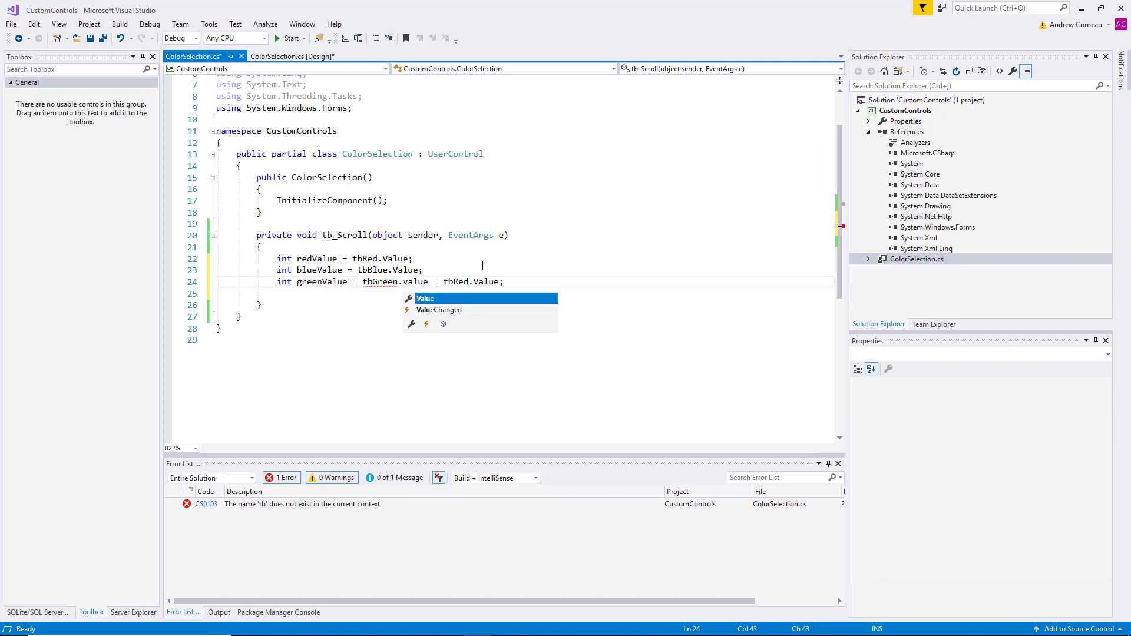
left_click(425, 298)
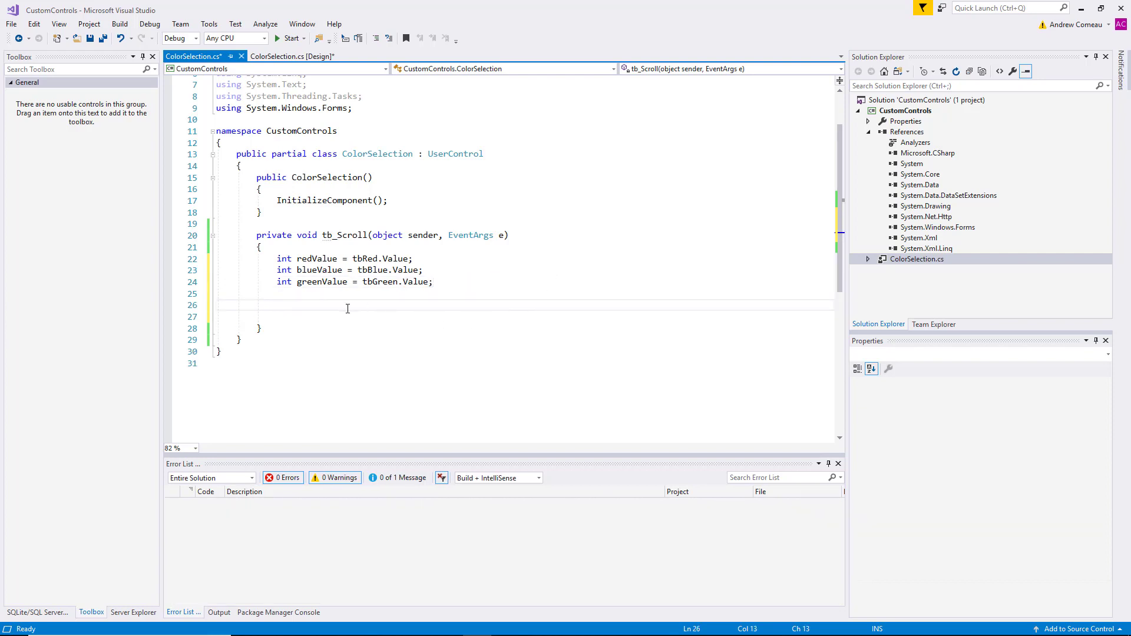
left_click(278, 305)
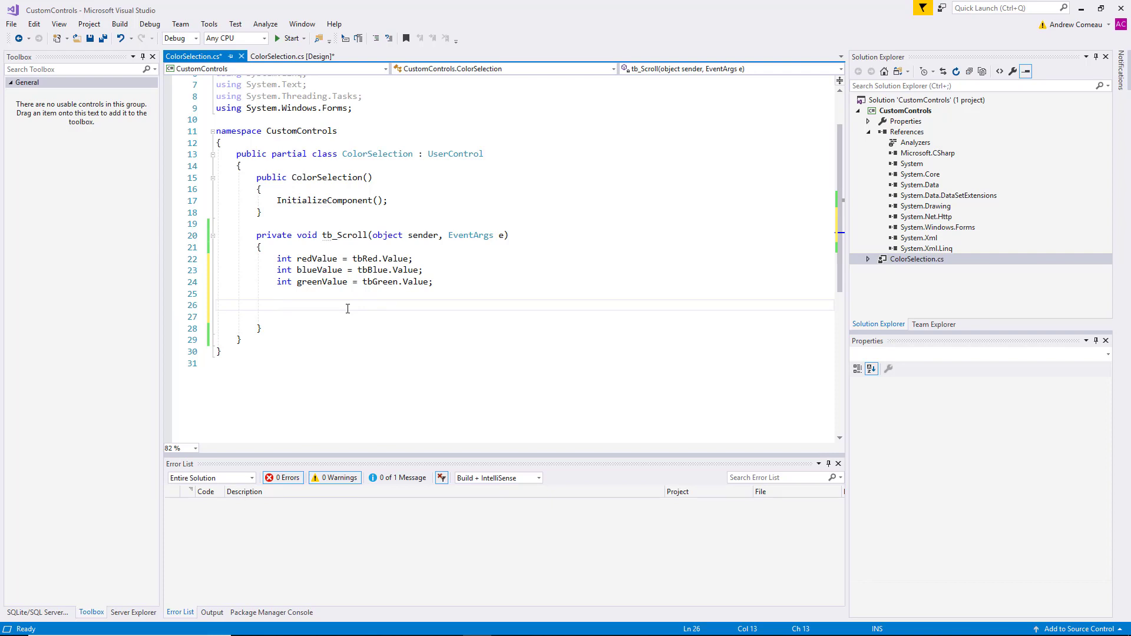
Insert a try-catch snippet on the empty line in tb_Scroll.
left_click(301, 305)
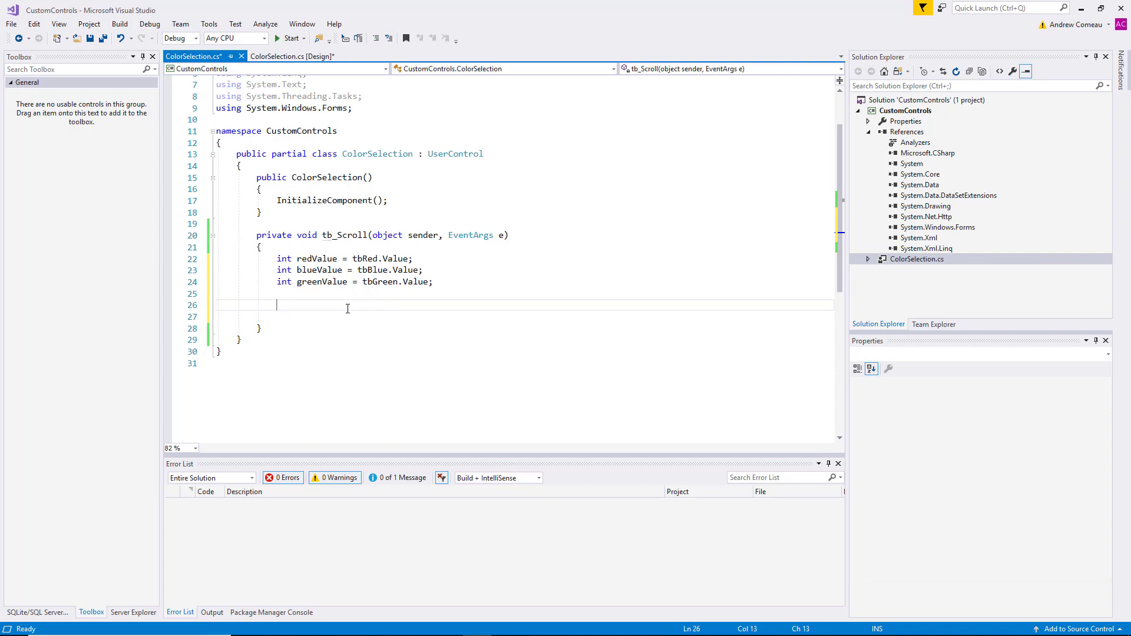
type("tr")
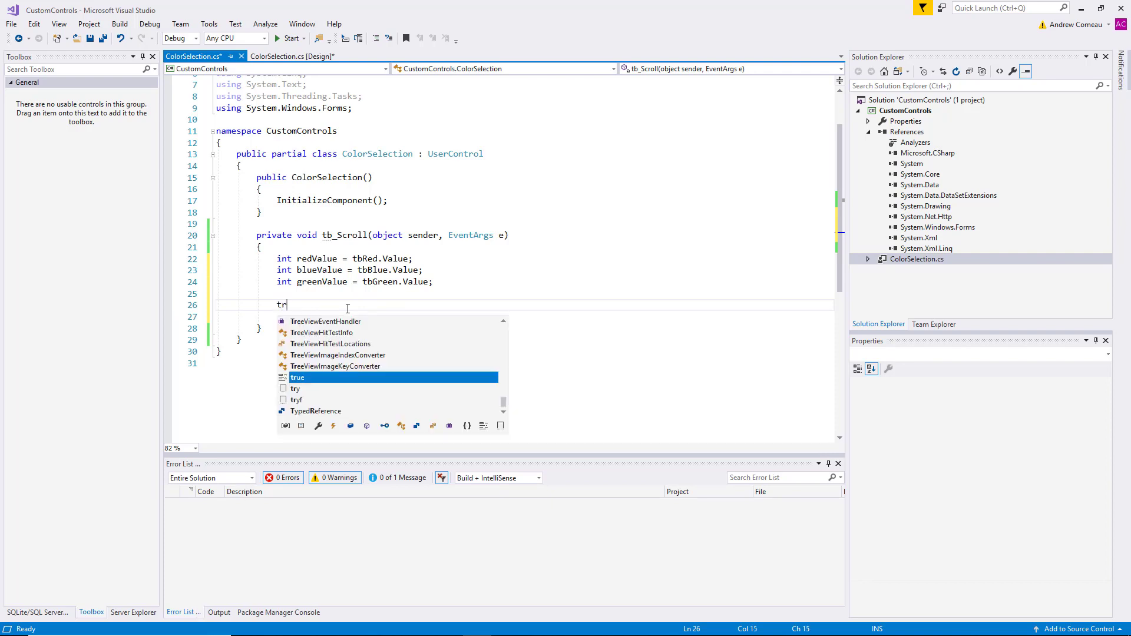
type("y")
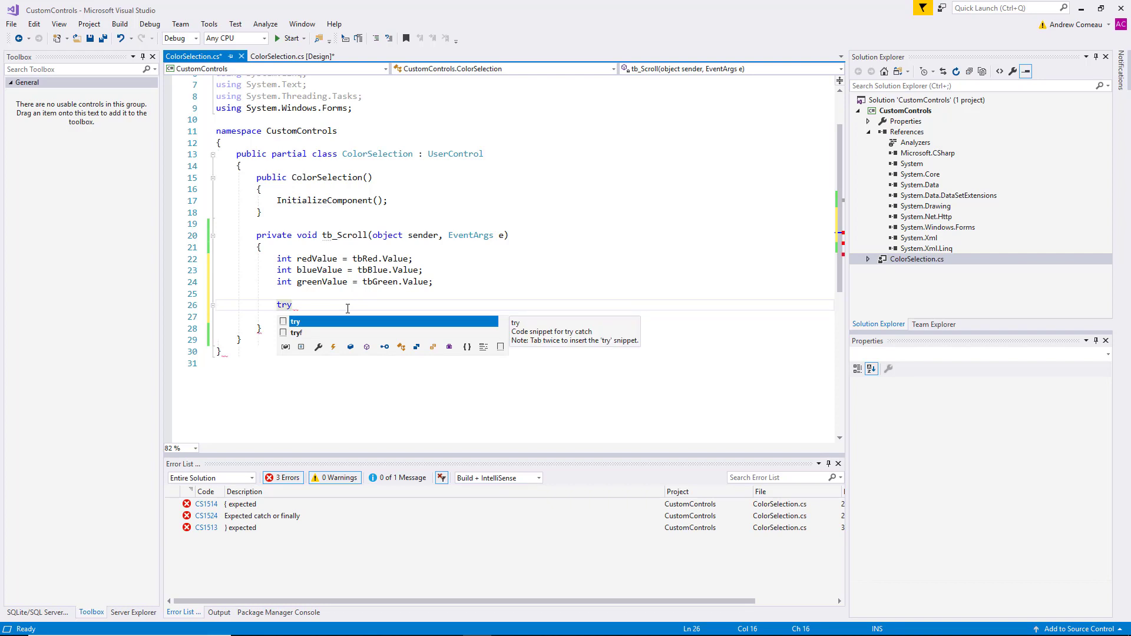
key("Tab")
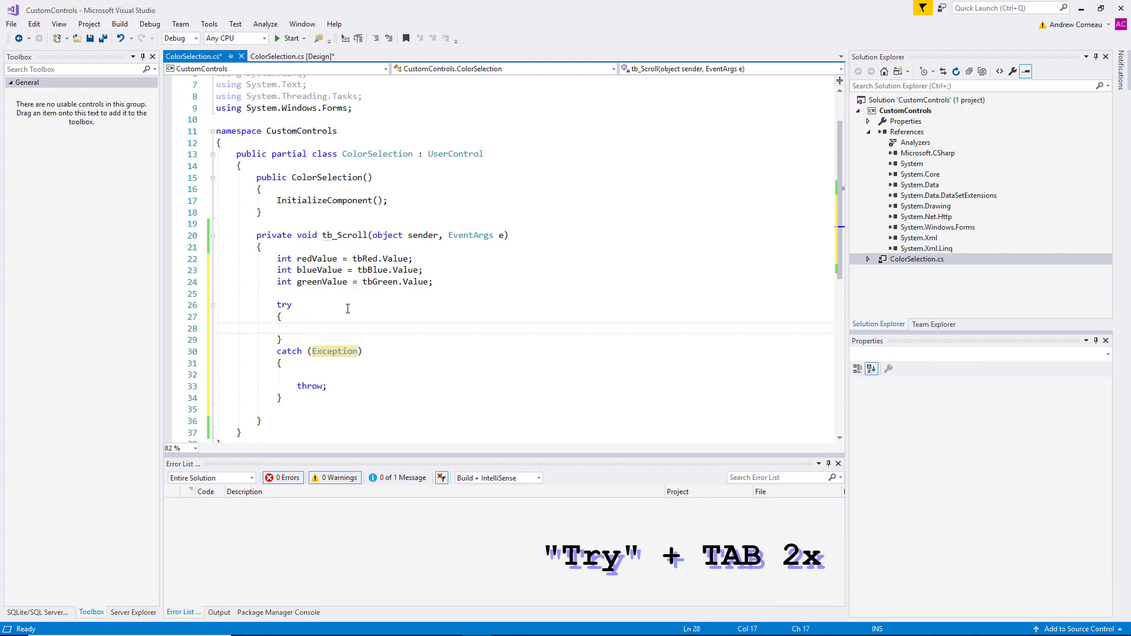
Set pnlColor.BackColor to Color.FromArgb(redValue, greenValue, blueValue) inside the try block.
type("pnlColor")
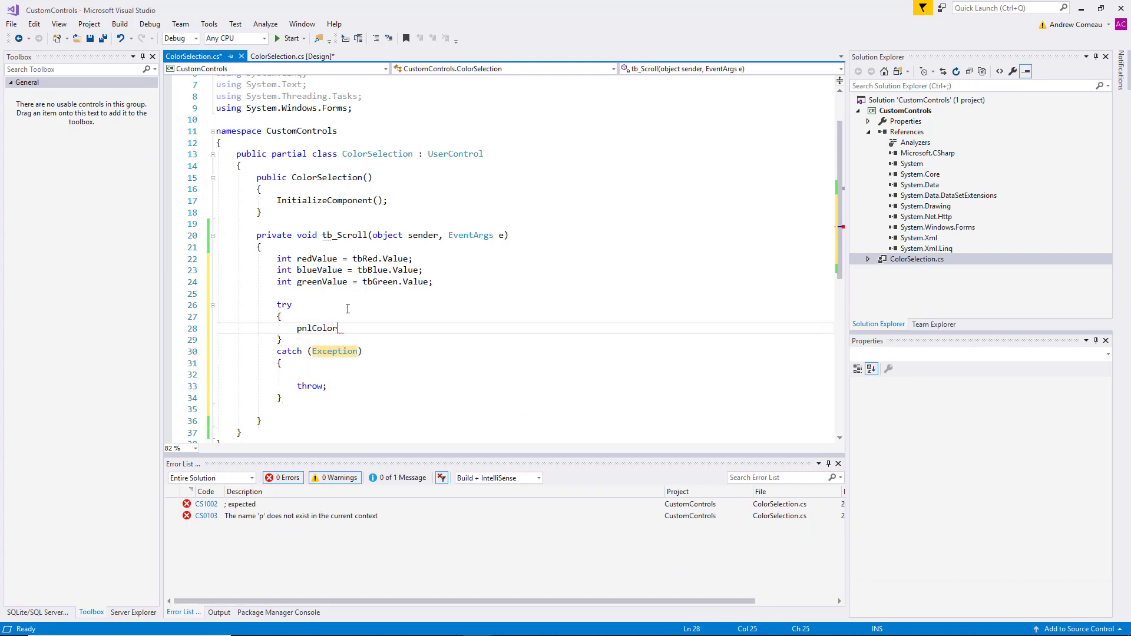
type(".b")
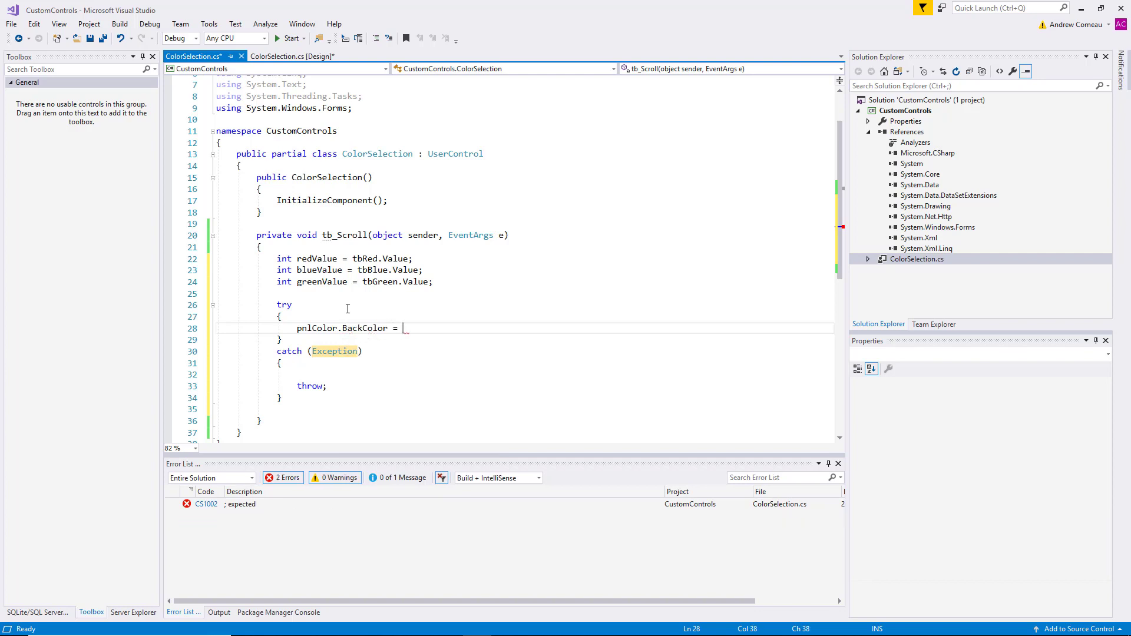
type("_color")
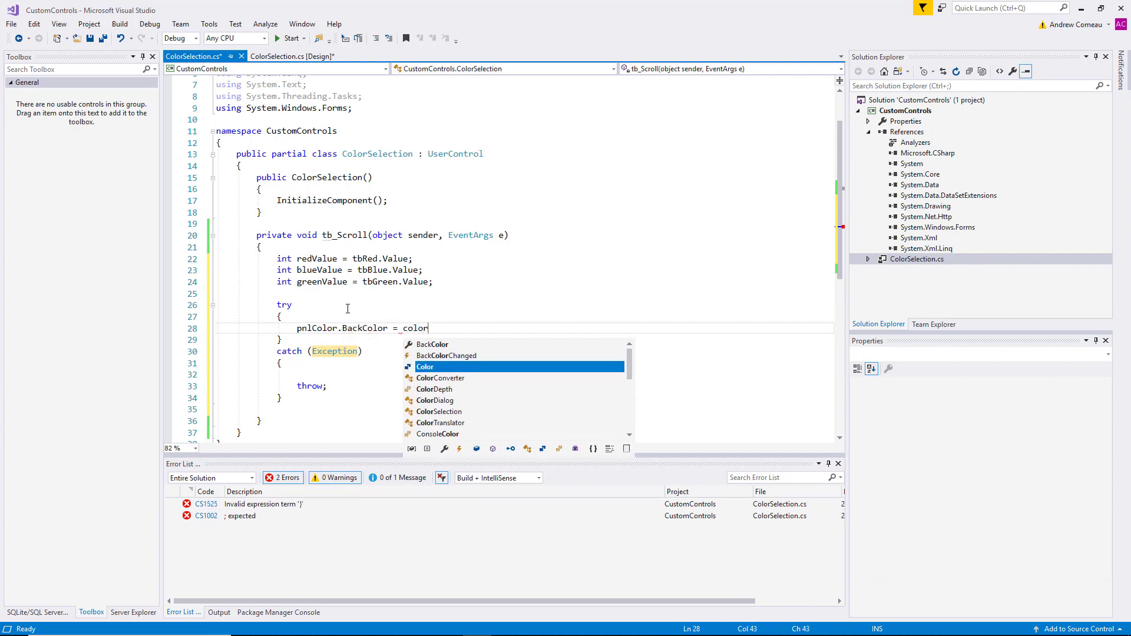
type("Color.")
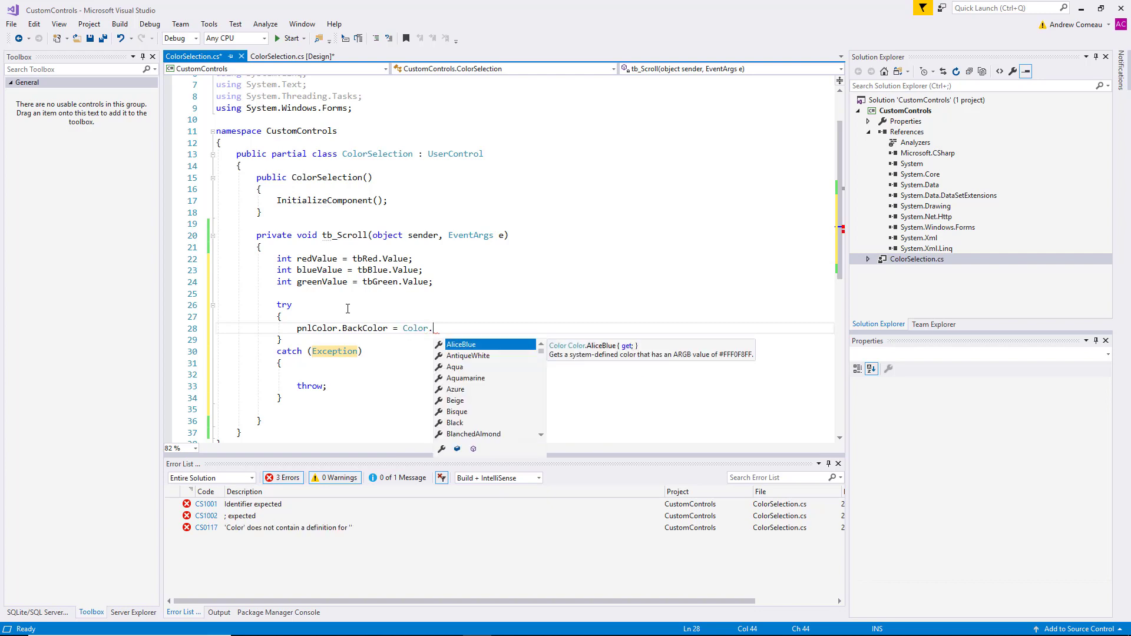
type("from")
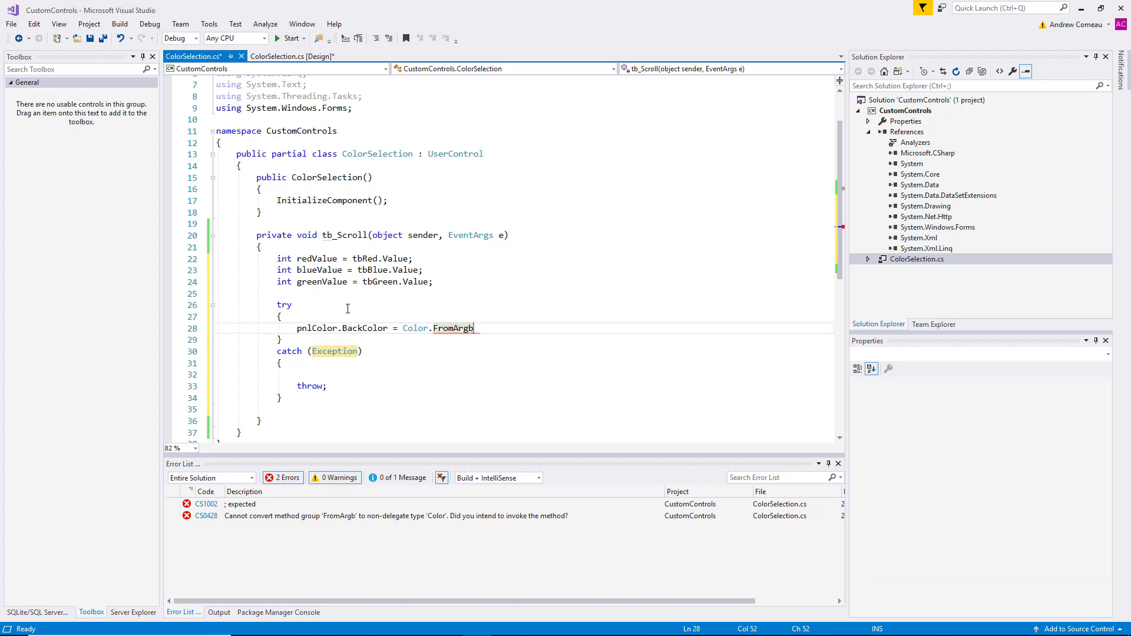
type("()")
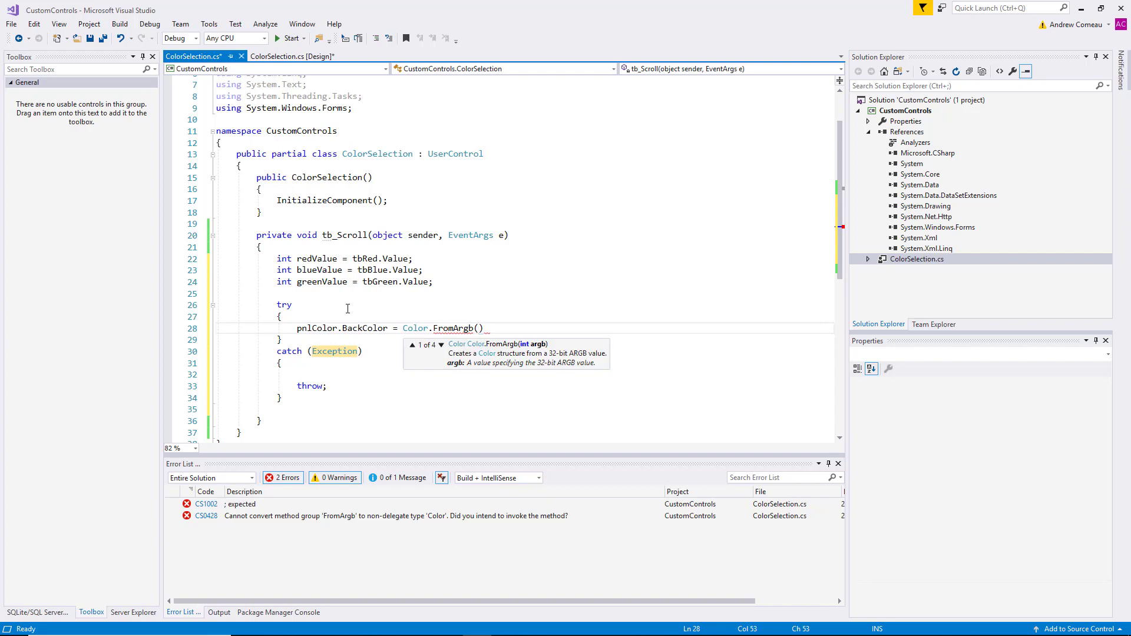
type("redValue, g")
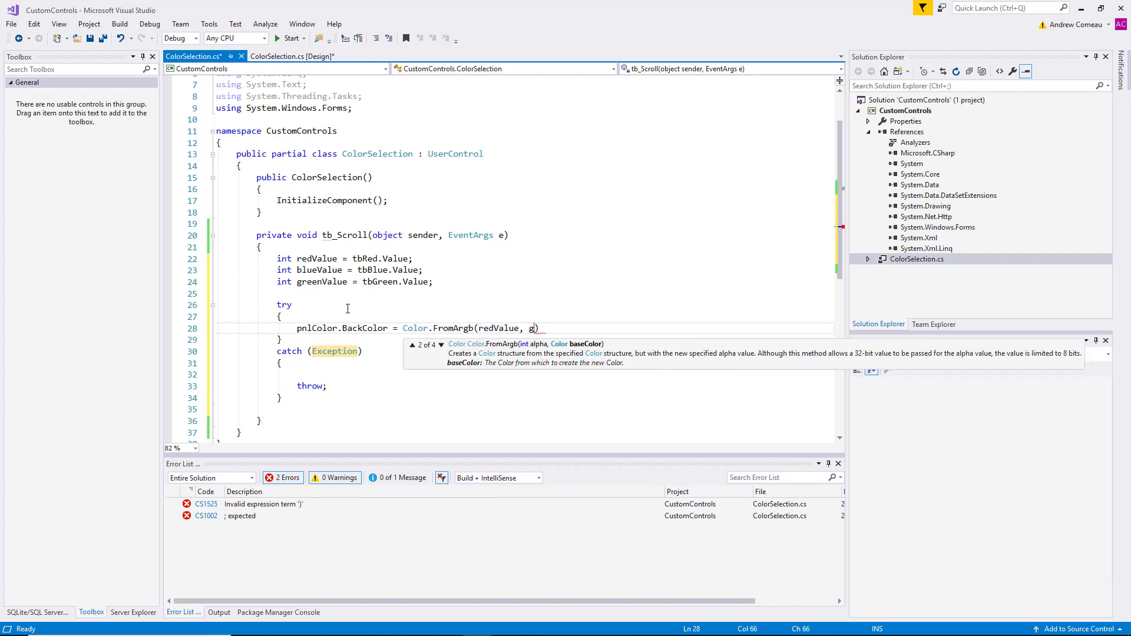
type("reenValue, blueValue")
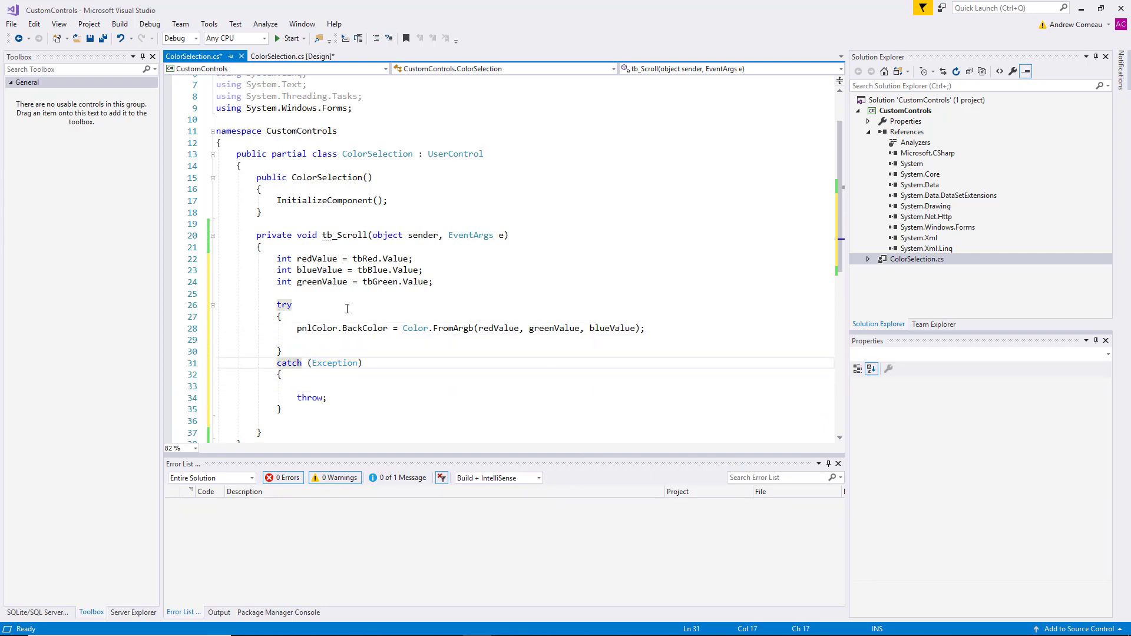
left_click(438, 365)
type(" ex")
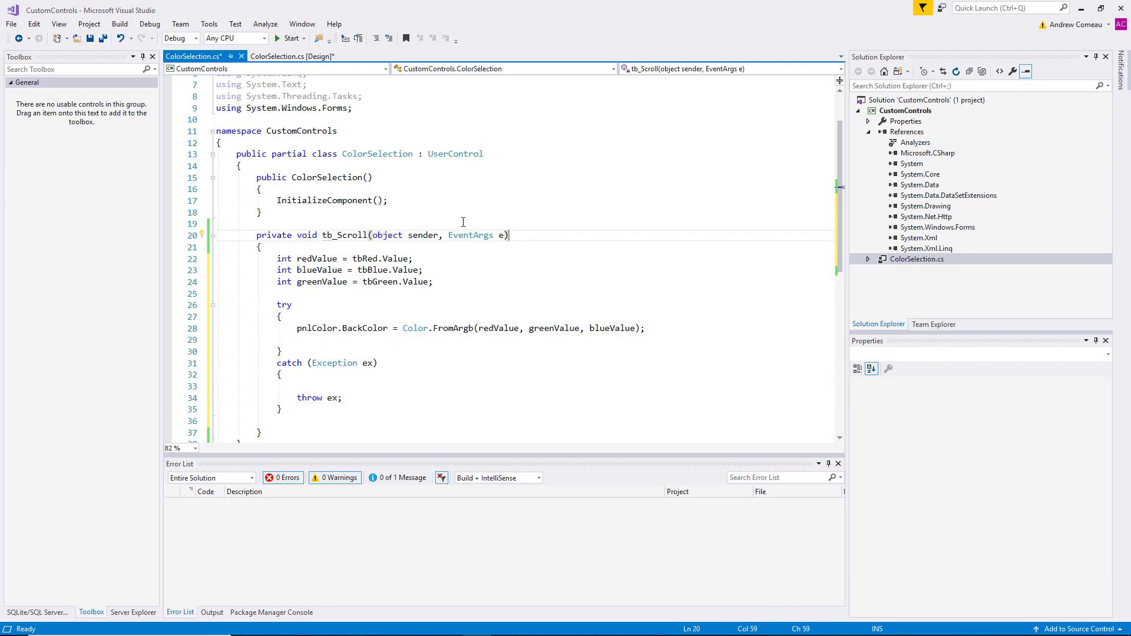
mouse_move(292, 56)
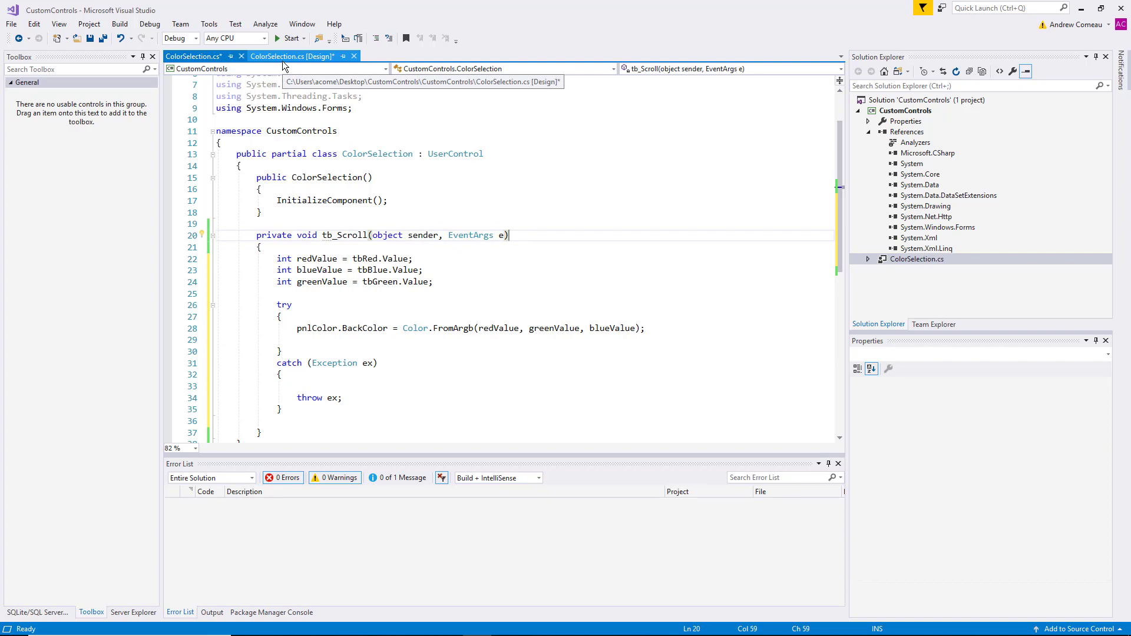
In the designer's Events list, set each slider's Scroll event to tb_Scroll.
left_click(300, 56)
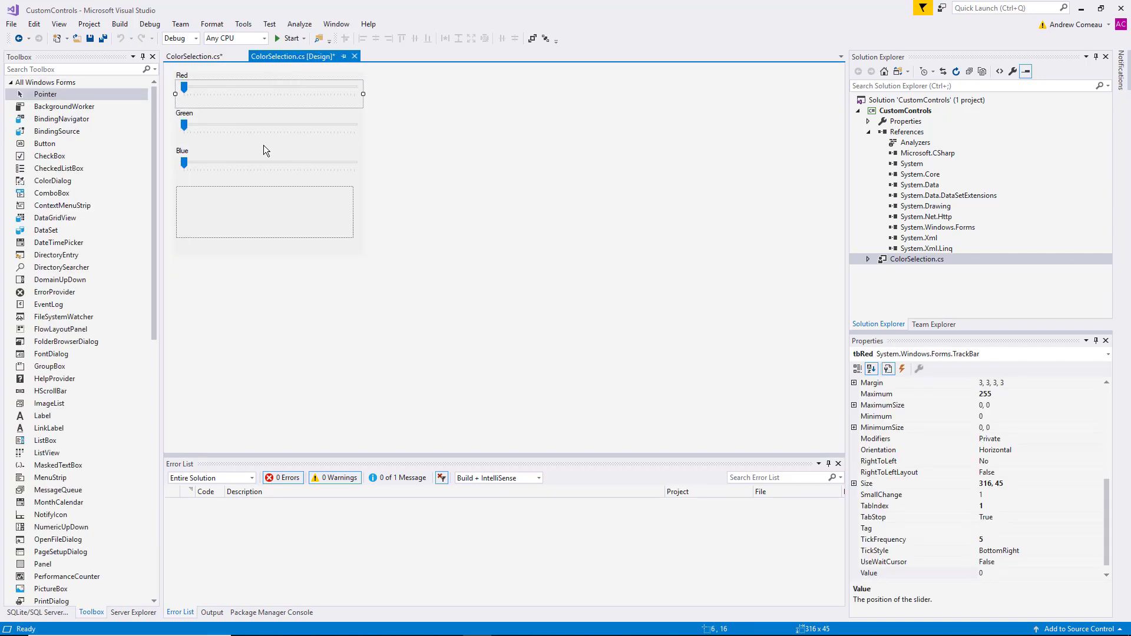
mouse_move(301, 116)
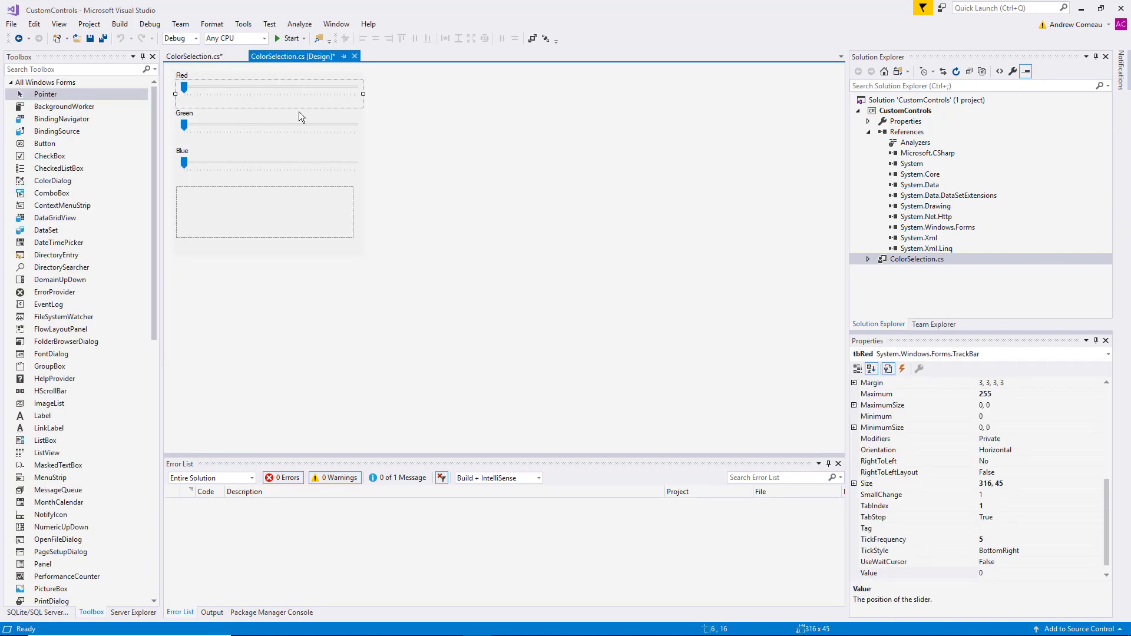
mouse_move(288, 127)
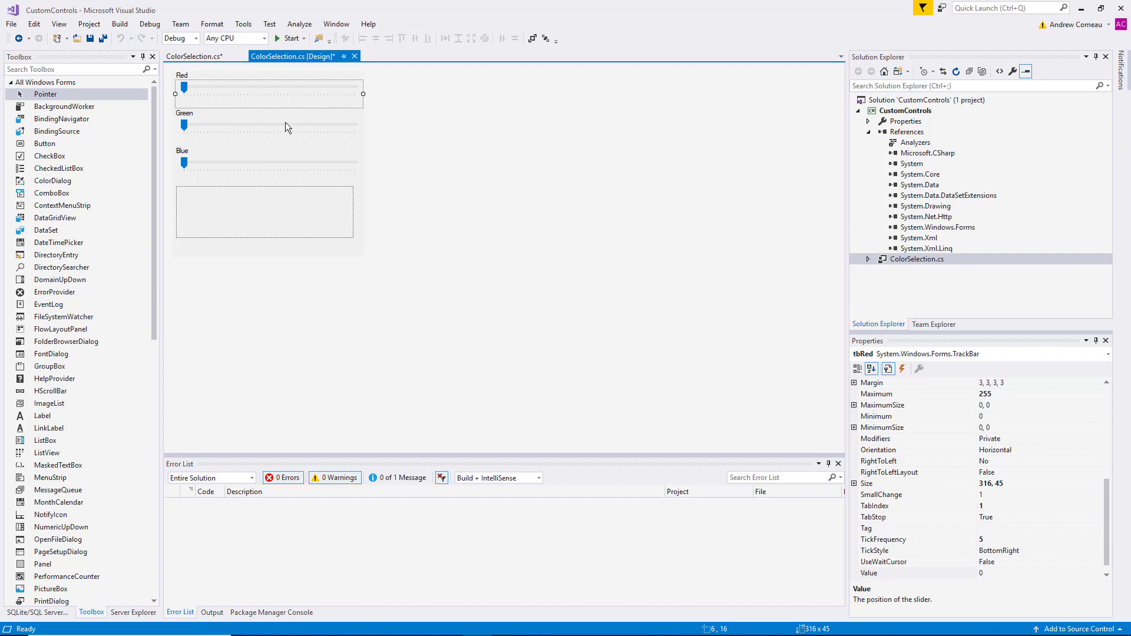
left_click(902, 369)
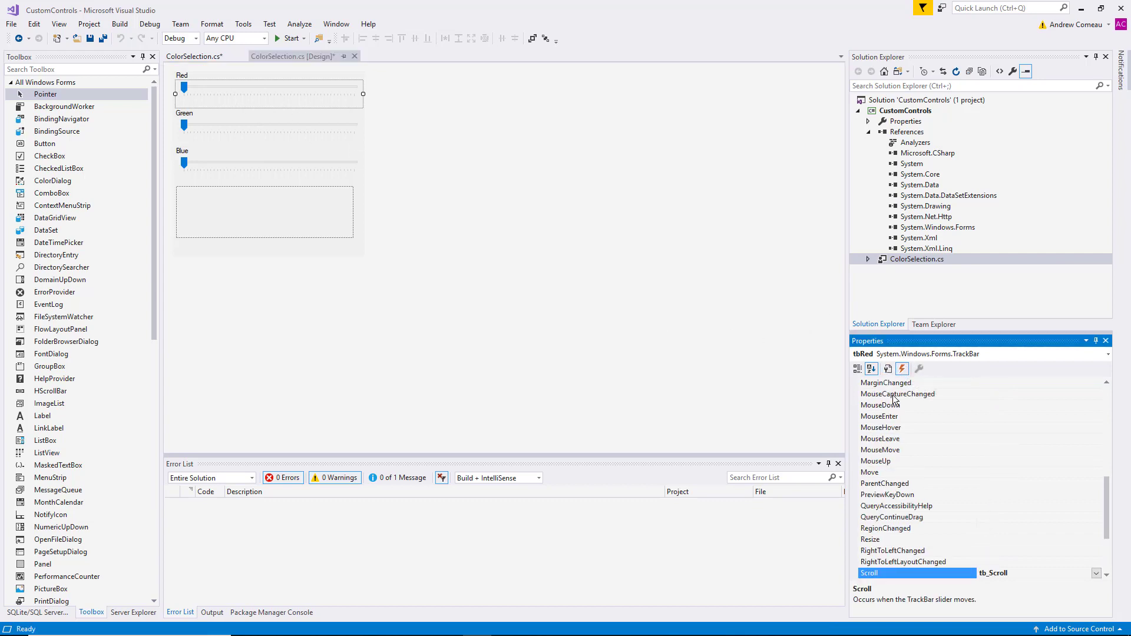
scroll("down", 3)
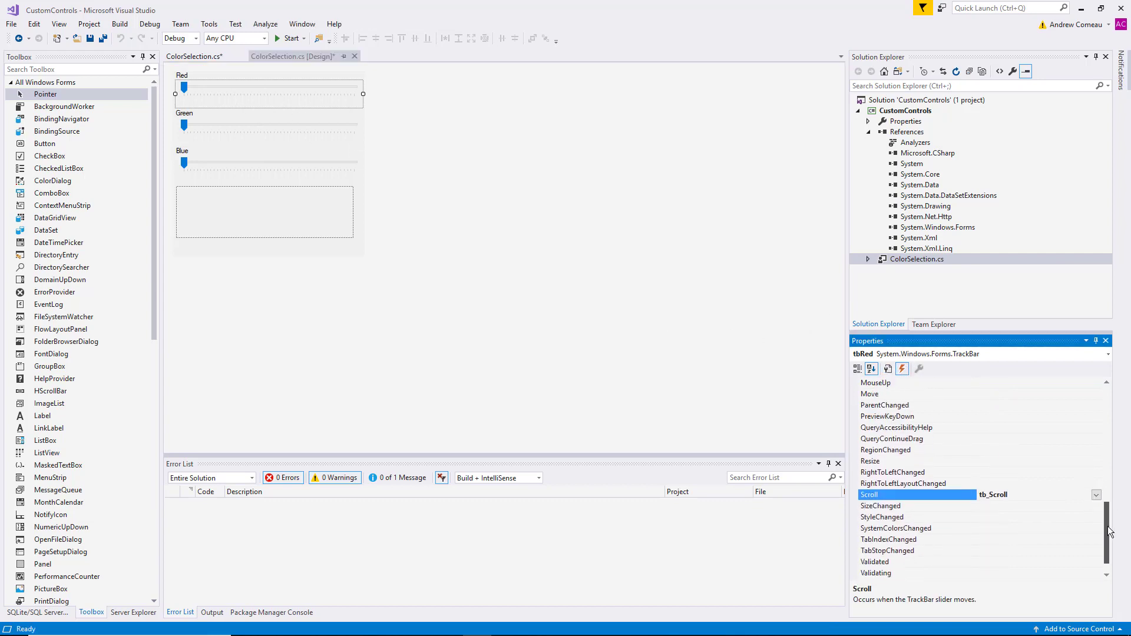
scroll("down", 3)
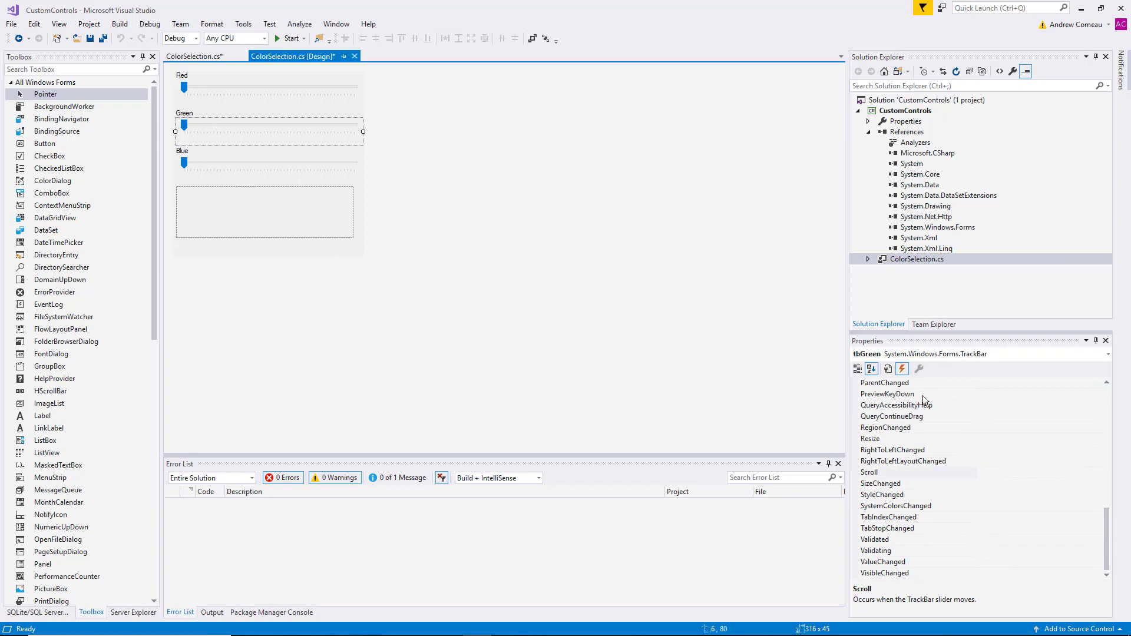
mouse_move(978, 493)
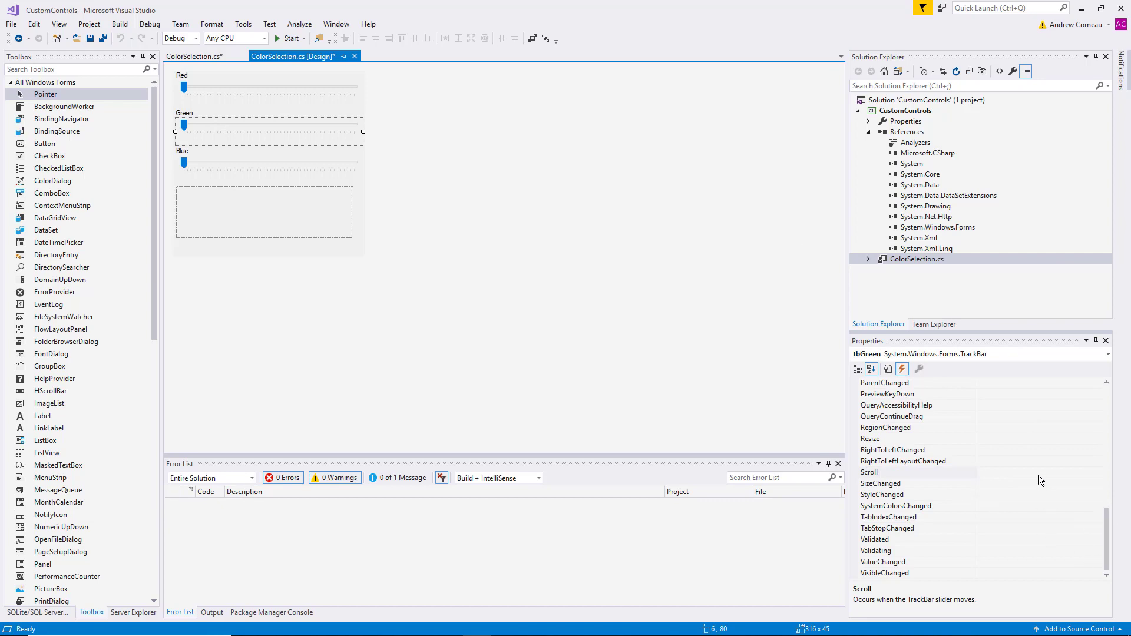
left_click(869, 472)
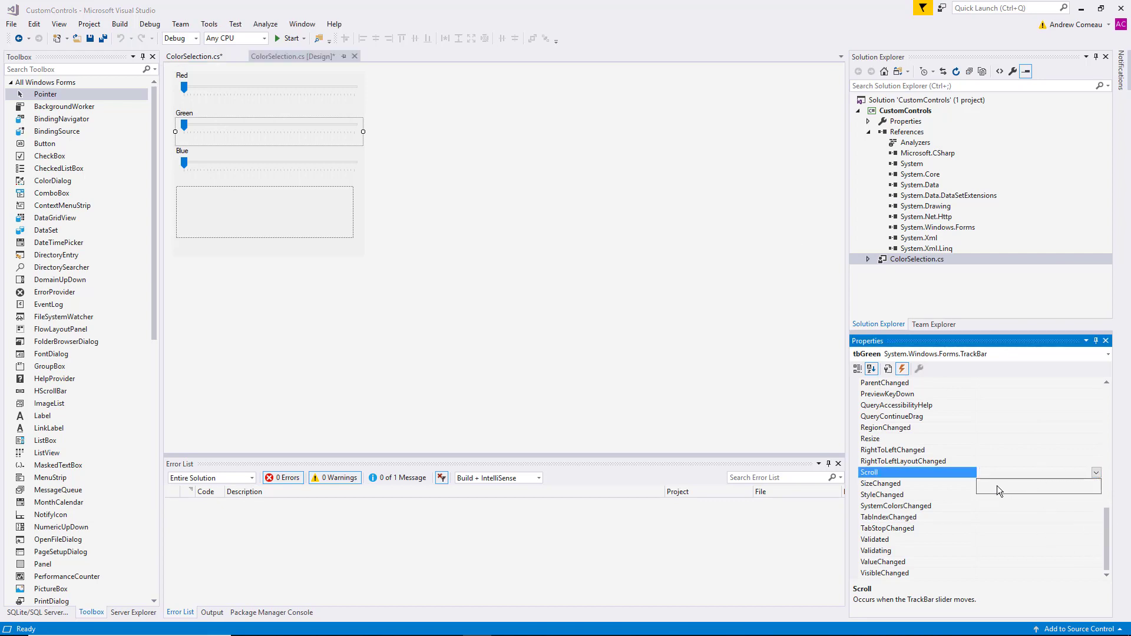
left_click(268, 165)
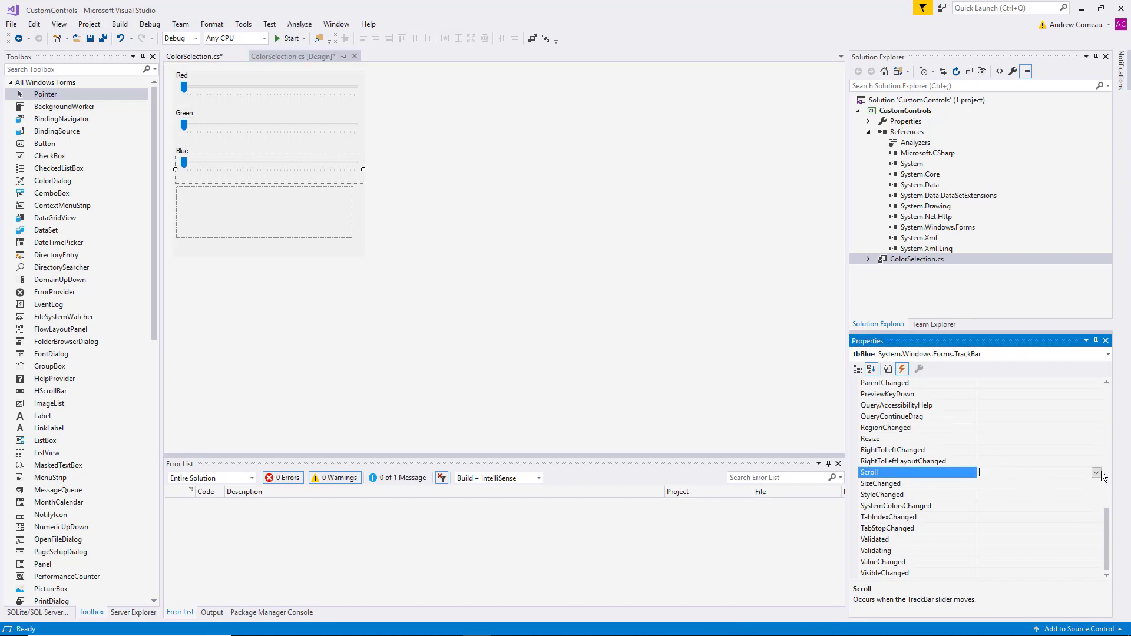
type("tb_Scroll")
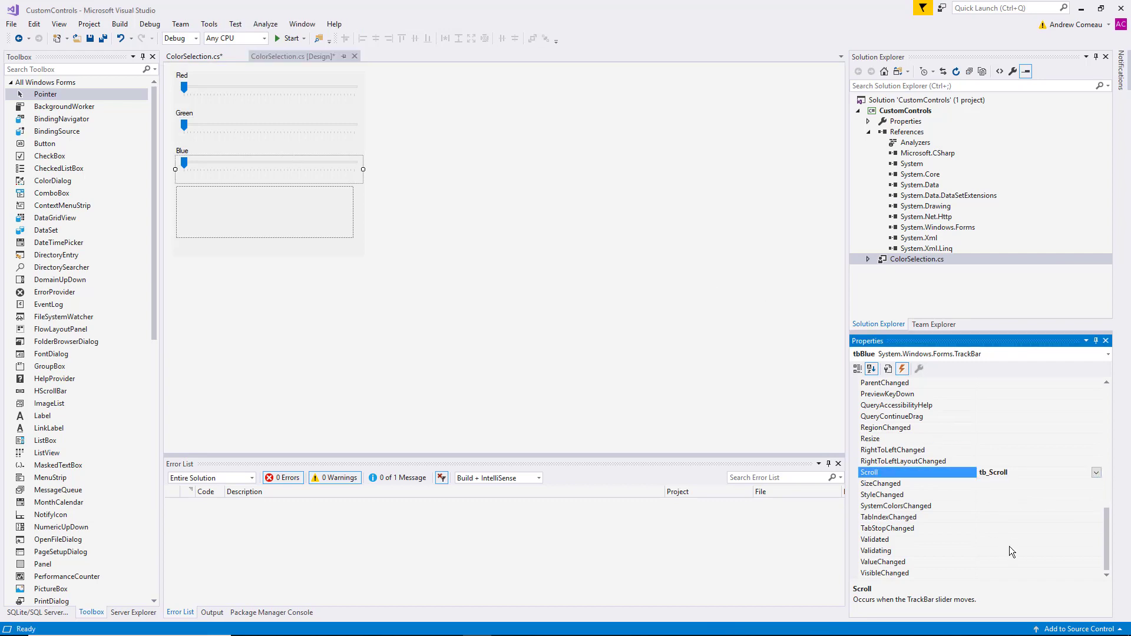
left_click(549, 208)
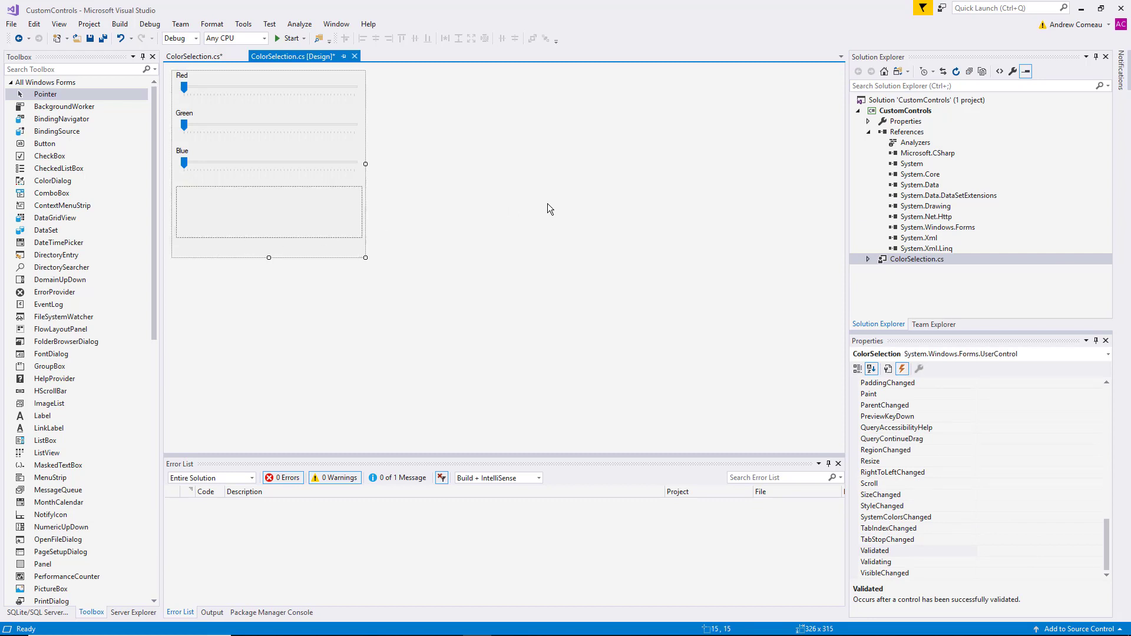
mouse_move(539, 204)
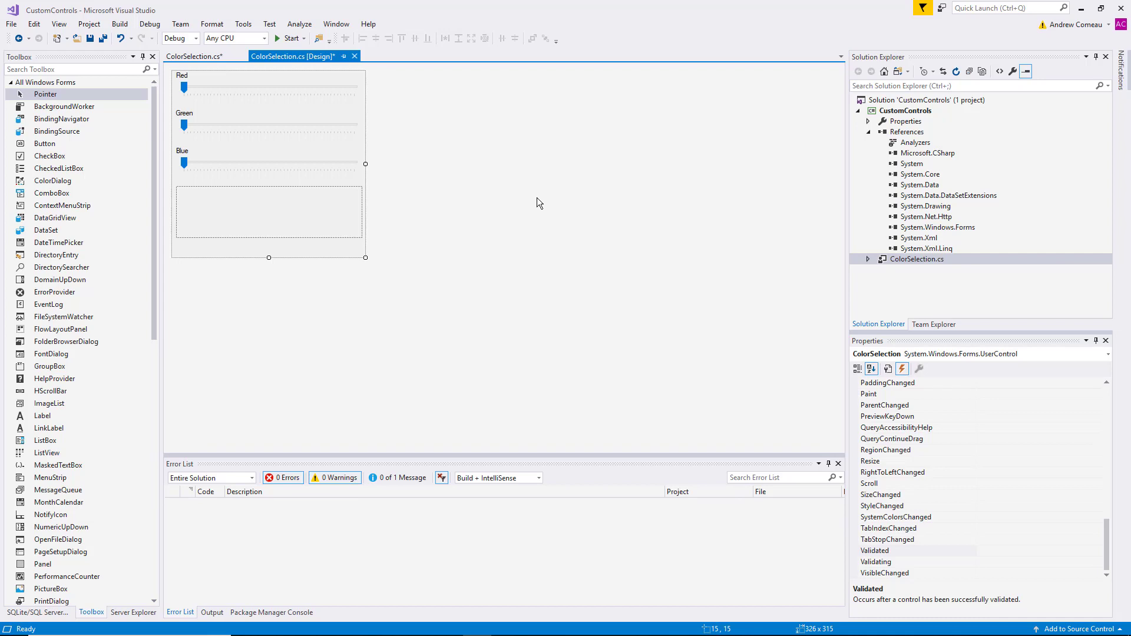
mouse_move(537, 199)
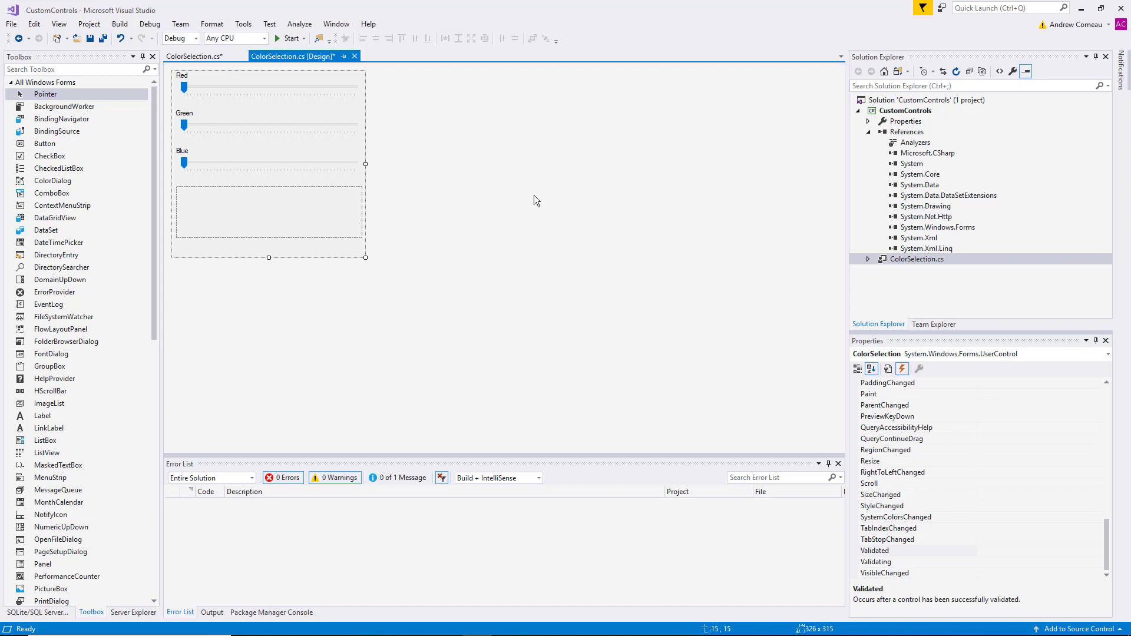
mouse_move(952, 112)
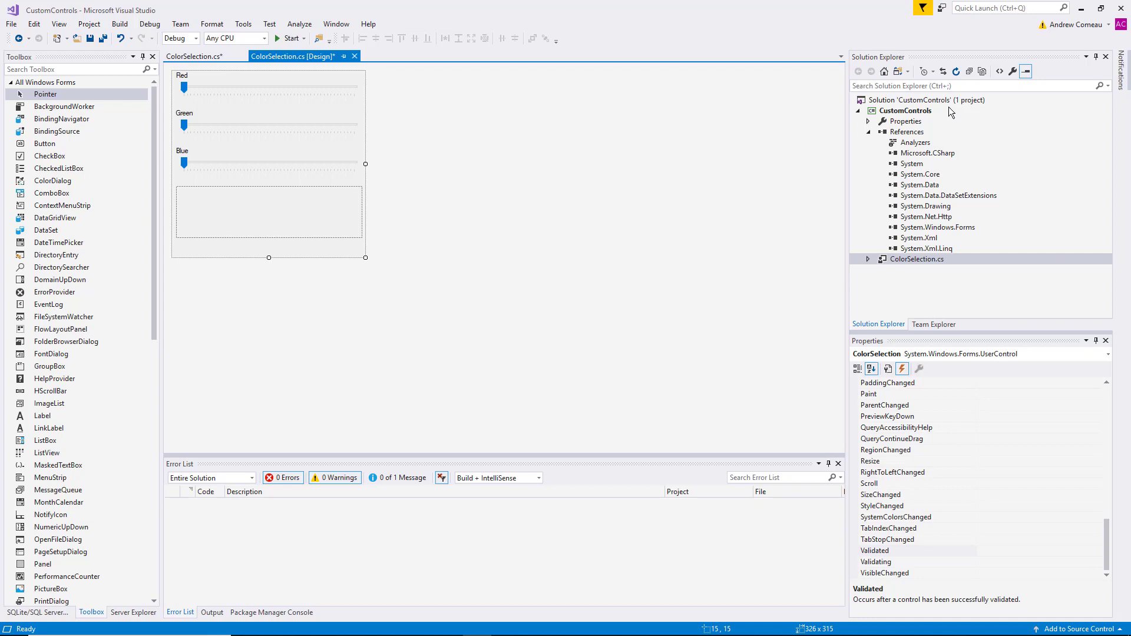
Add a Windows Forms App (.NET Framework) project named ControlTest to the solution.
right_click(944, 100)
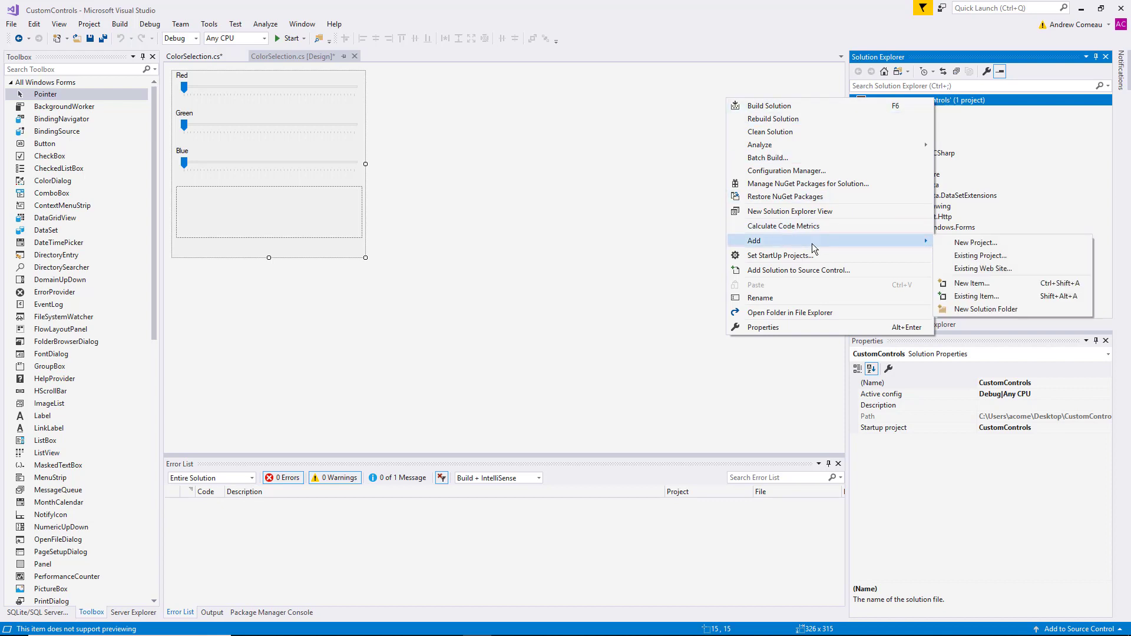
mouse_move(976, 242)
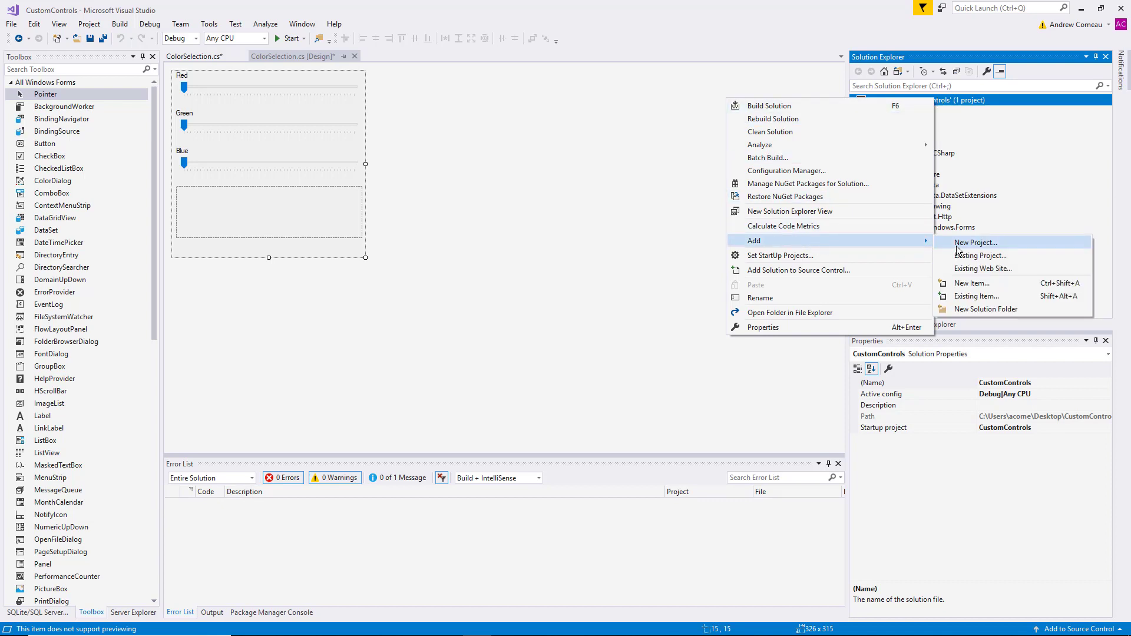
left_click(976, 242)
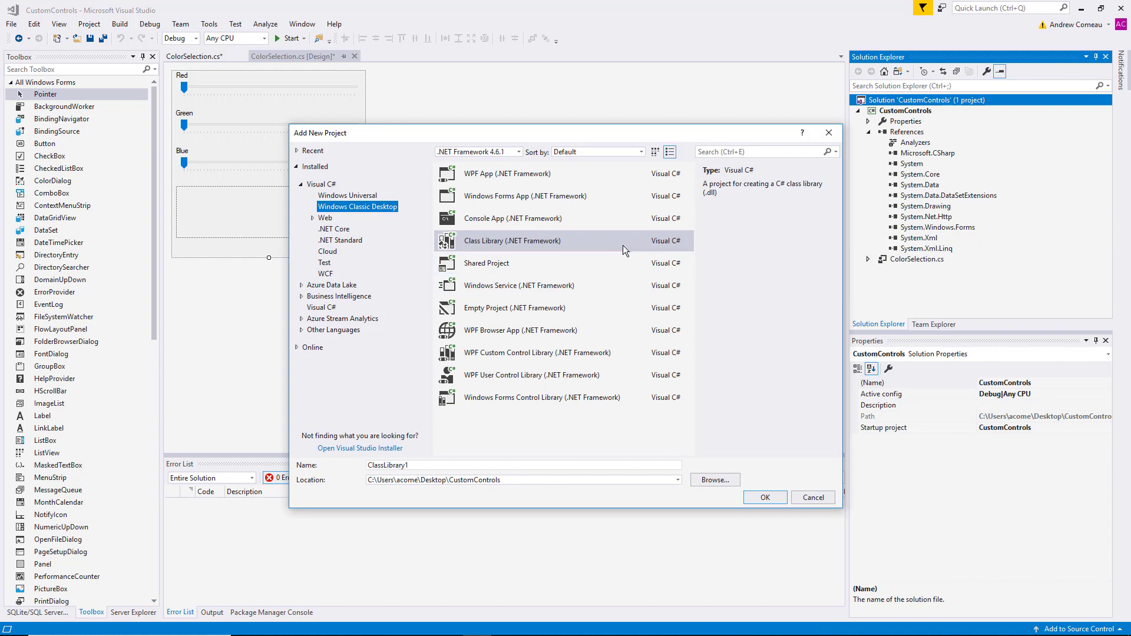
left_click(525, 196)
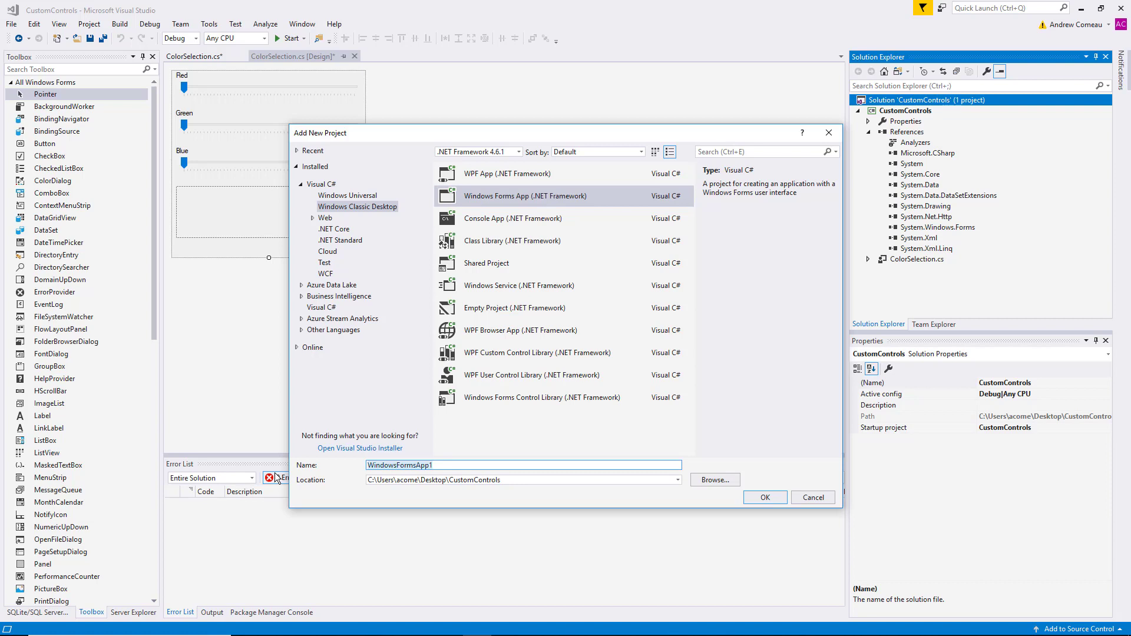
type("ControlTest")
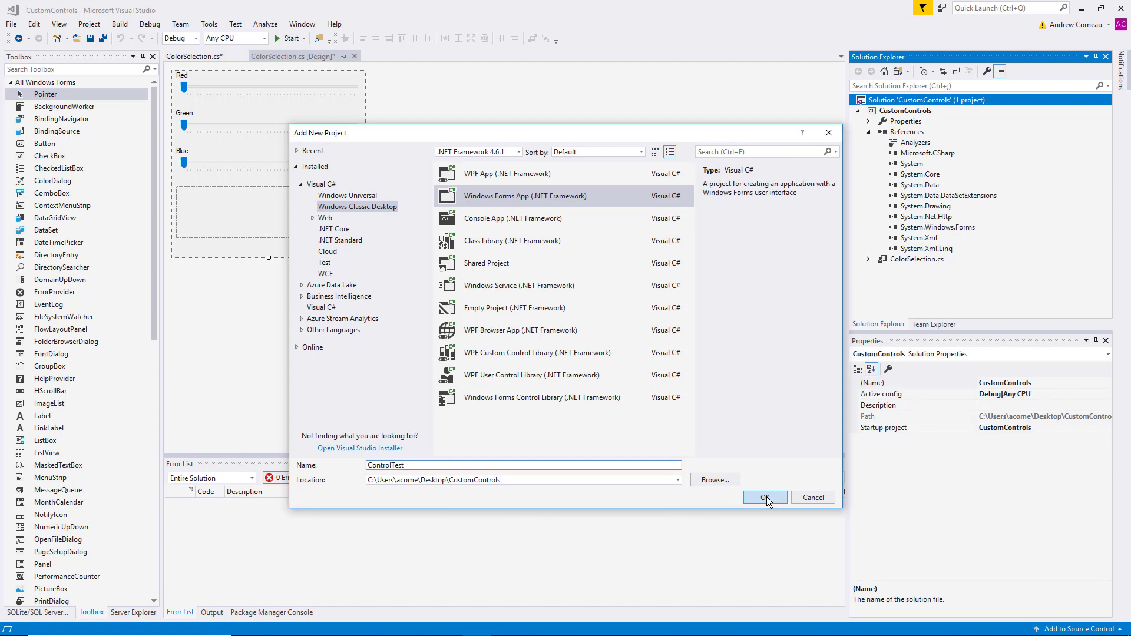
left_click(765, 497)
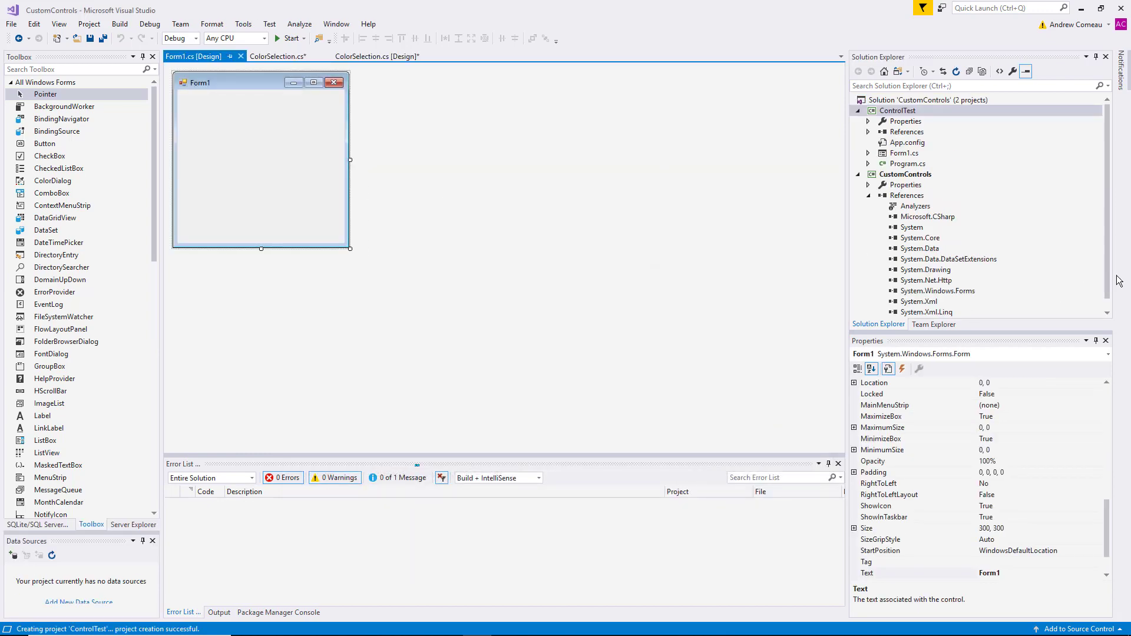
left_click(896, 111)
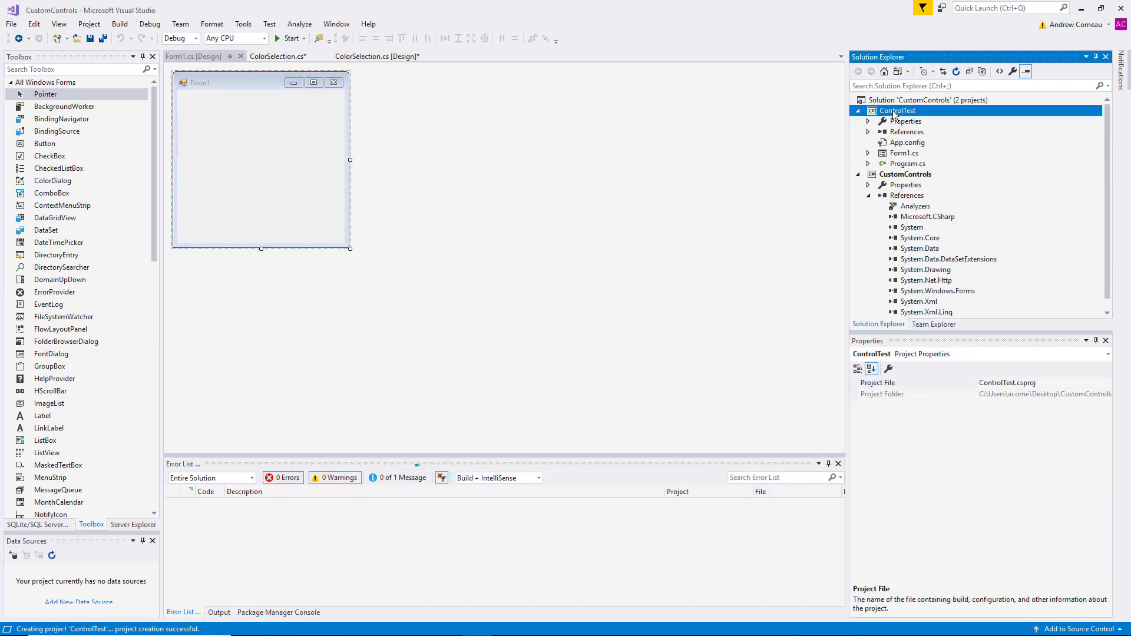
right_click(895, 110)
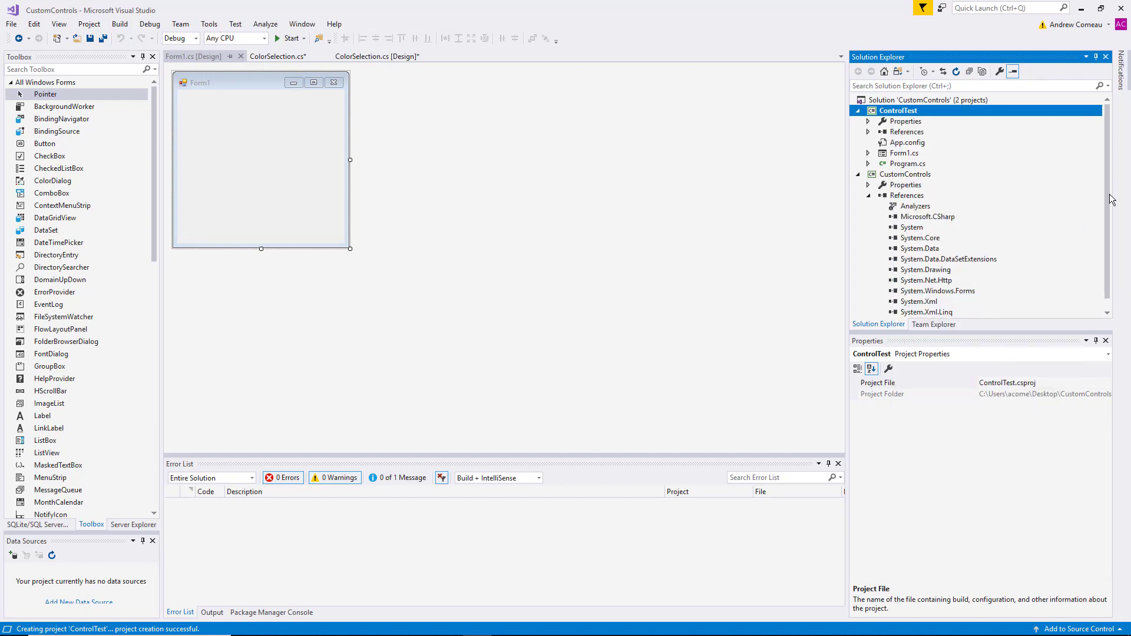
mouse_move(453, 194)
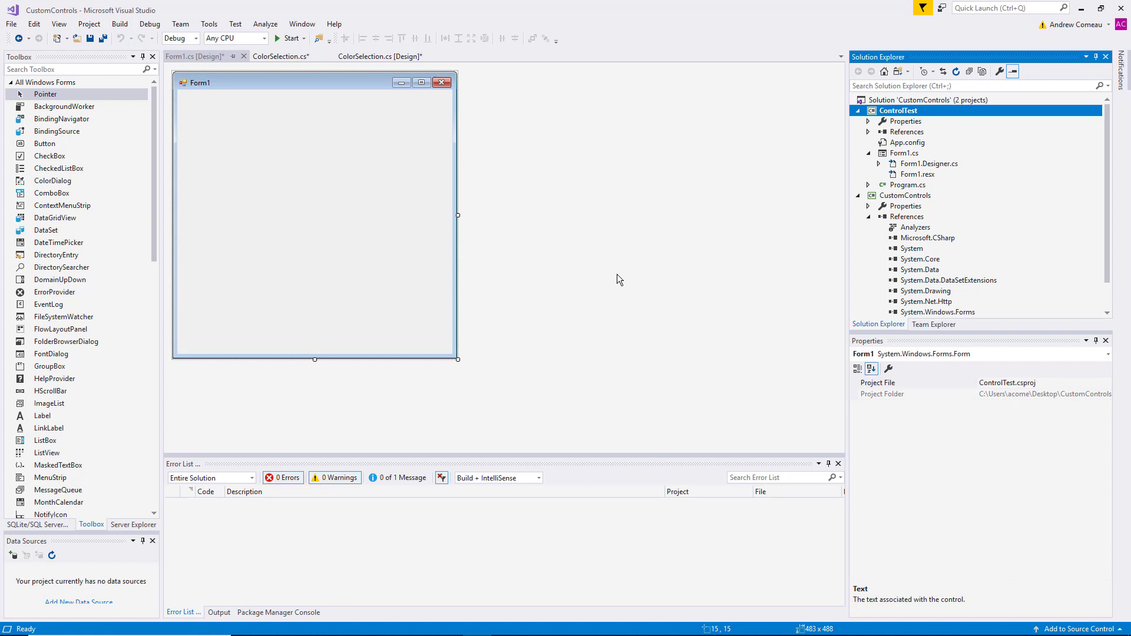
Build the entire solution and pick ColorSelection from the Toolbox.
left_click(120, 23)
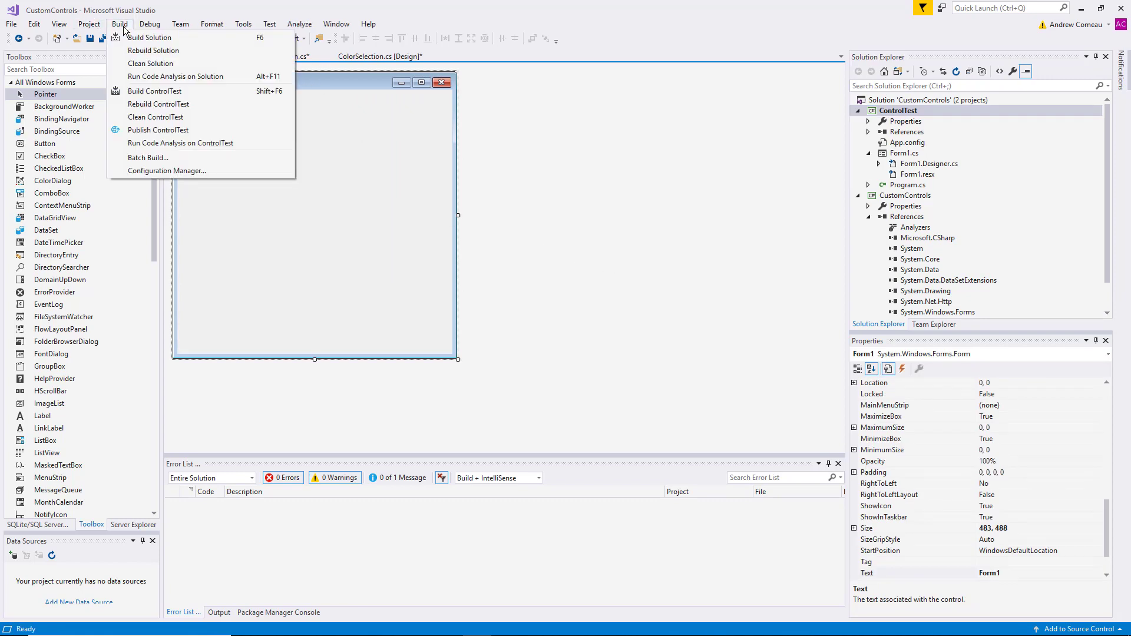
left_click(154, 91)
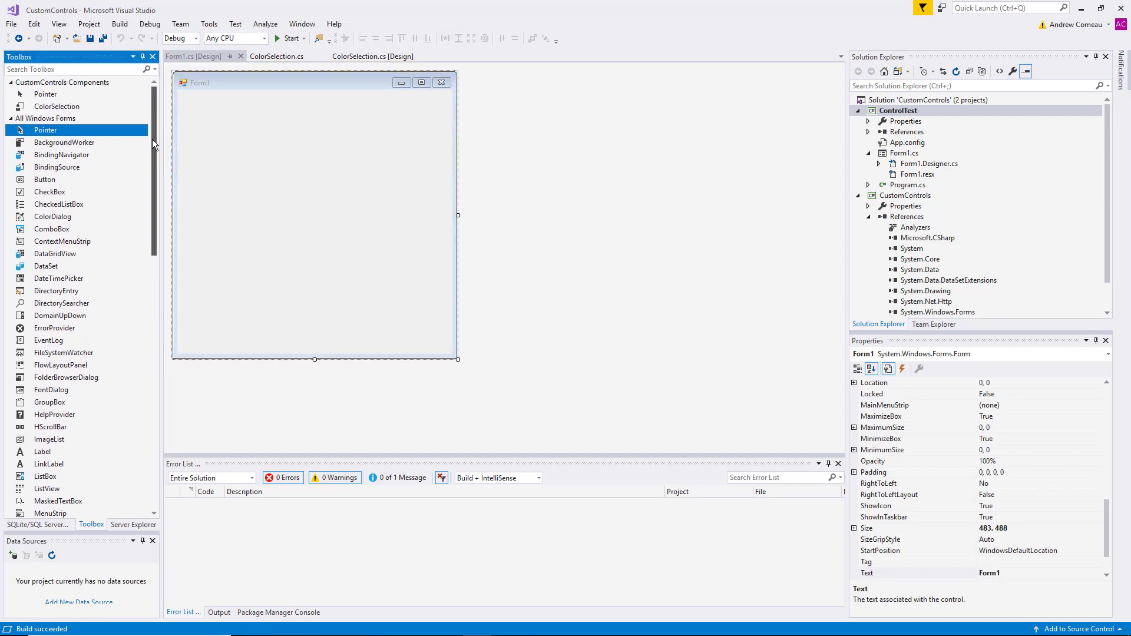
mouse_move(75, 94)
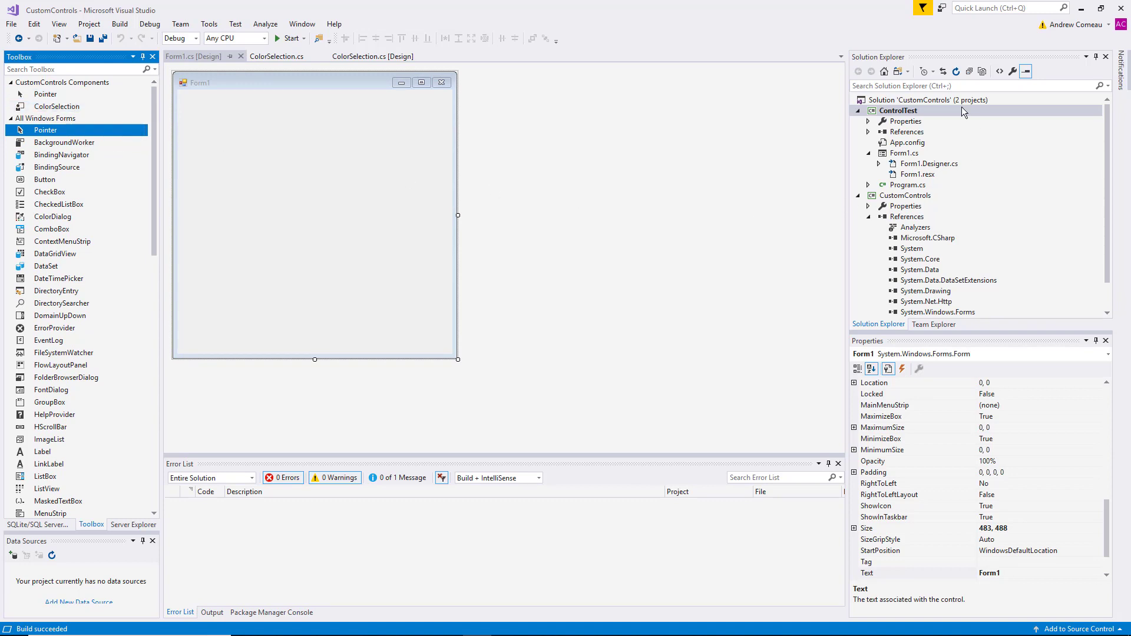
left_click(57, 106)
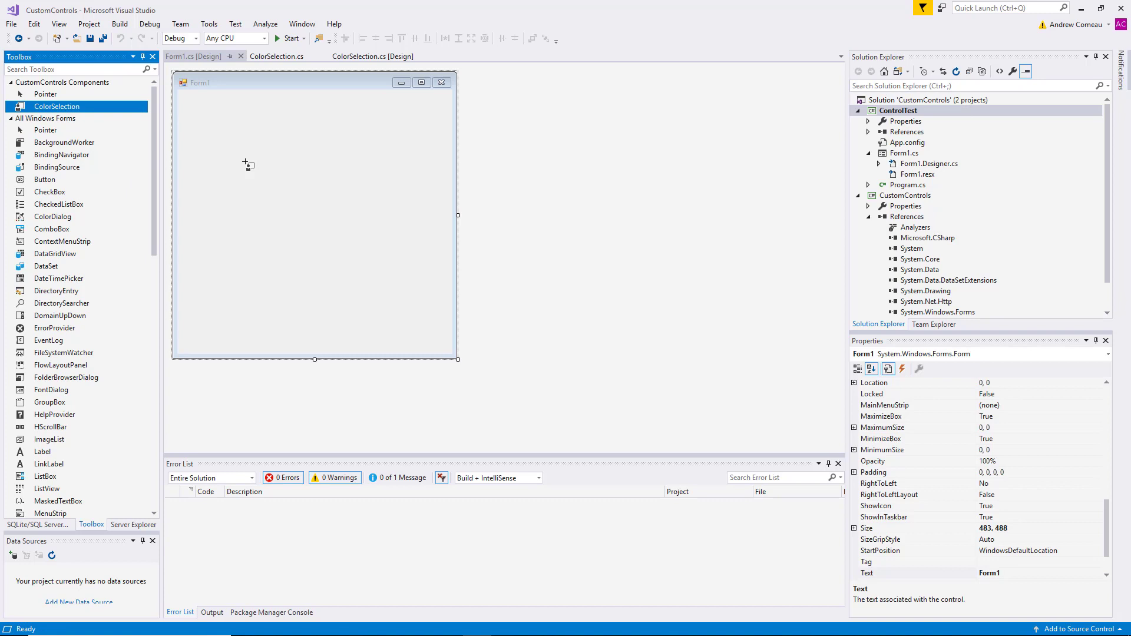
mouse_move(197, 179)
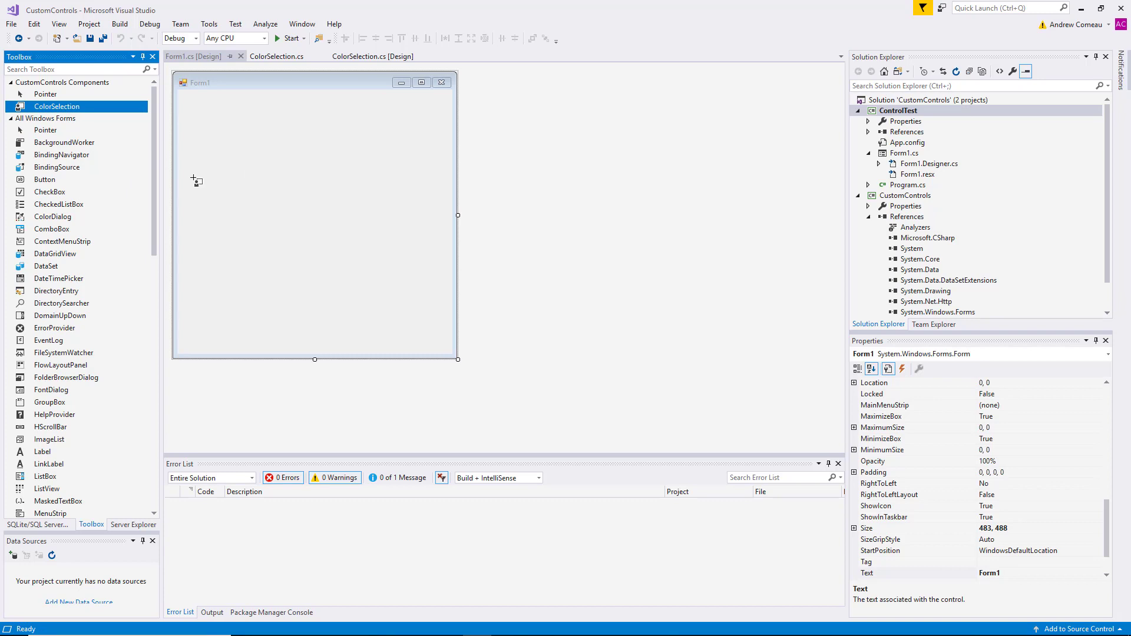
mouse_move(218, 175)
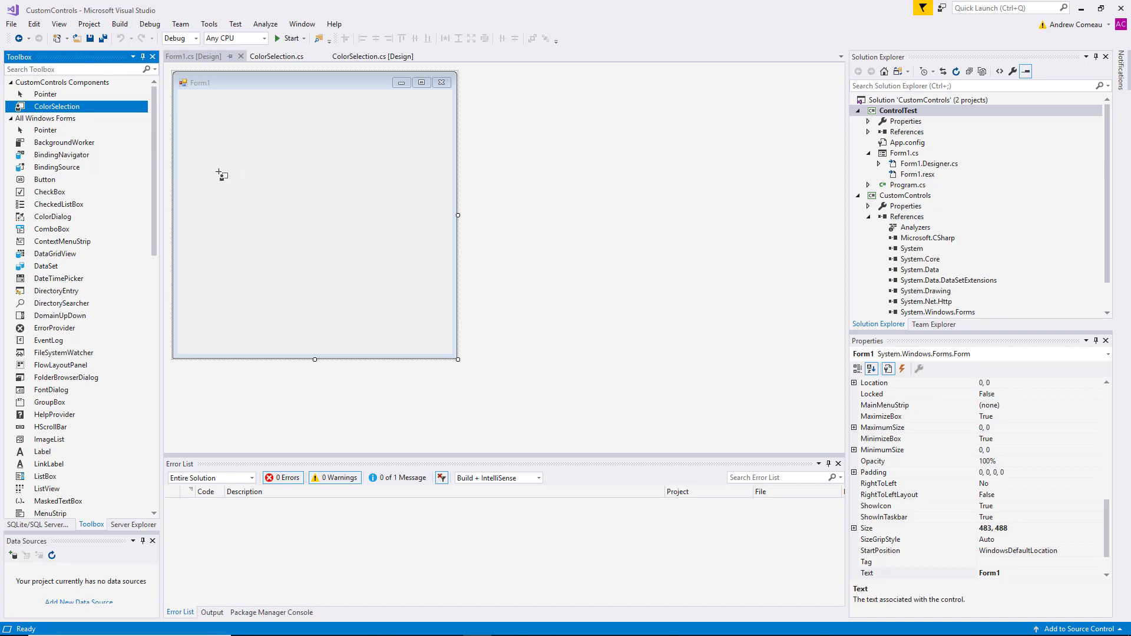
right_click(50, 390)
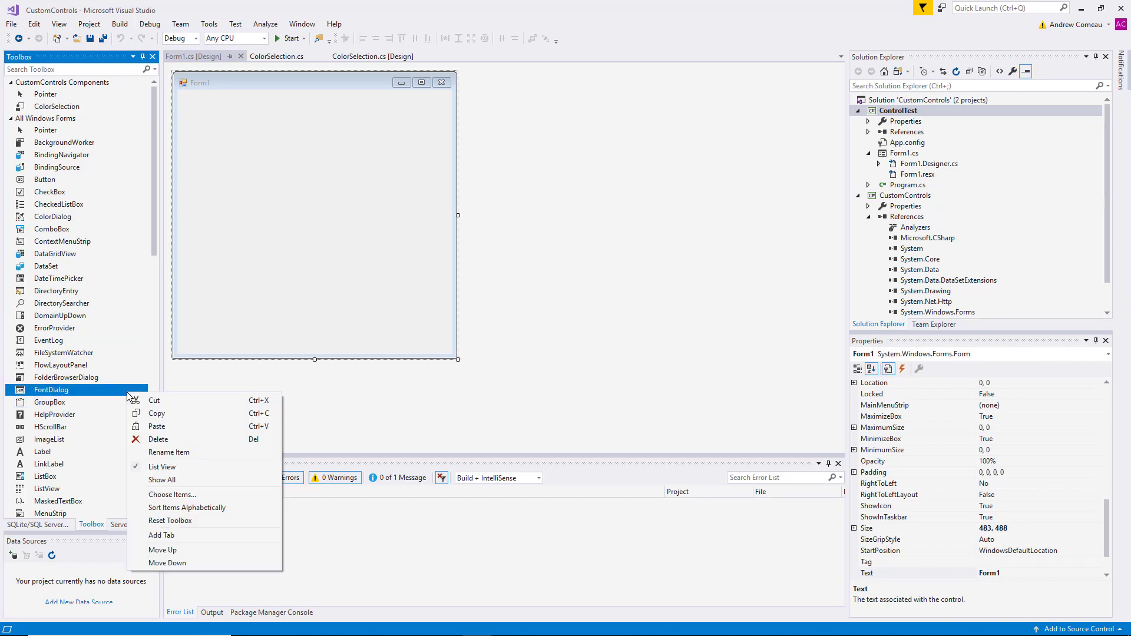
mouse_move(185, 453)
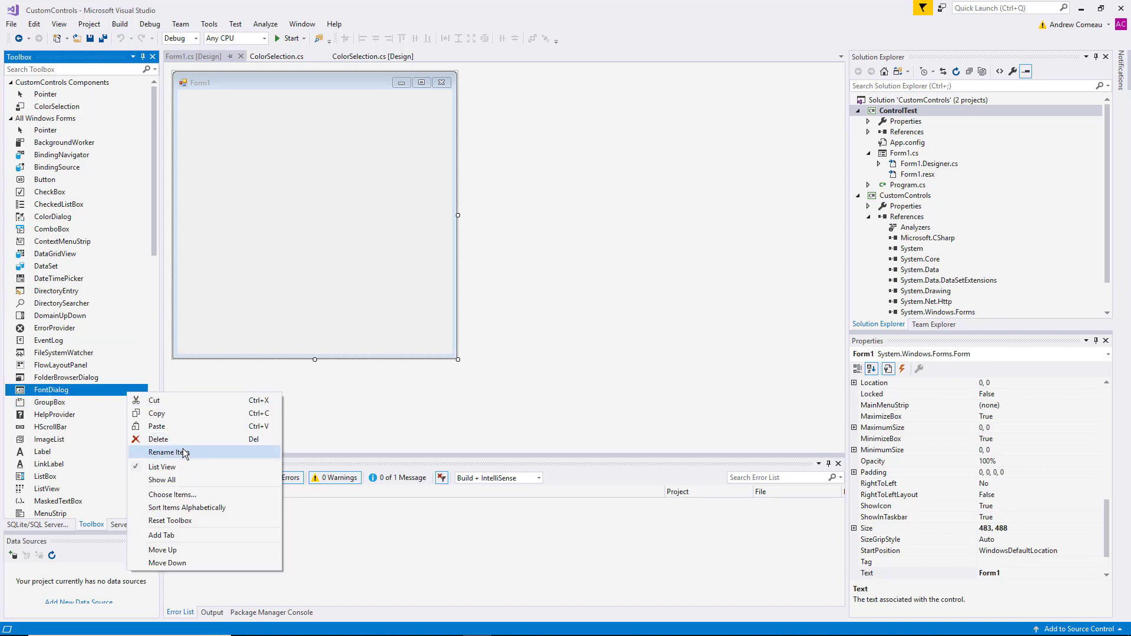
left_click(172, 494)
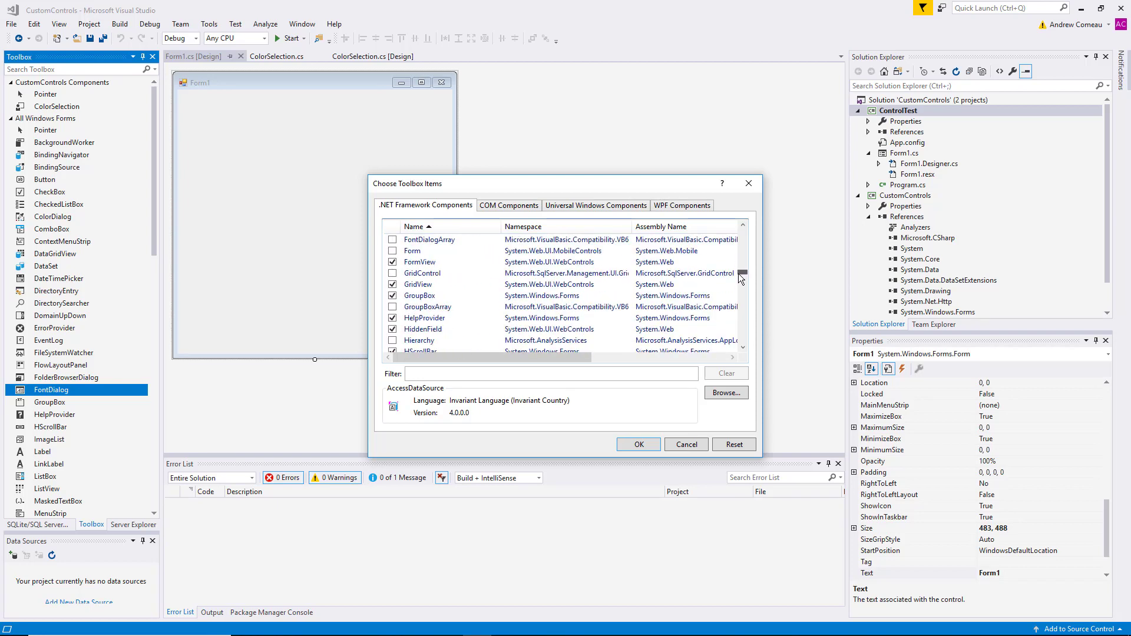
scroll("down", 3)
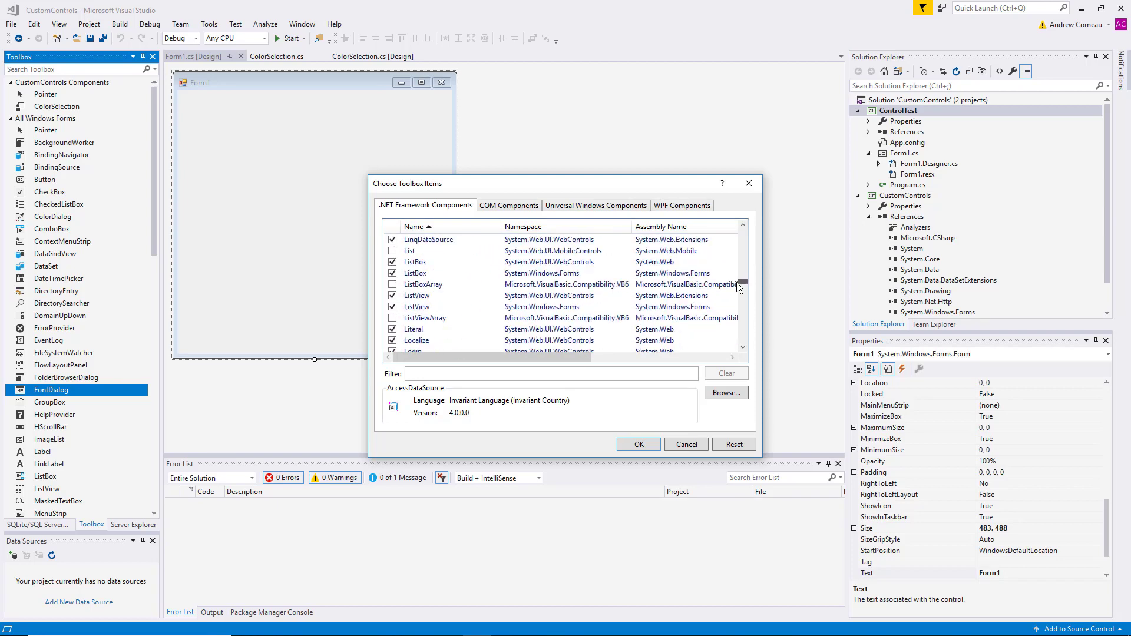
scroll("down", 3)
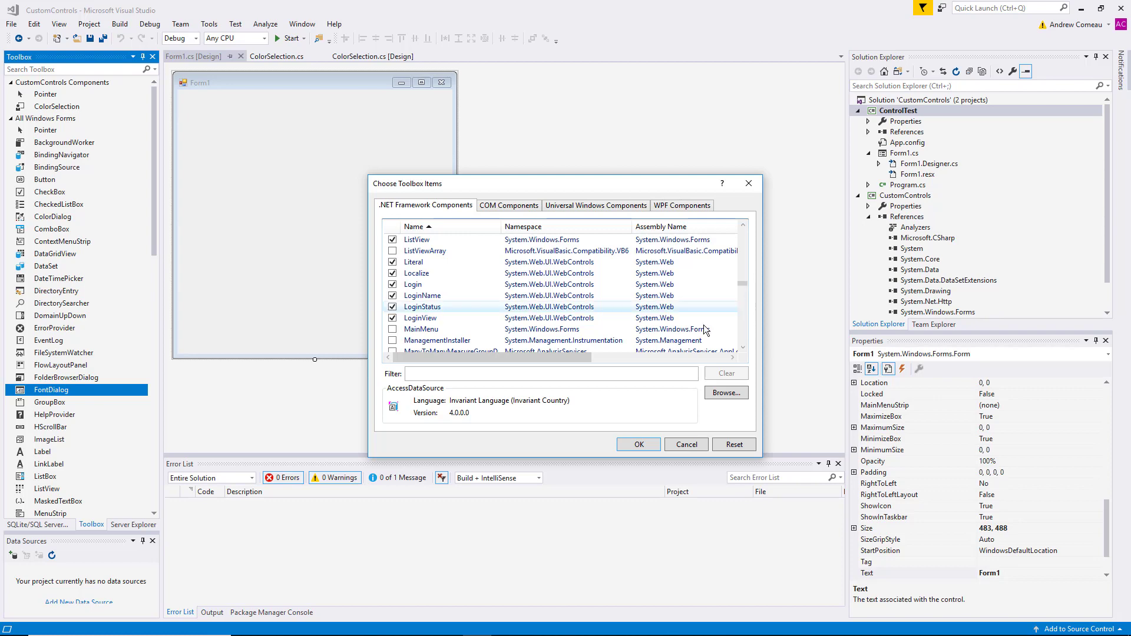
left_click(726, 393)
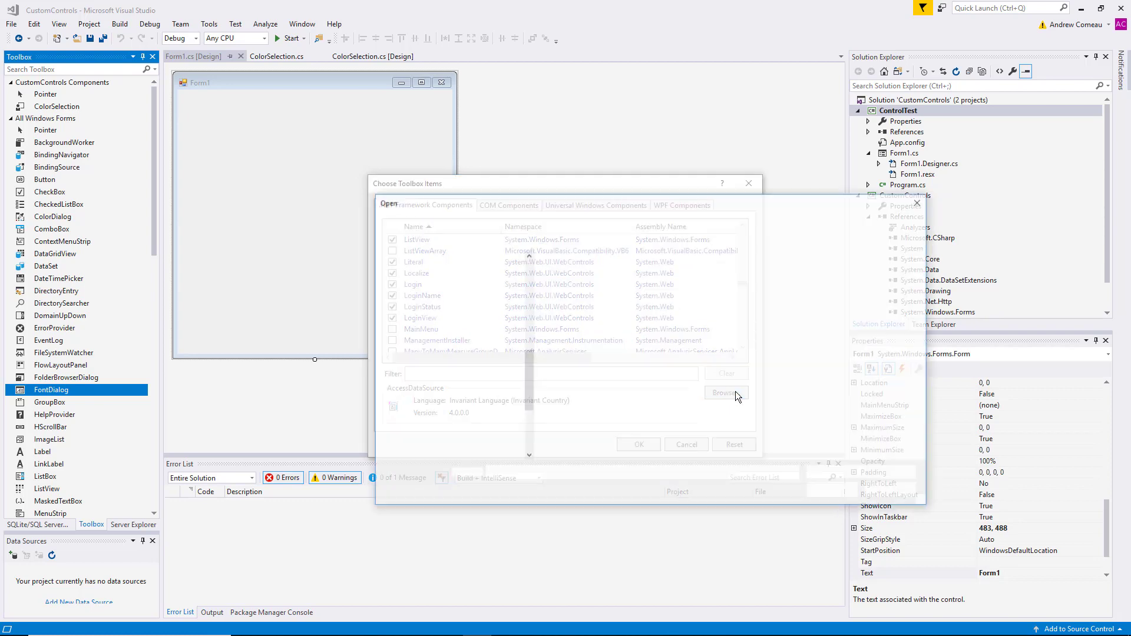
left_click(724, 393)
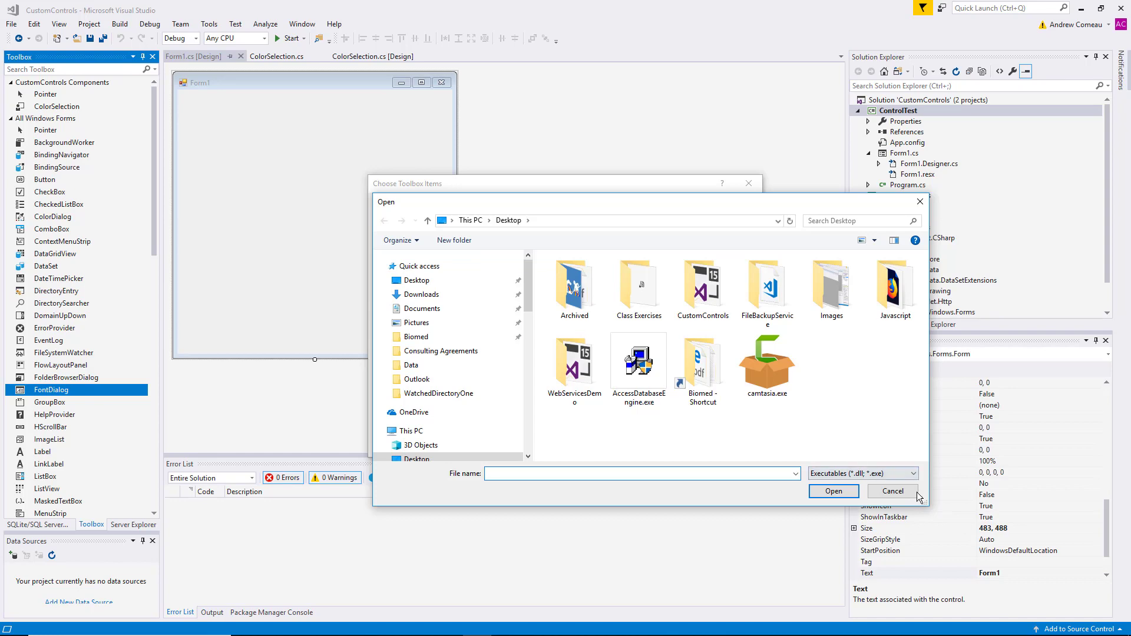
left_click(893, 492)
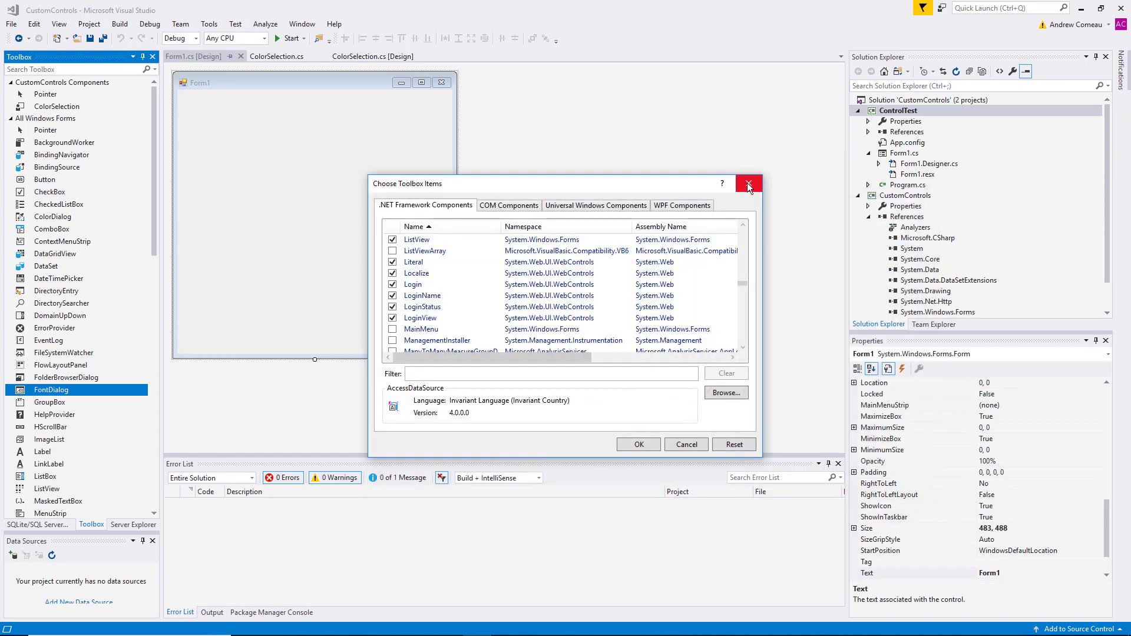
left_click(748, 183)
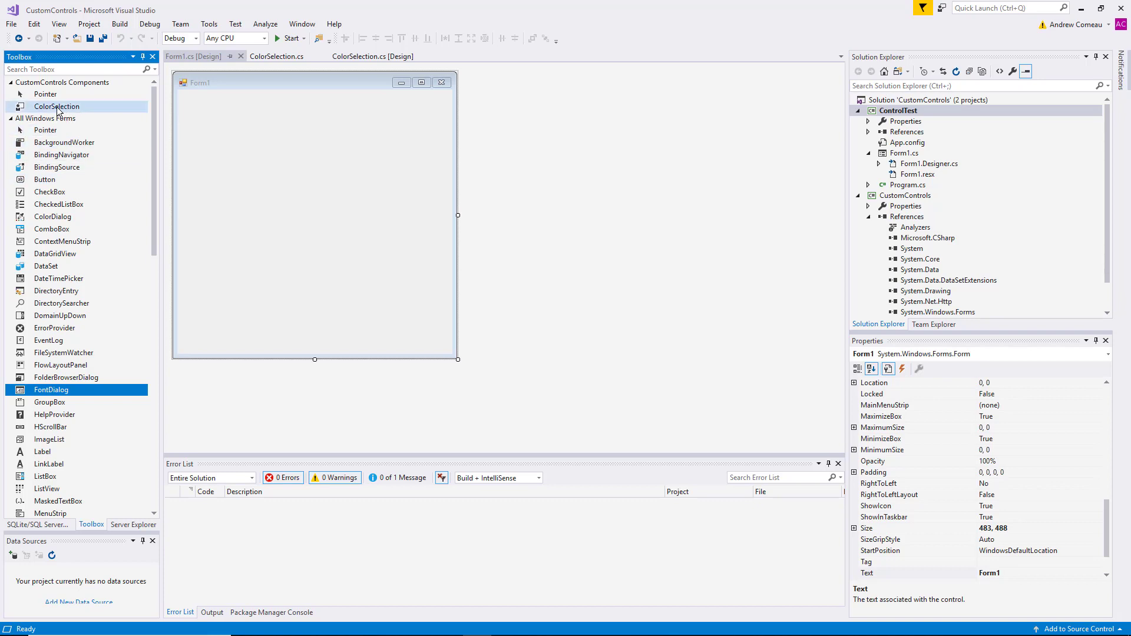
Drag the ColorSelection control onto the top-left of Form1 and select it.
left_click(57, 107)
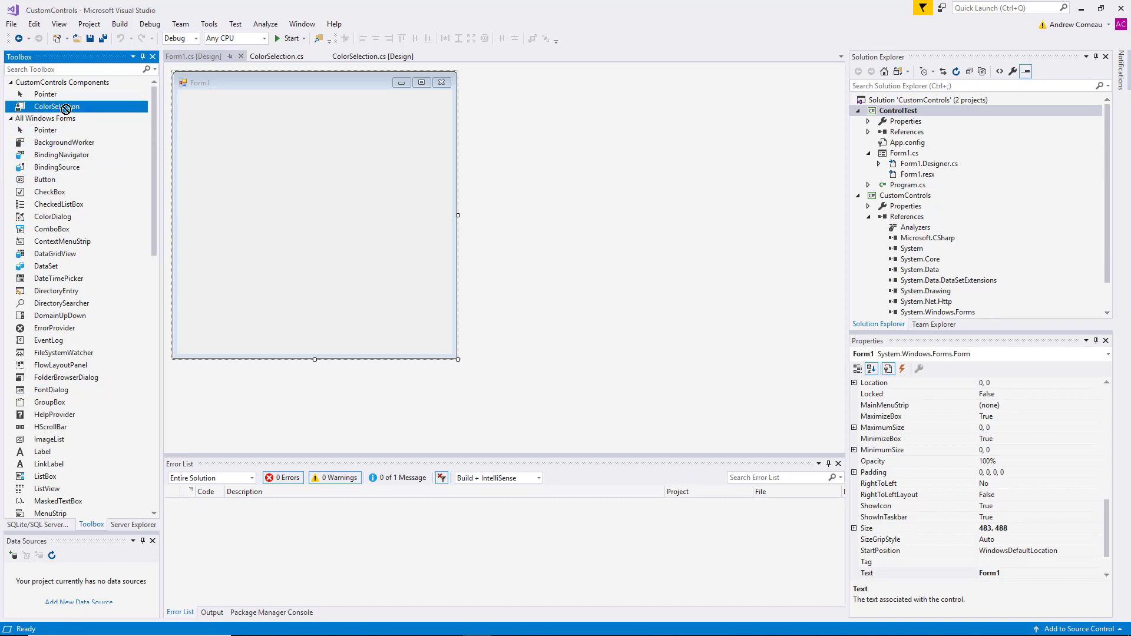
left_click_drag(55, 106, 330, 218)
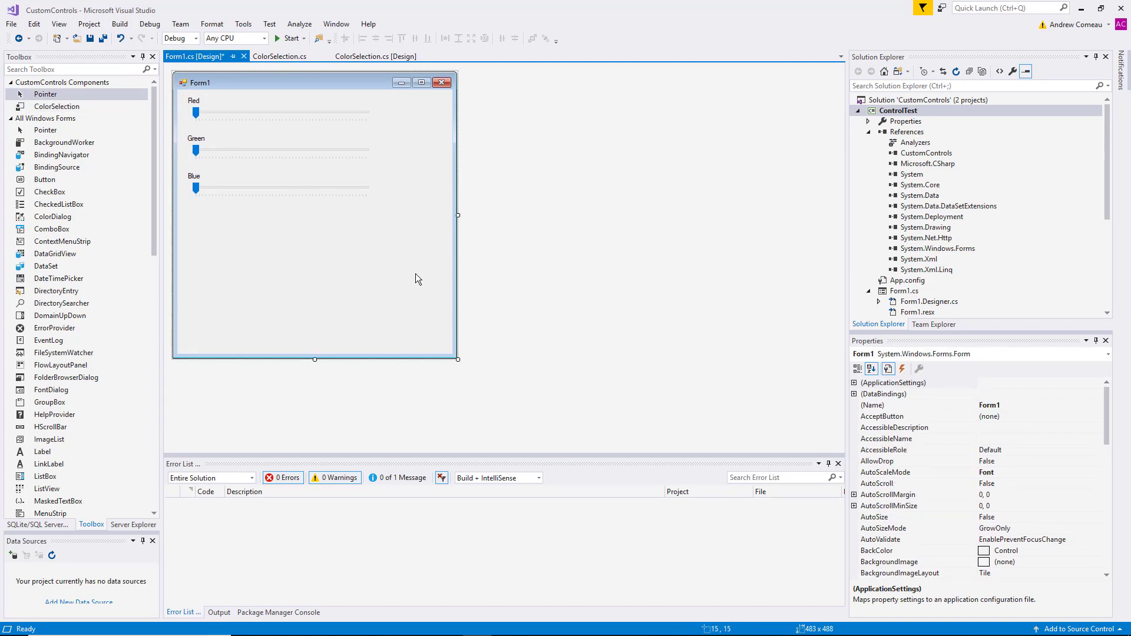
left_click(280, 147)
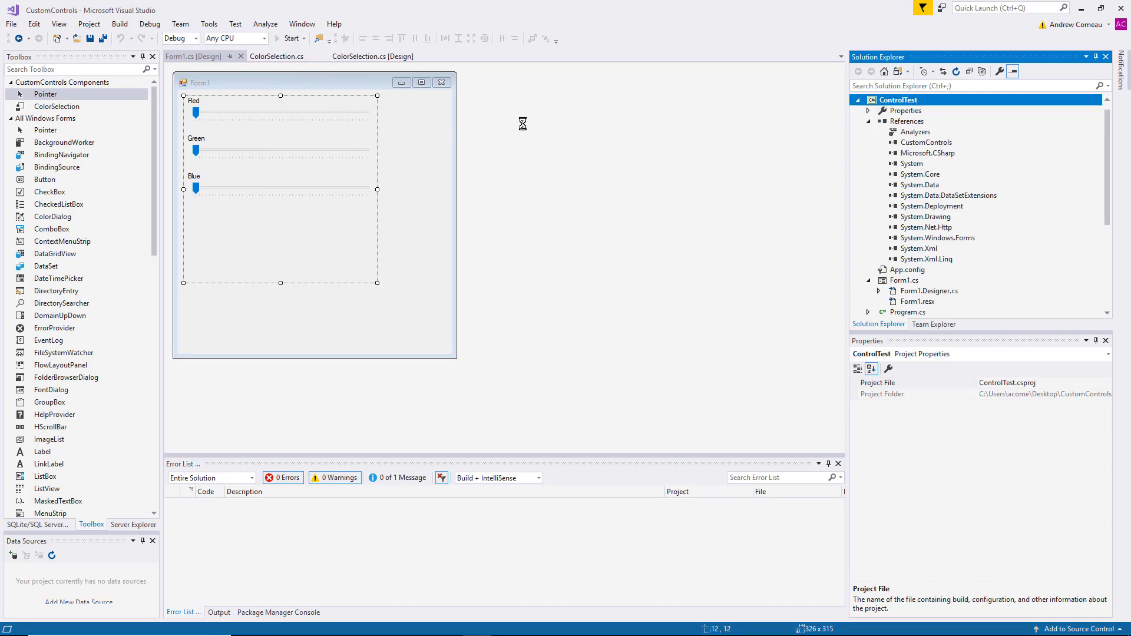
Run ControlTest and push Red then Green to maximum, turning the panel yellow.
left_click(289, 39)
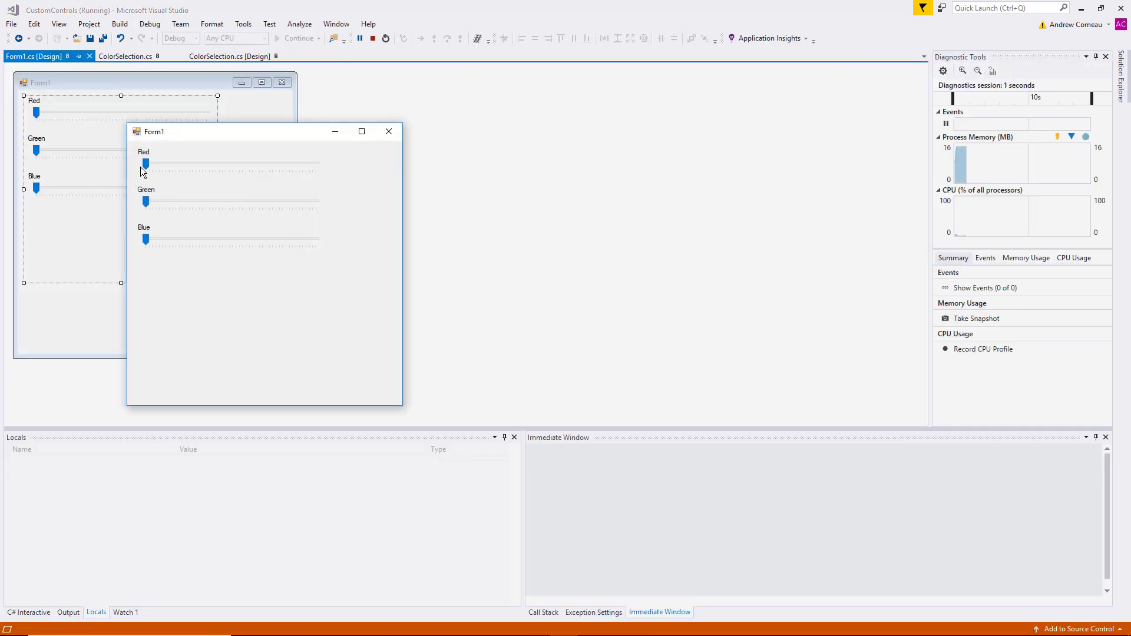
left_click_drag(145, 164, 154, 162)
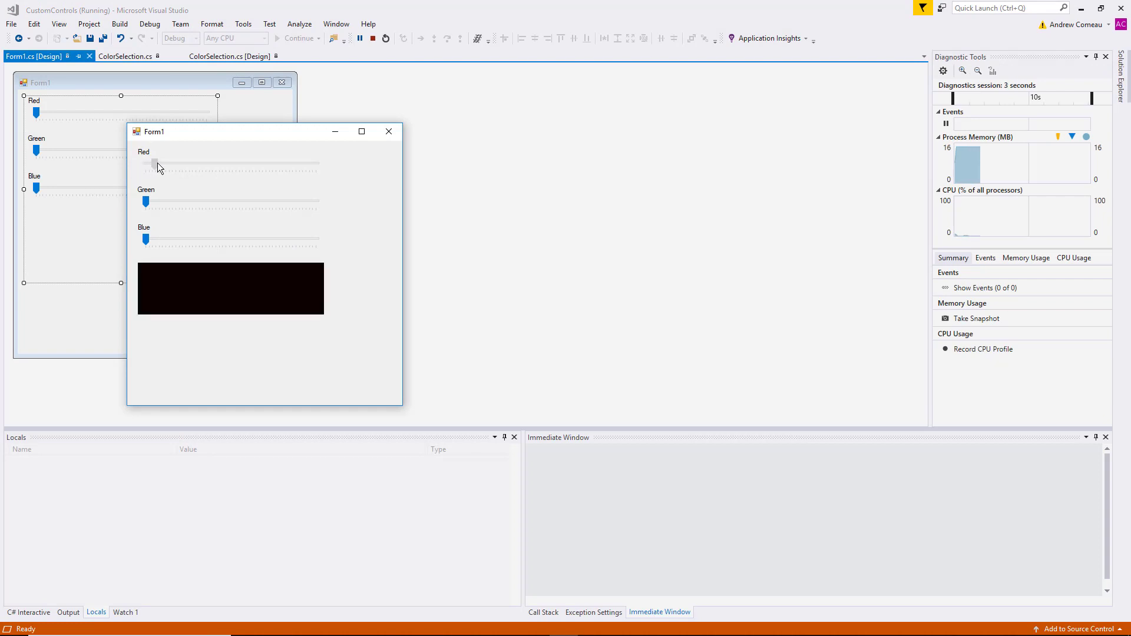
left_click_drag(154, 166, 244, 166)
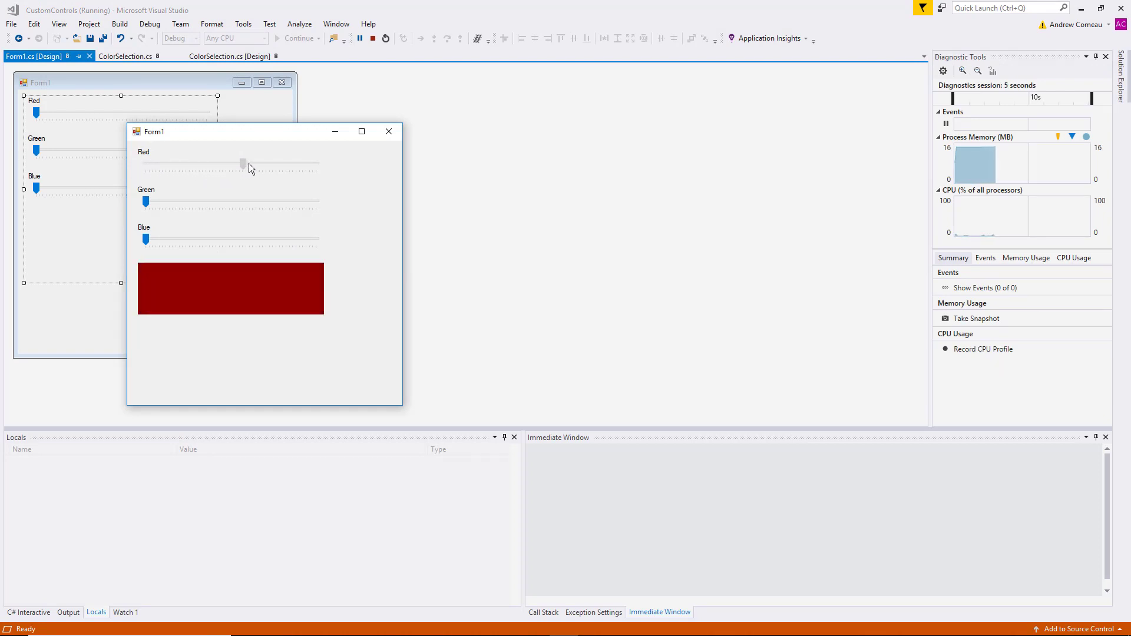
left_click_drag(243, 165, 316, 165)
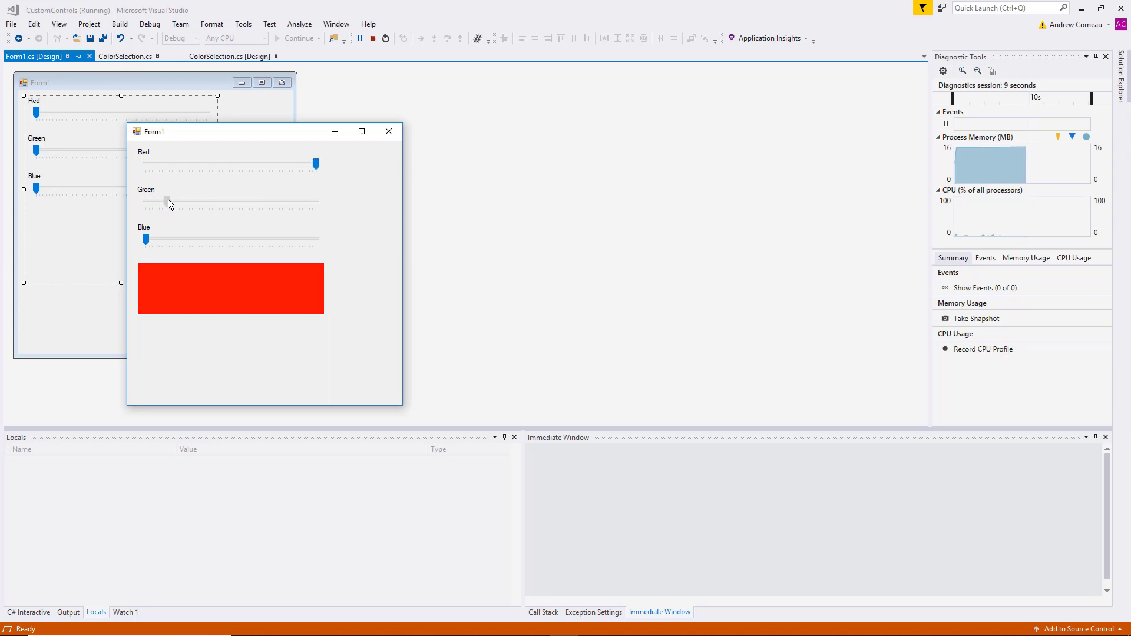
left_click_drag(167, 204, 282, 200)
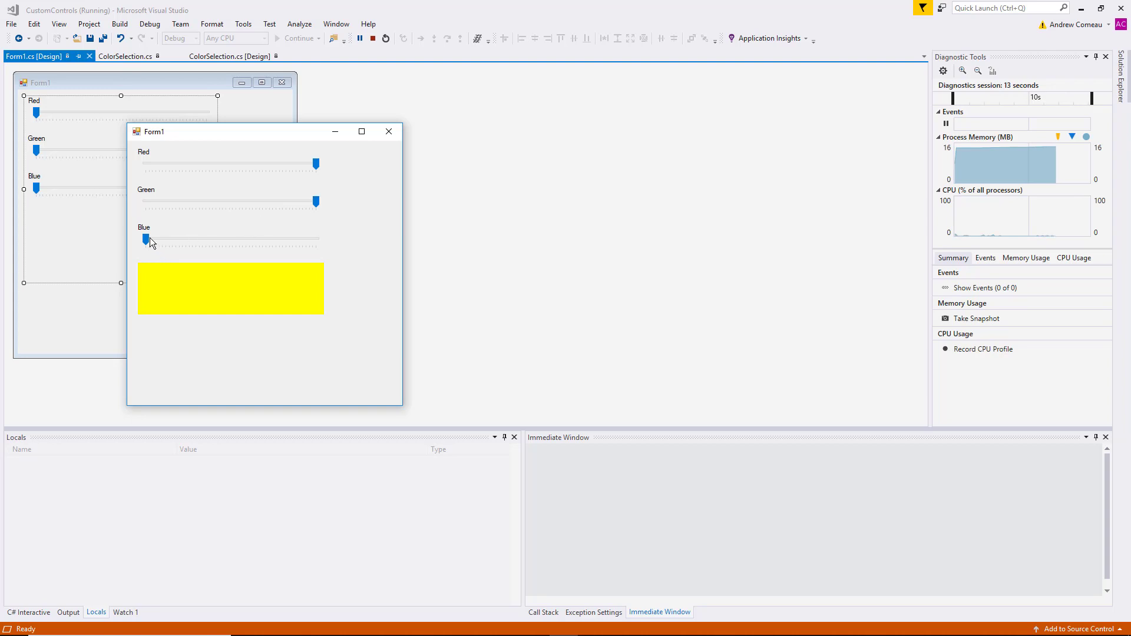
Max out Blue for white, then lower Blue, Green and Red until the panel is purple.
left_click_drag(147, 240, 187, 239)
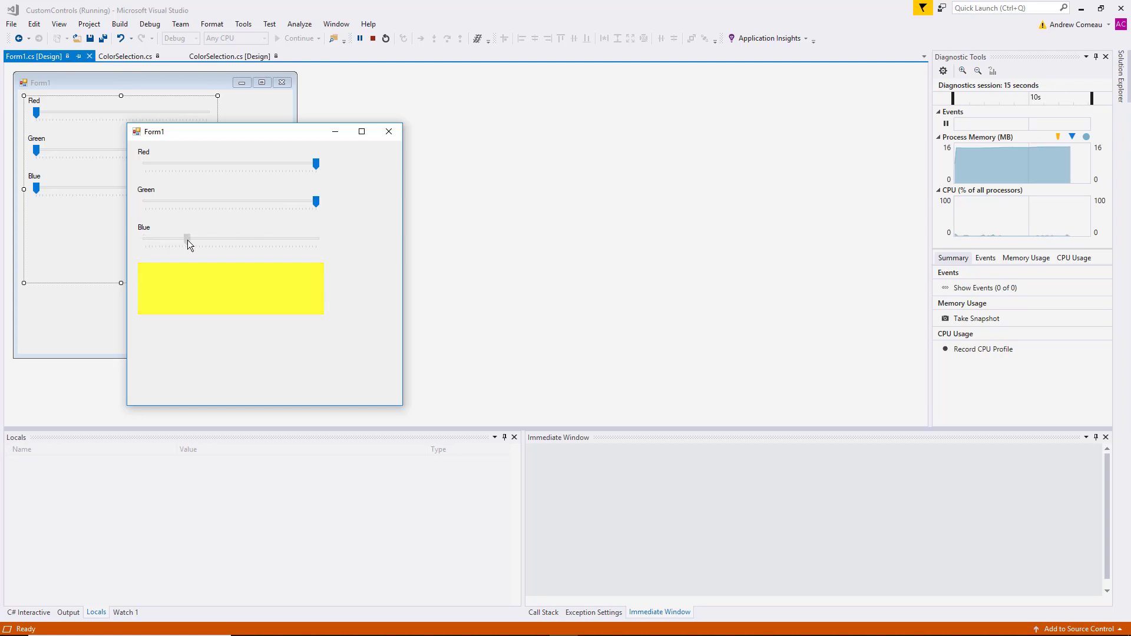
left_click_drag(186, 240, 315, 240)
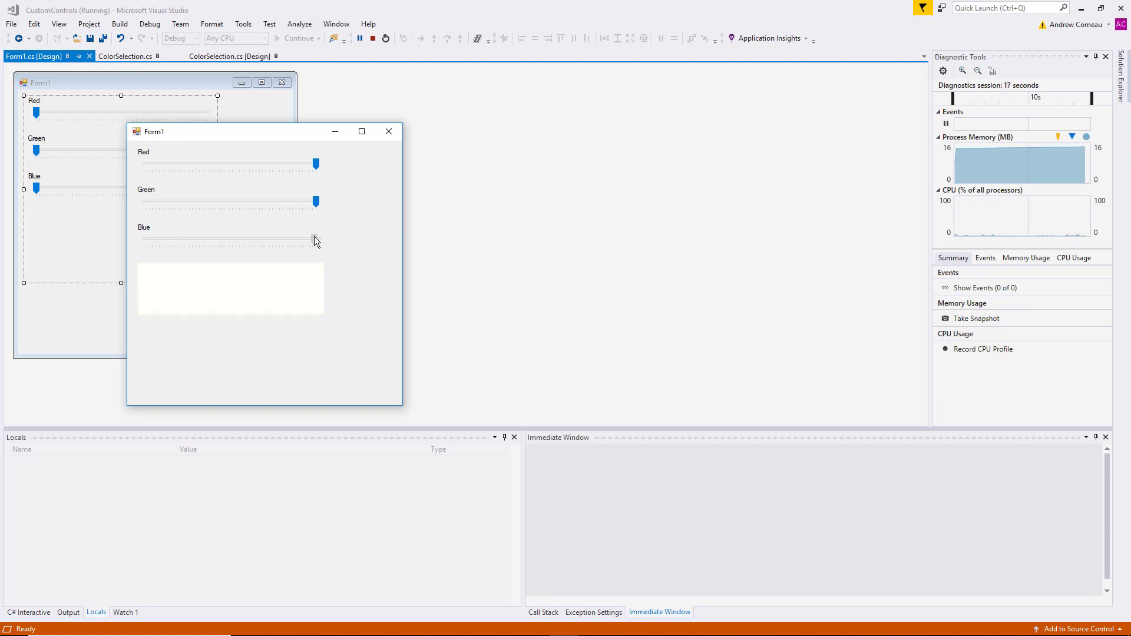
left_click_drag(315, 240, 240, 240)
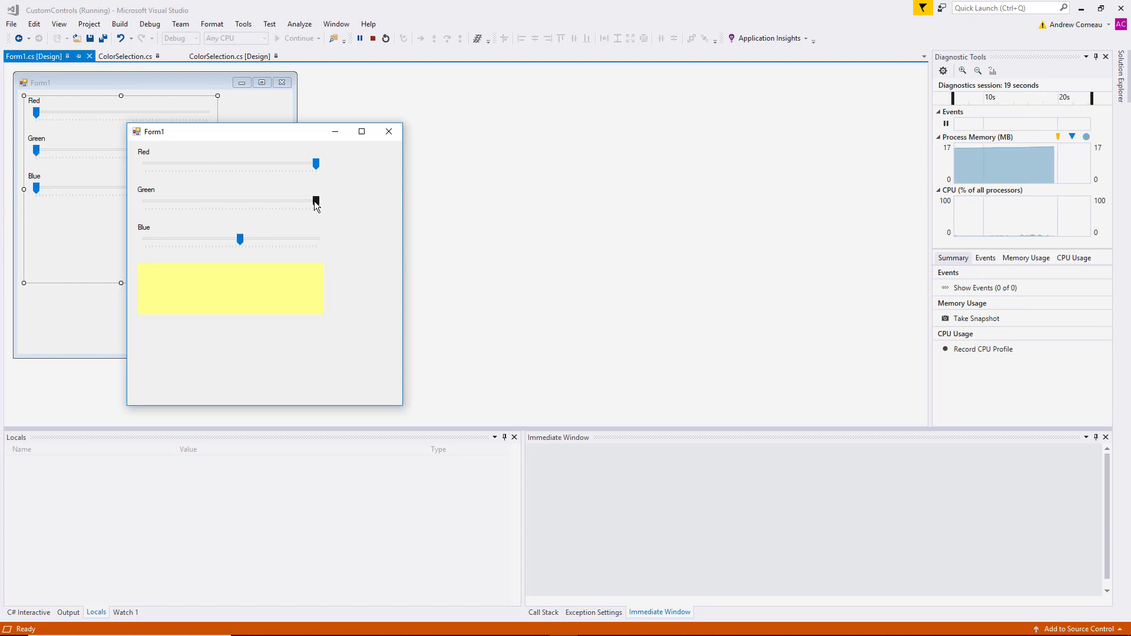
left_click_drag(316, 201, 200, 201)
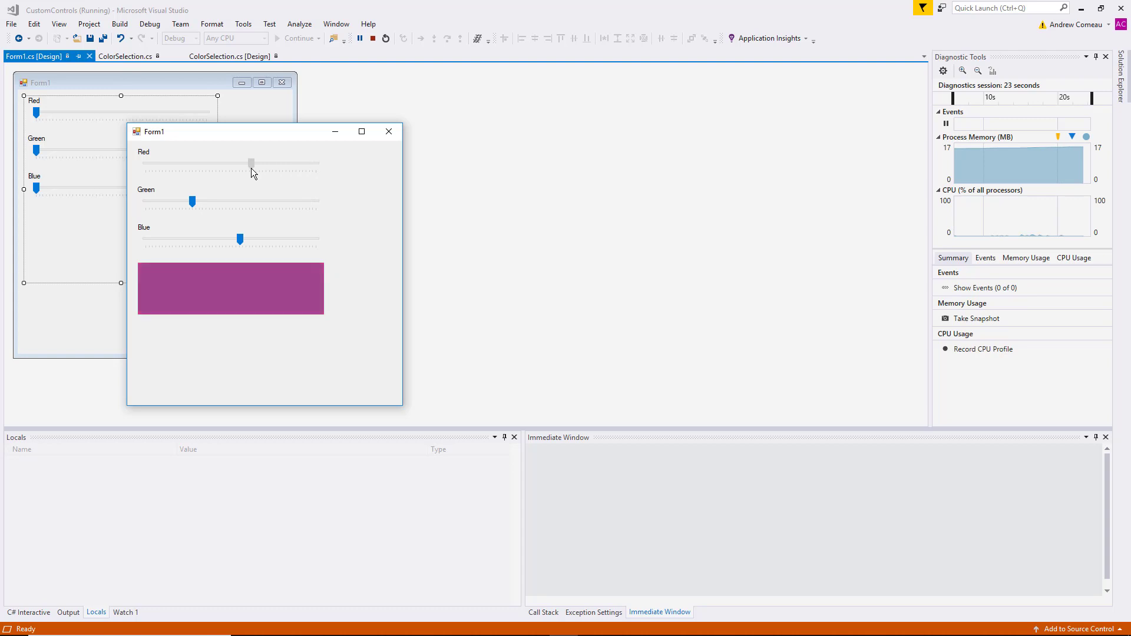
left_click_drag(252, 162, 234, 164)
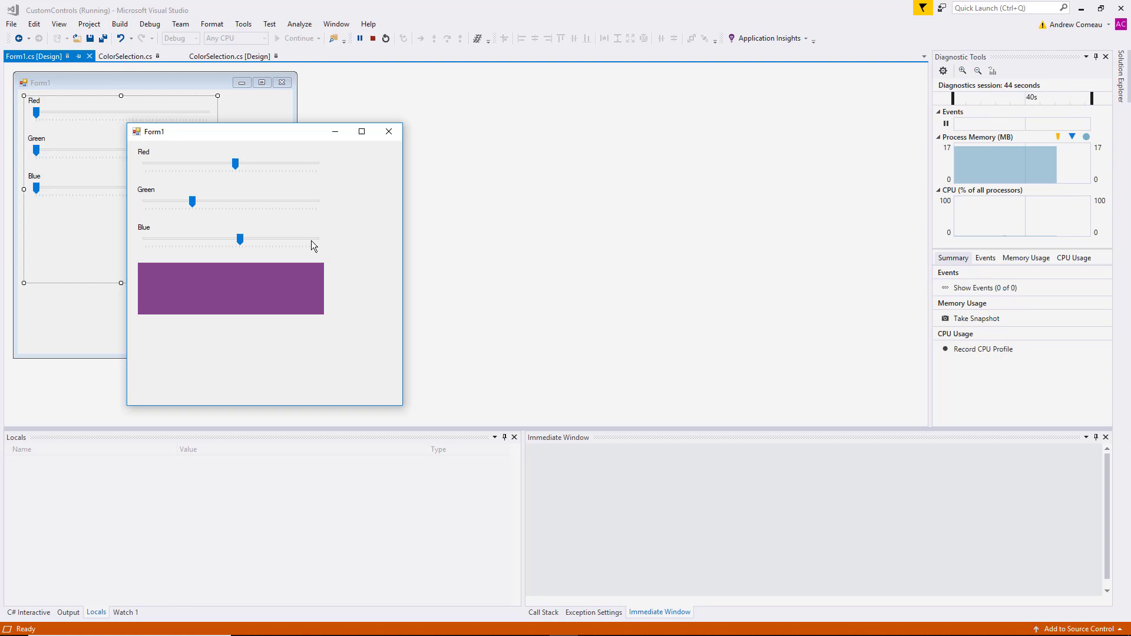
mouse_move(251, 201)
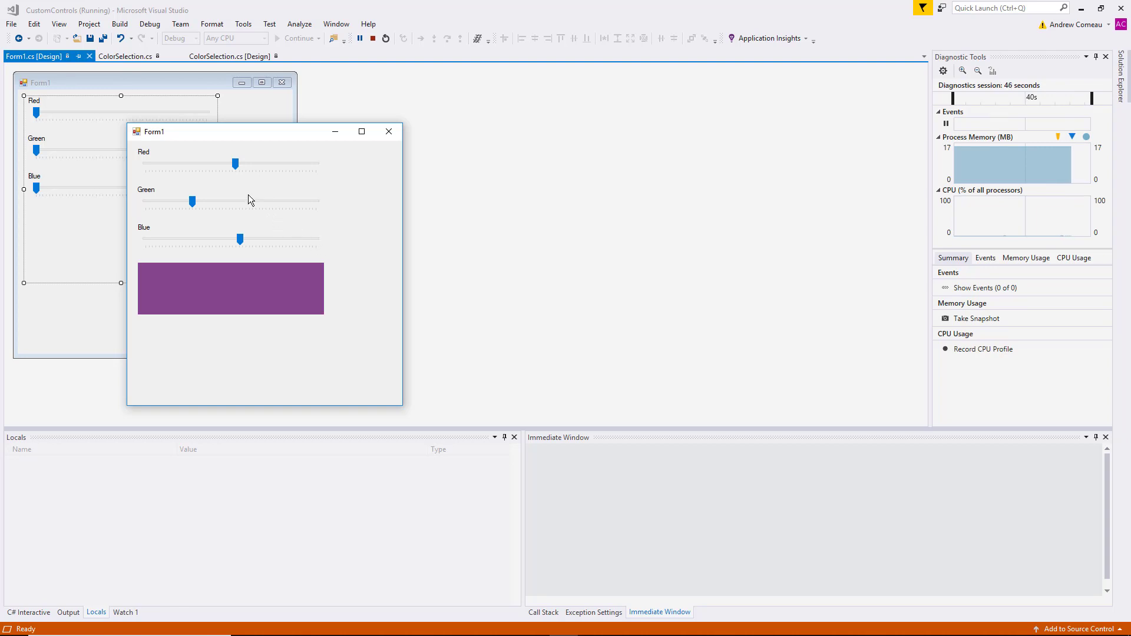
mouse_move(320, 202)
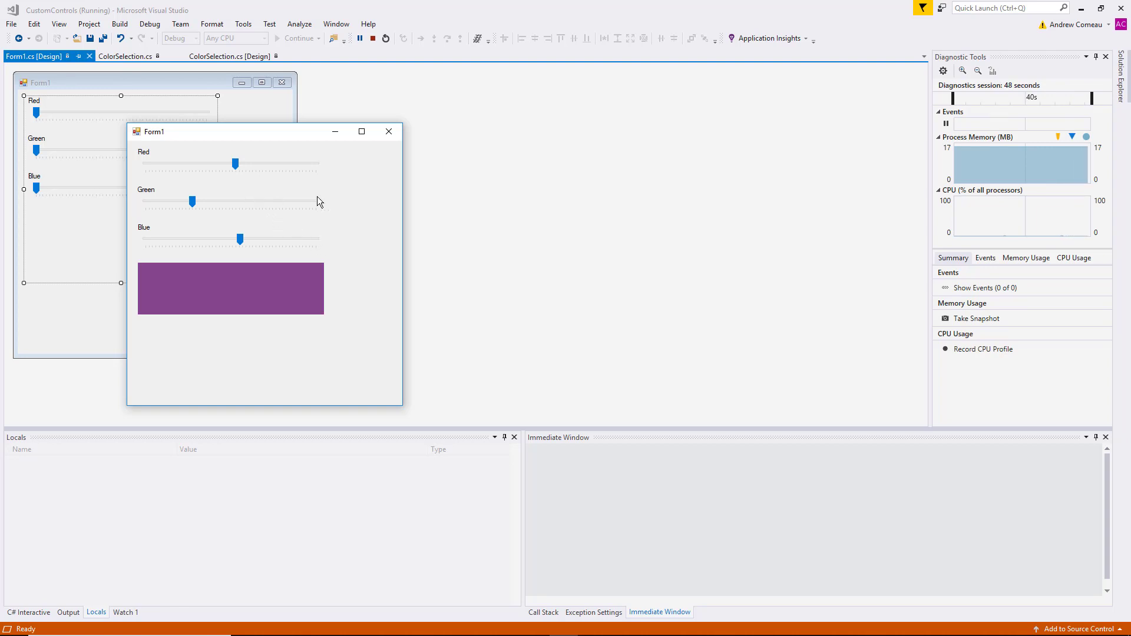
mouse_move(363, 199)
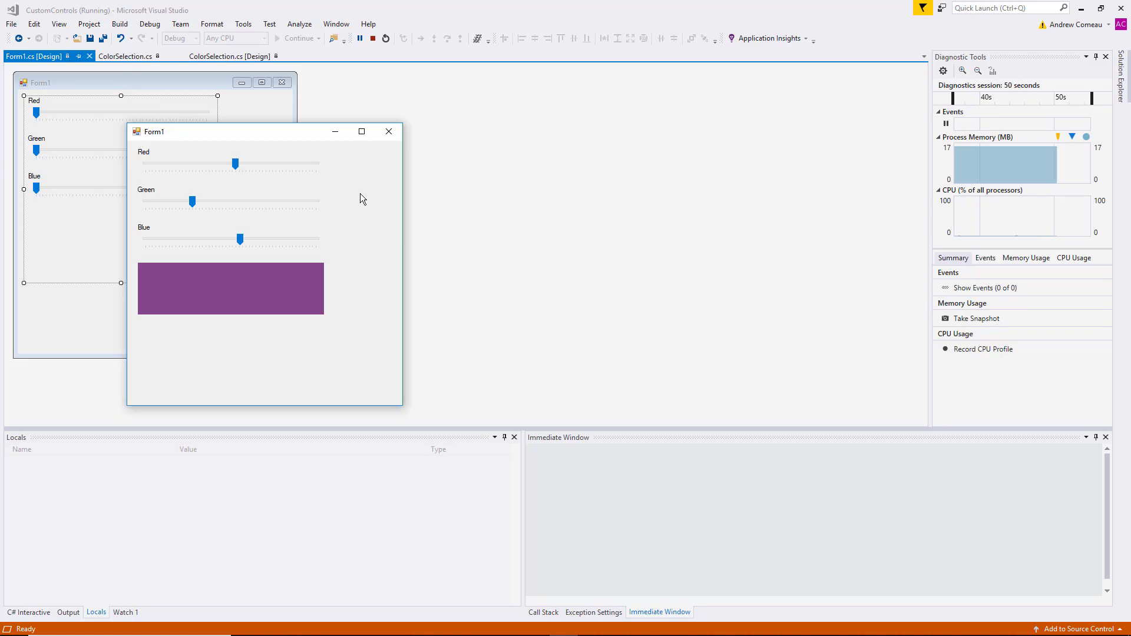